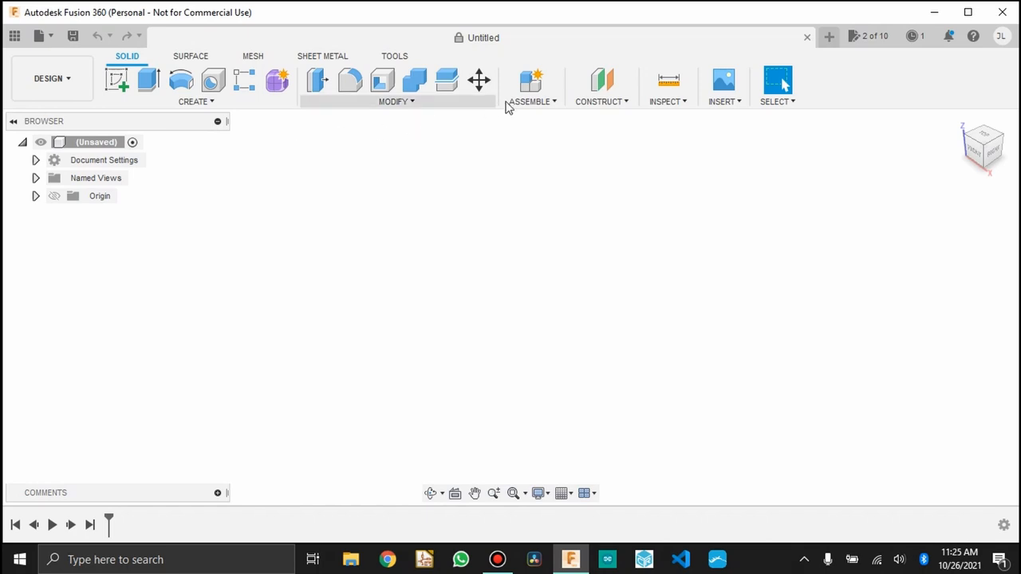
# Import MapleLeaf.svg onto the XY ground plane and finish the sketch
pyautogui.click(724, 88)
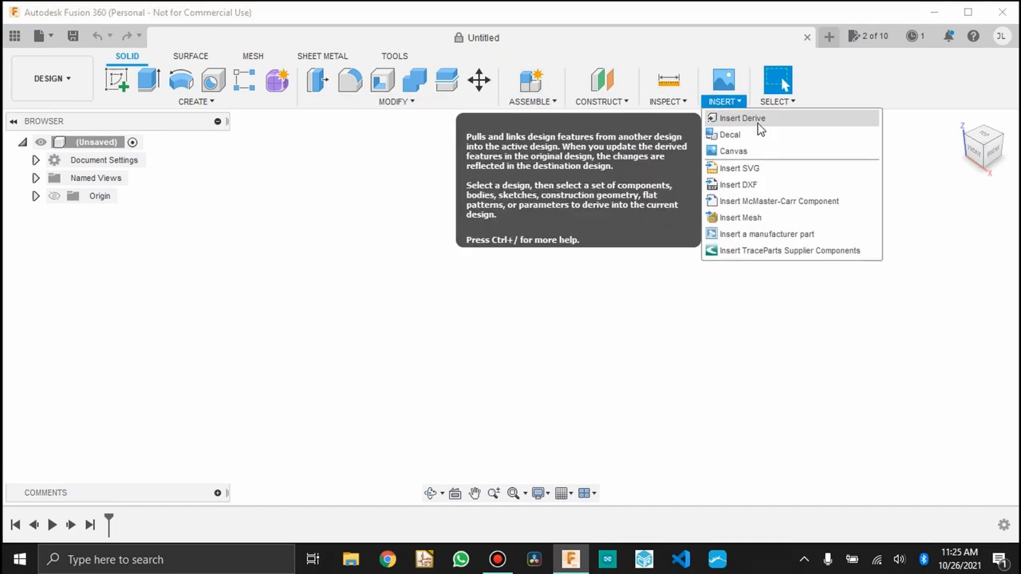
pyautogui.click(756, 168)
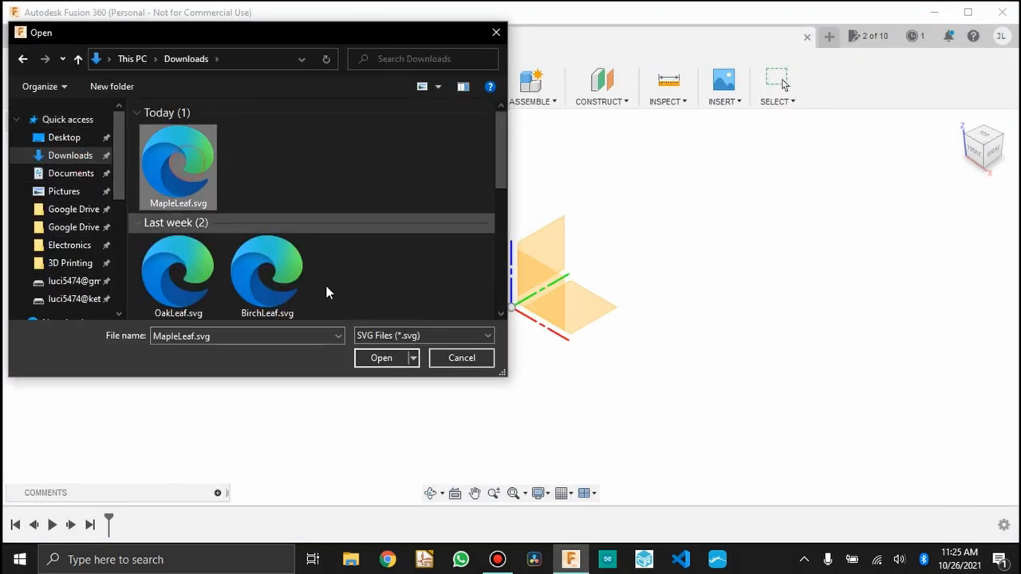
pyautogui.click(381, 357)
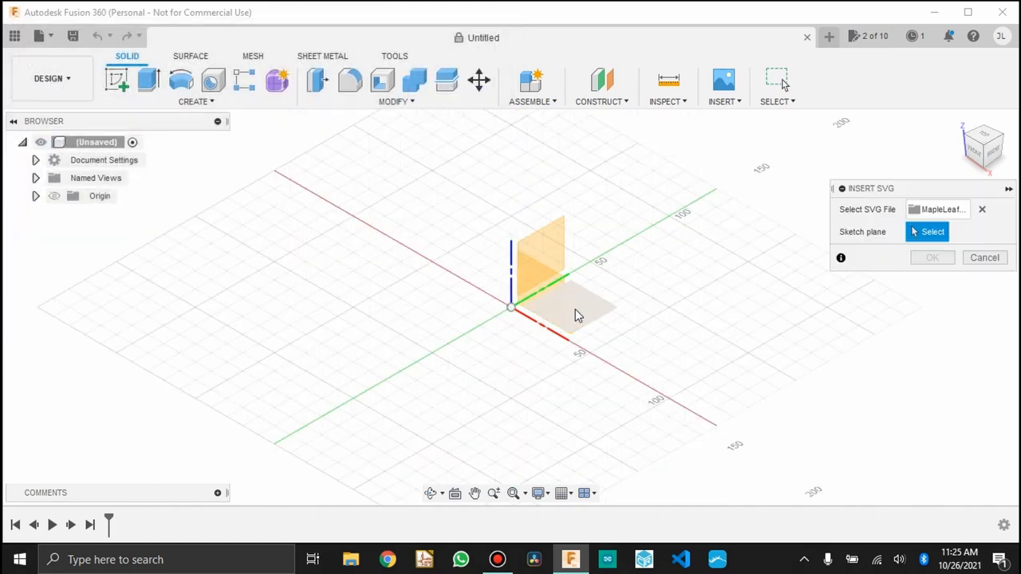
pyautogui.click(588, 313)
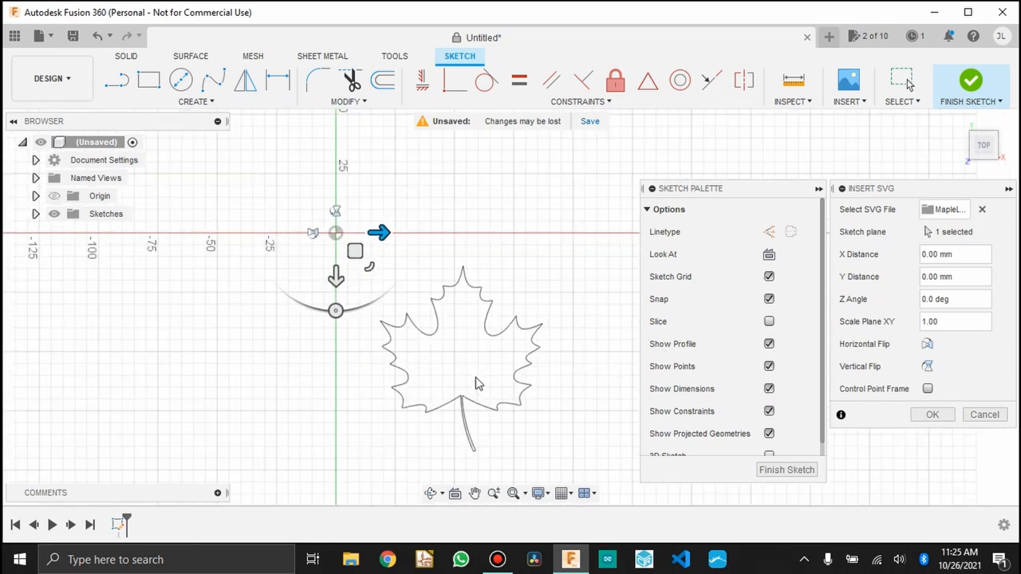
pyautogui.moveTo(494, 391)
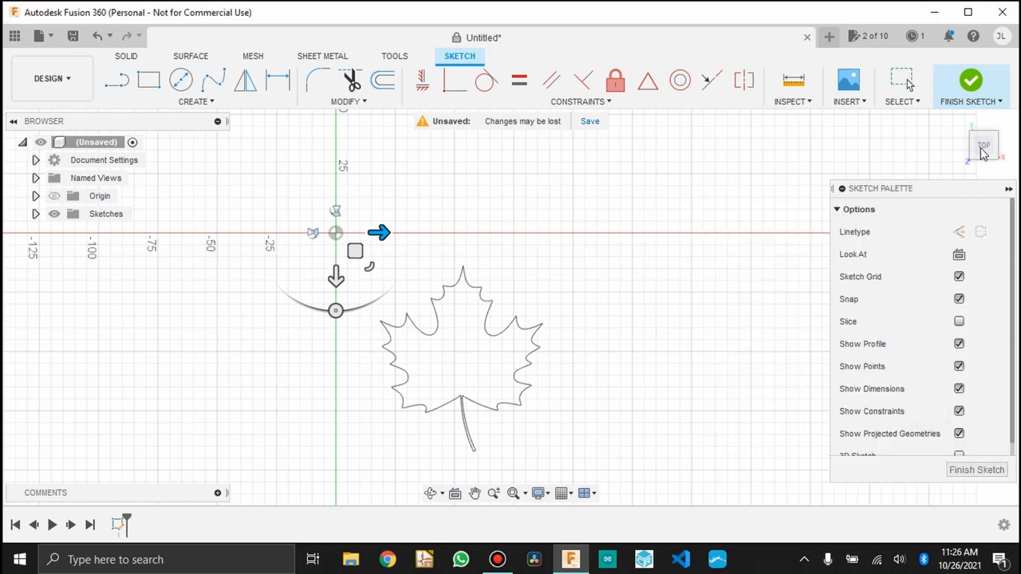
pyautogui.click(970, 80)
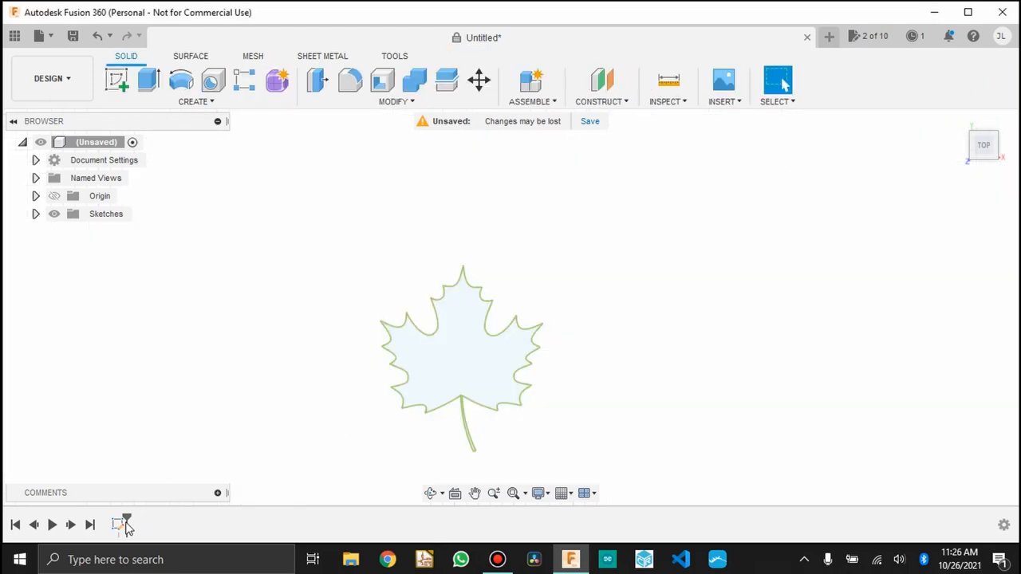
# Trim the old curved stem from the leaf sketch and begin an arc for the new stem
pyautogui.doubleClick(461, 351)
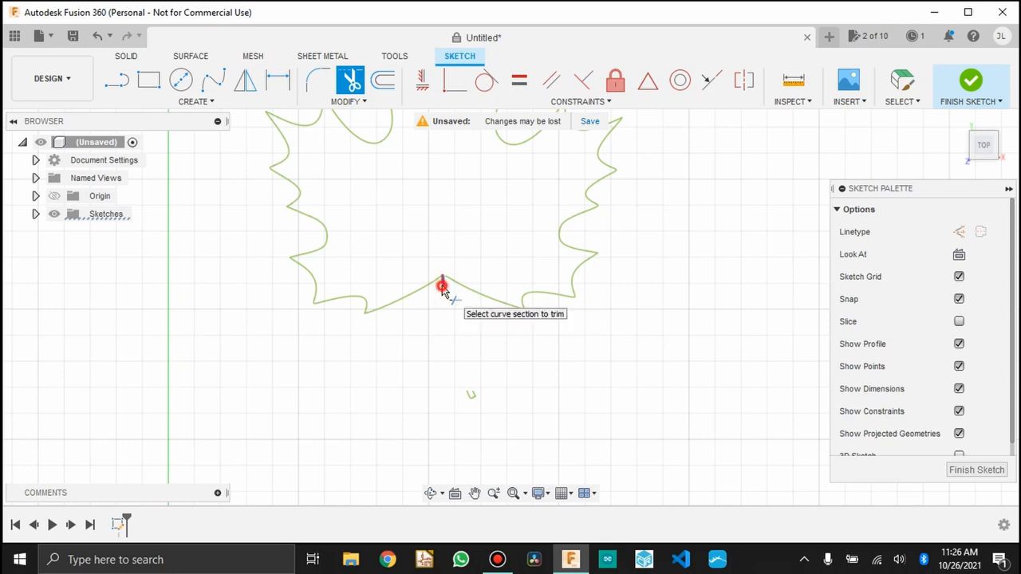
pyautogui.click(442, 286)
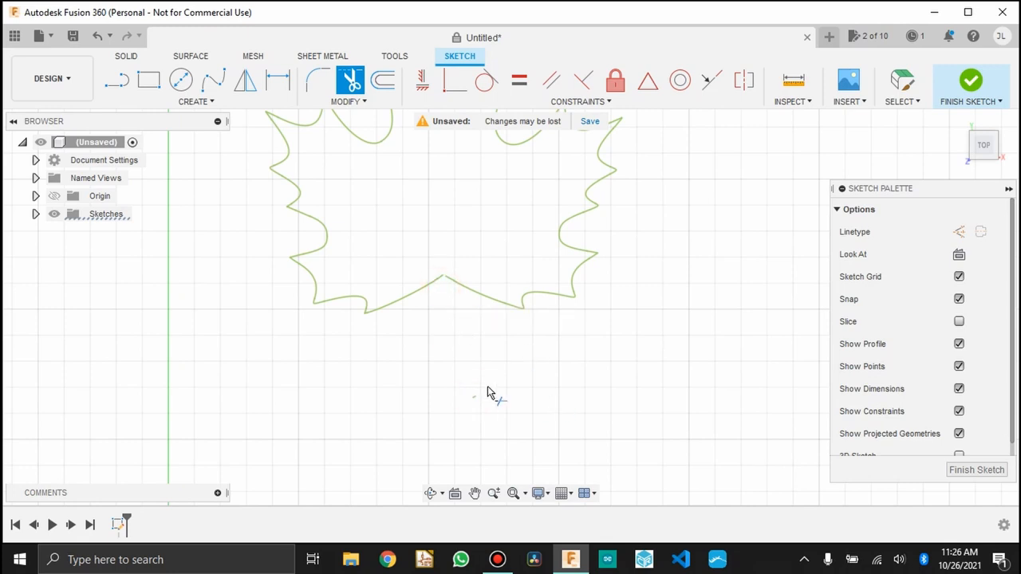
pyautogui.click(473, 399)
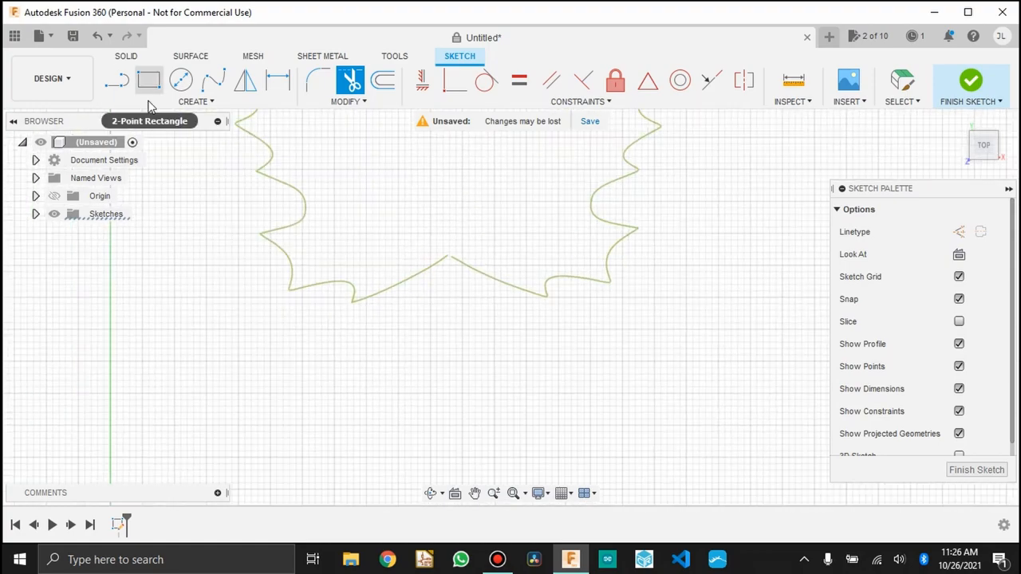
pyautogui.click(195, 101)
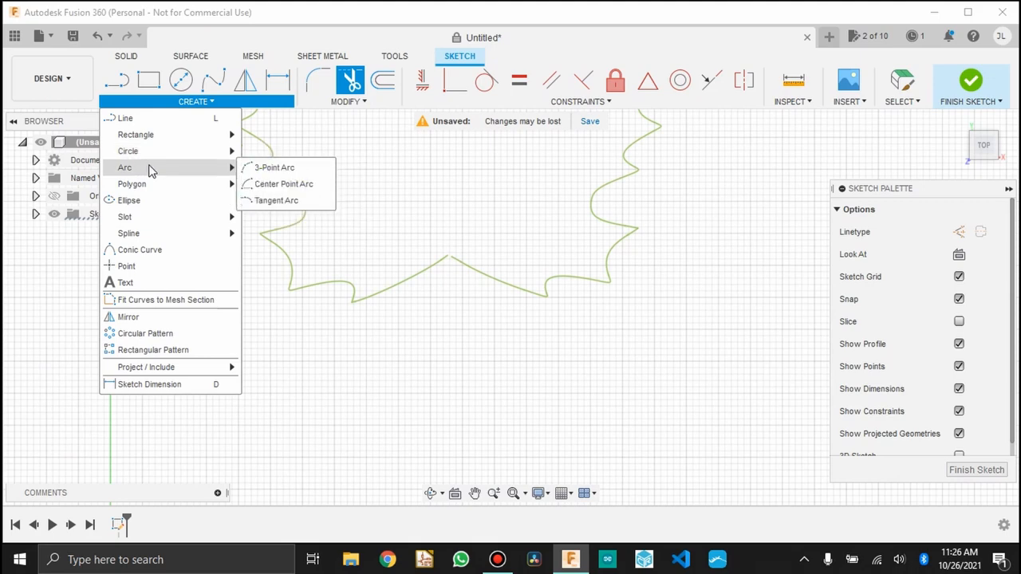
pyautogui.click(275, 167)
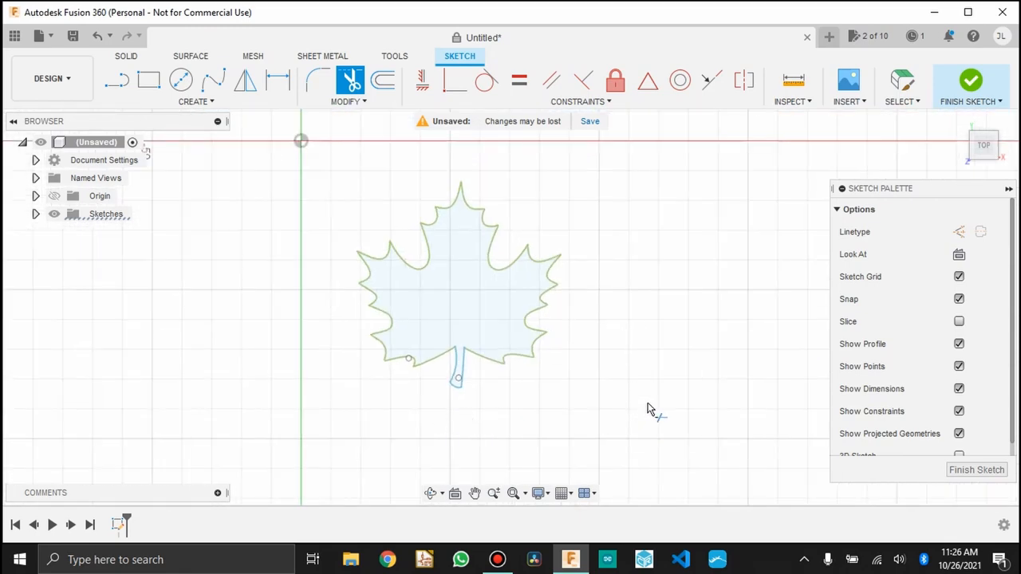
# Finish the sketch and extrude the leaf profile 20 mm into a solid body
pyautogui.click(971, 80)
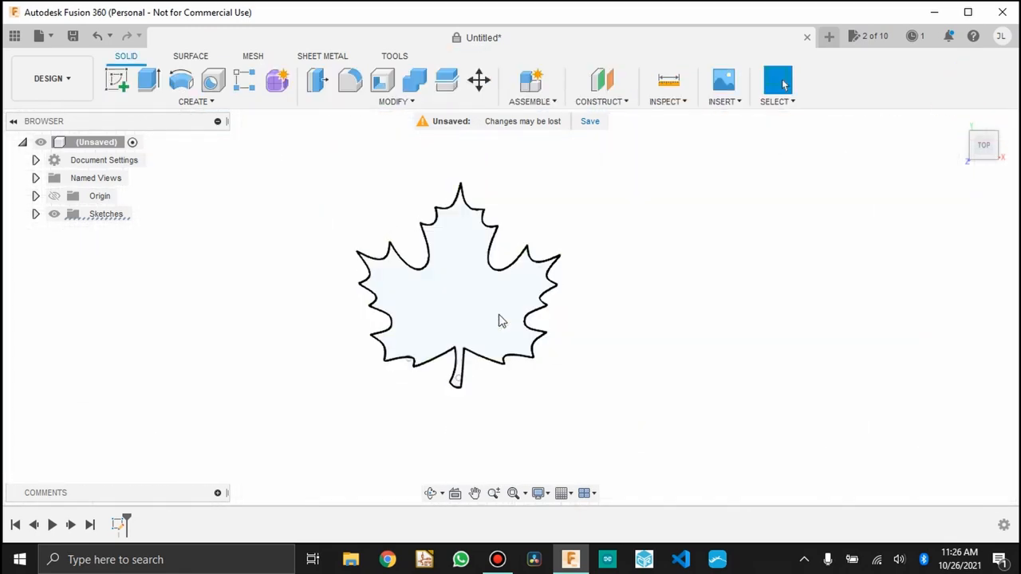
pyautogui.click(148, 79)
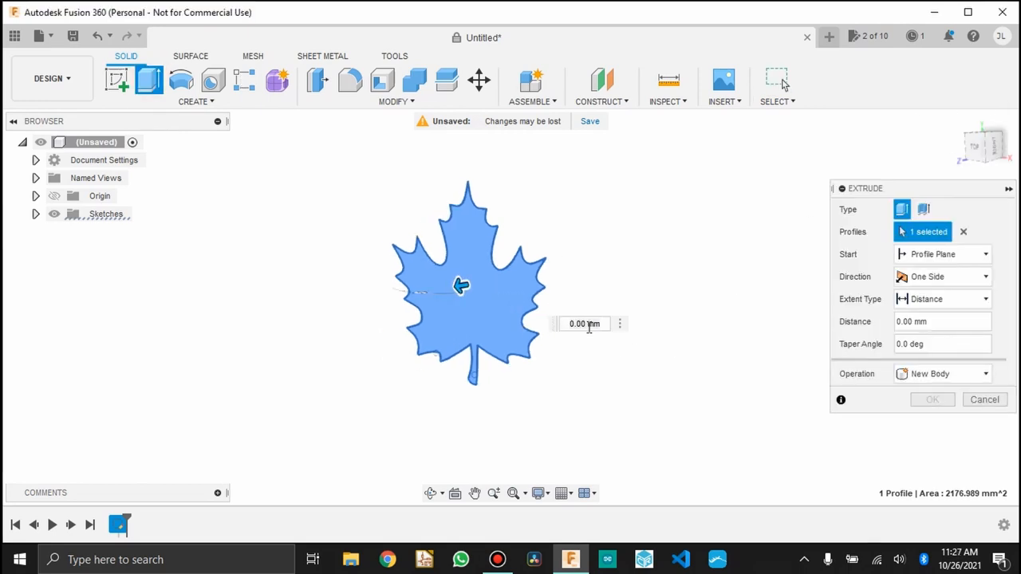
pyautogui.click(586, 321)
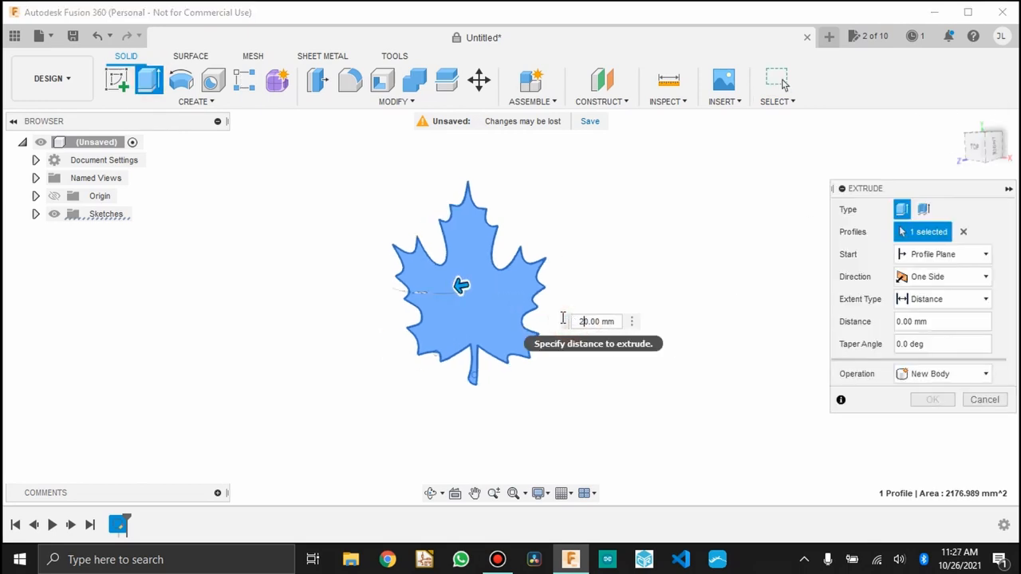
pyautogui.click(931, 399)
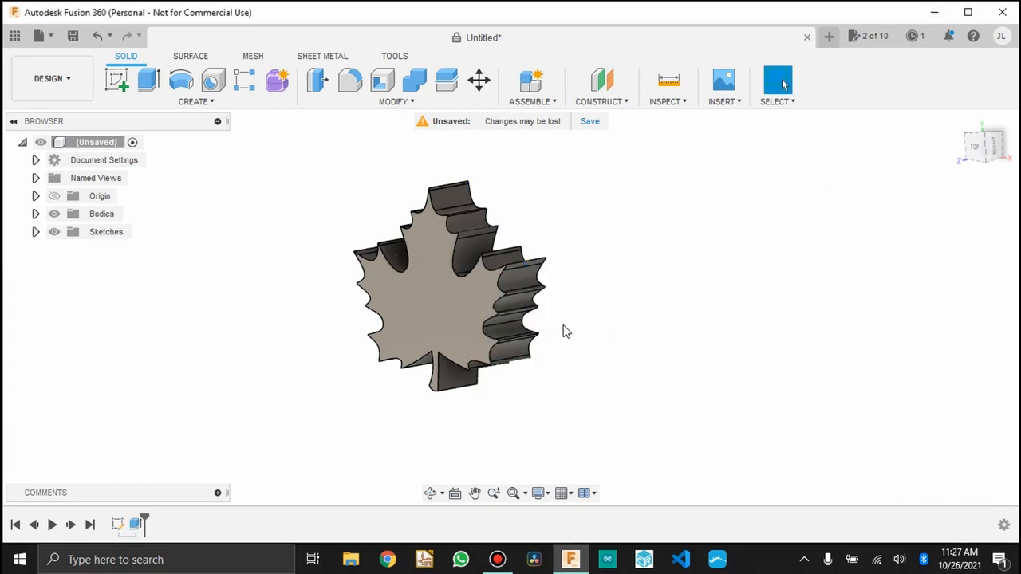
pyautogui.moveTo(584, 338)
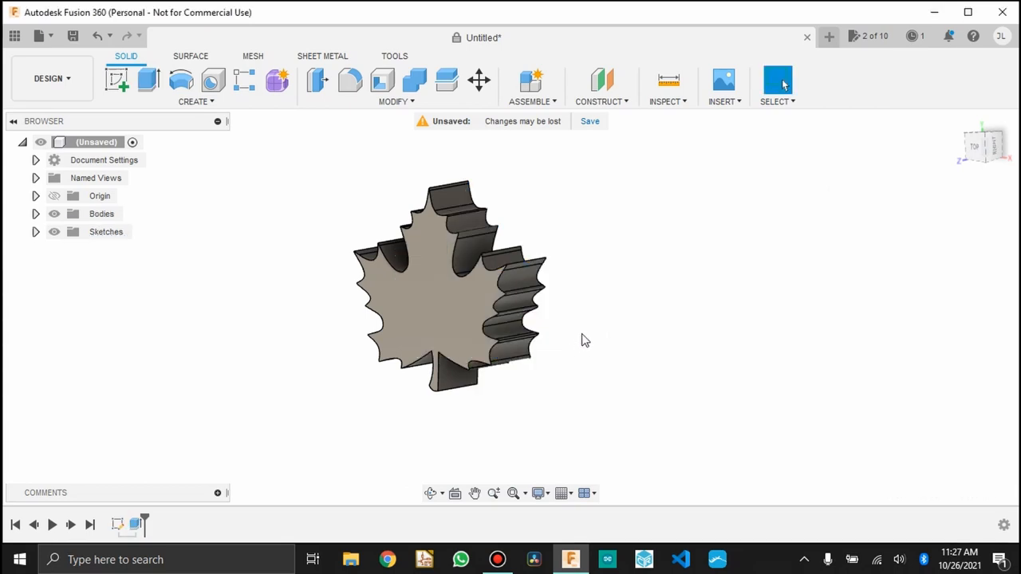
pyautogui.moveTo(490, 343)
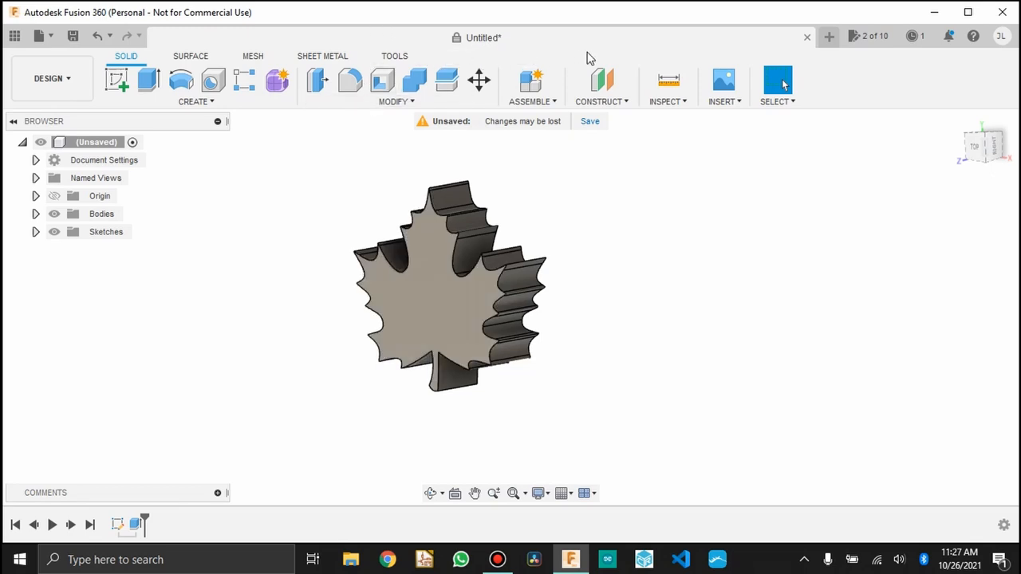
pyautogui.click(669, 79)
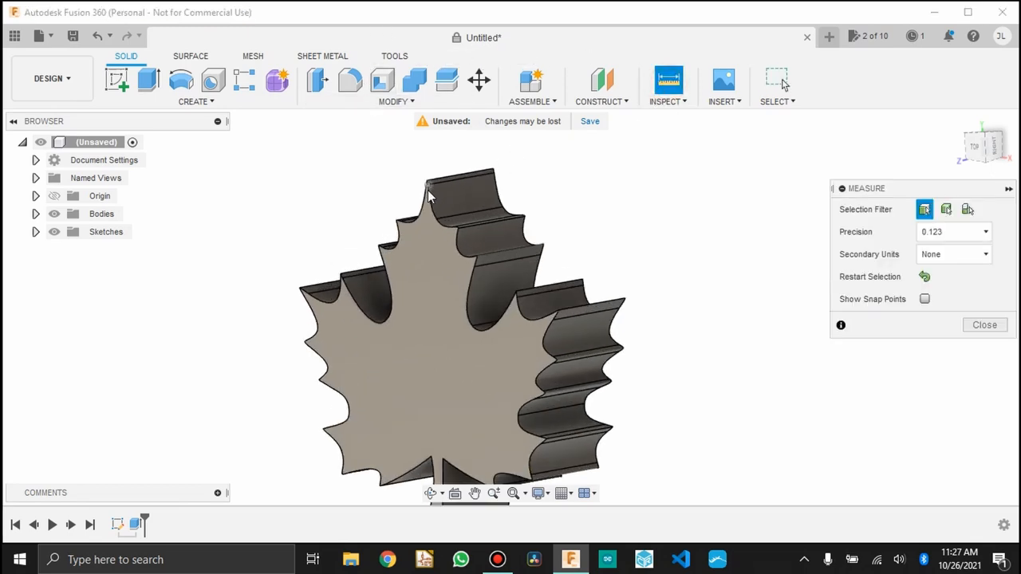
pyautogui.click(415, 144)
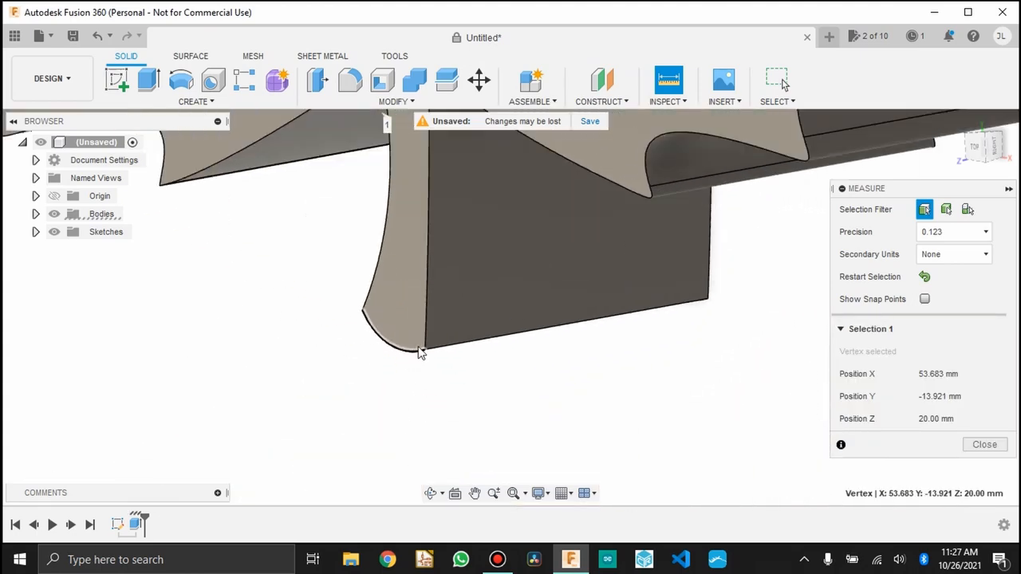
pyautogui.click(446, 395)
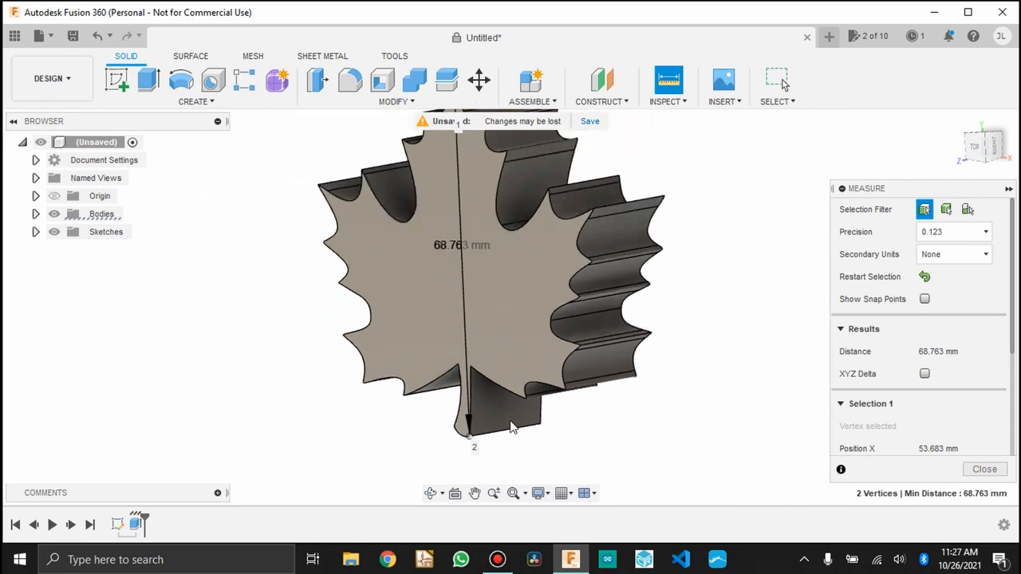
pyautogui.moveTo(611, 431)
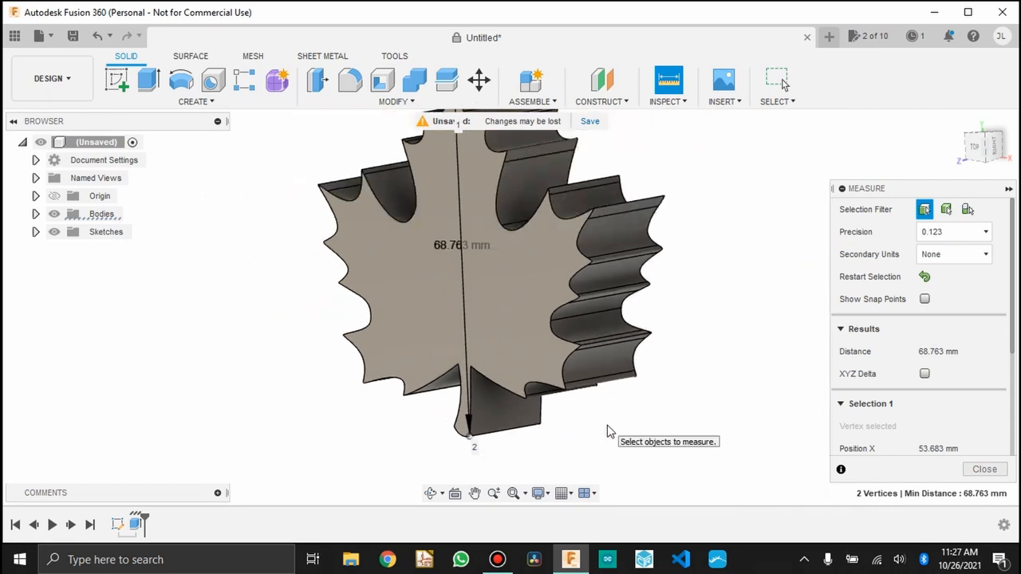
pyautogui.click(985, 469)
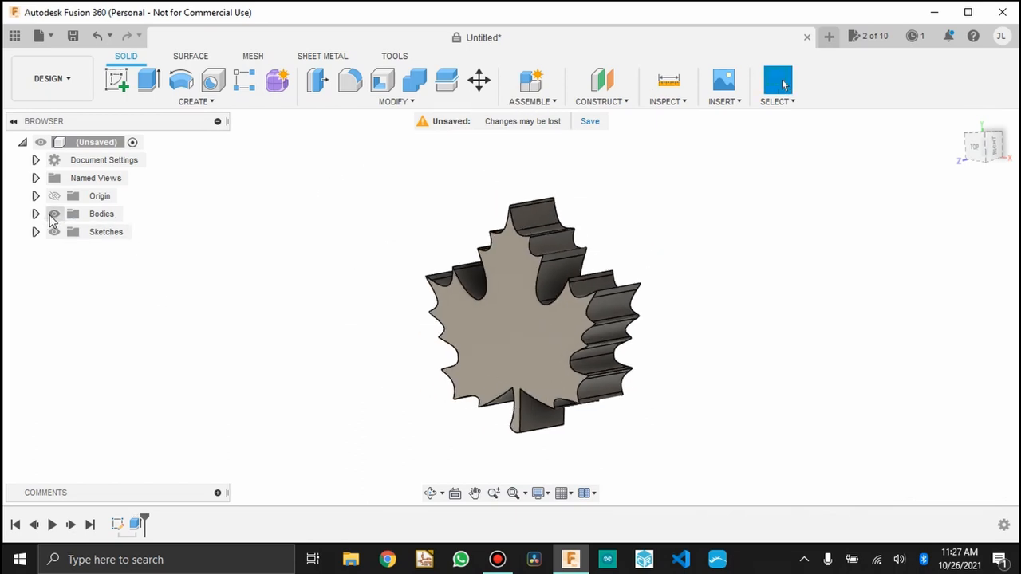
# Scale the leaf body by a factor of 100/66
pyautogui.click(382, 81)
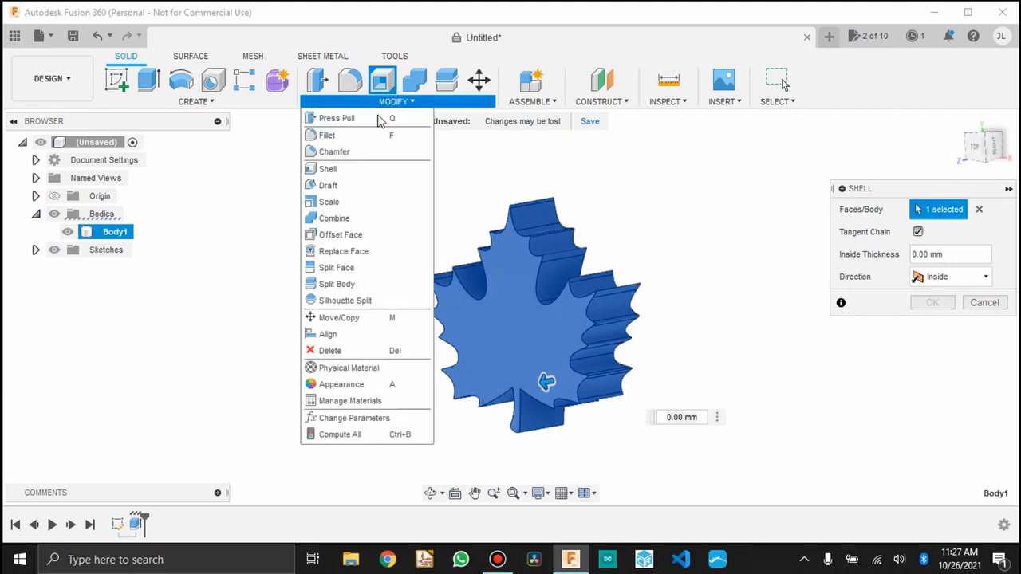
pyautogui.click(328, 201)
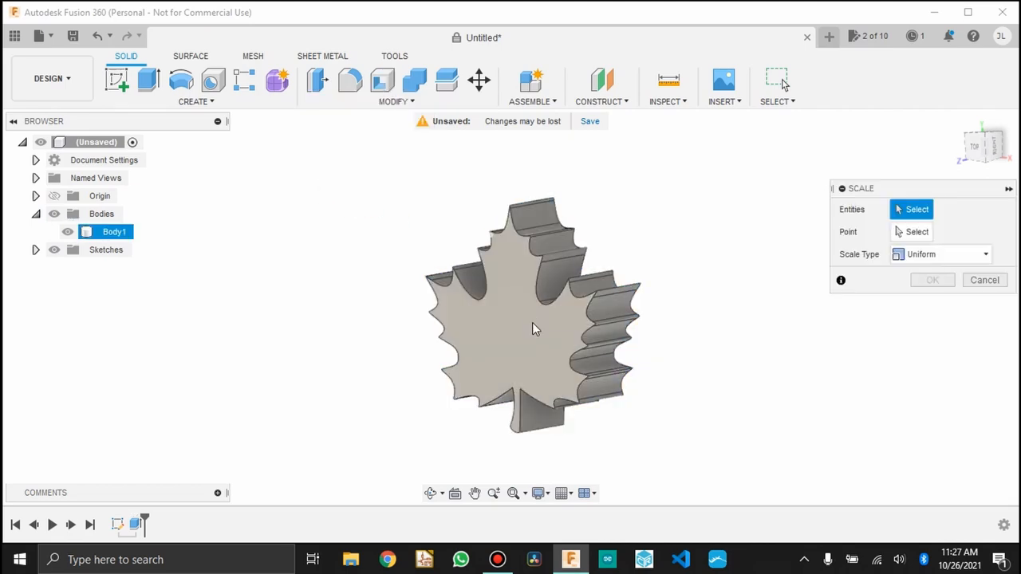
pyautogui.click(535, 329)
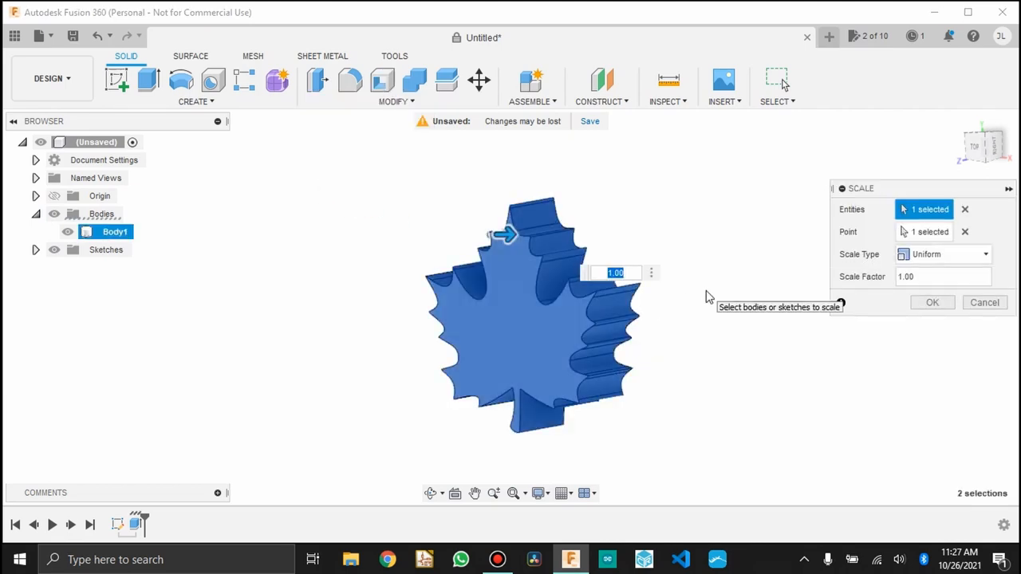
pyautogui.write('100/66')
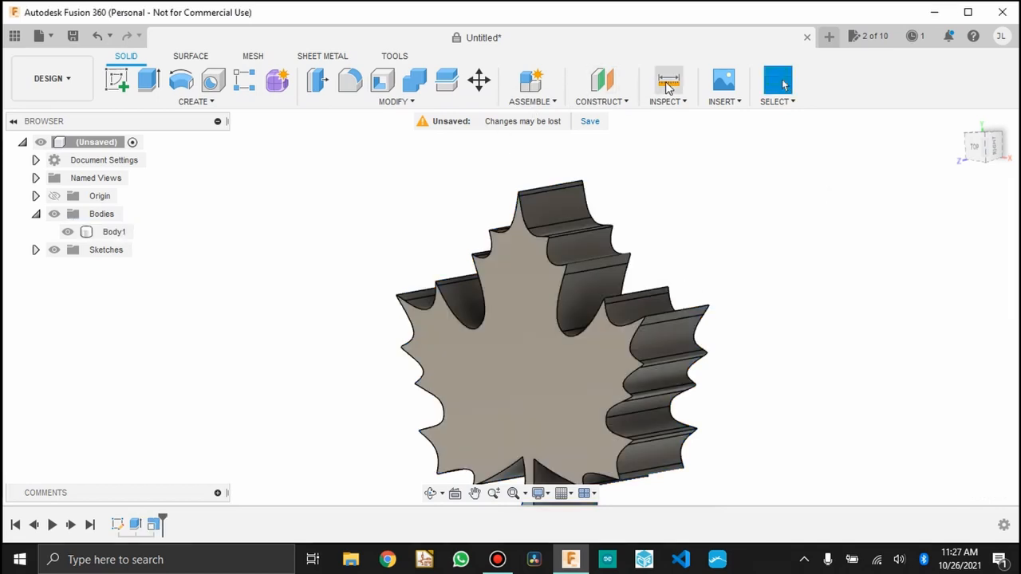
# Measure the leaf from top tip to stem bottom, confirming 99.999 mm
pyautogui.click(668, 80)
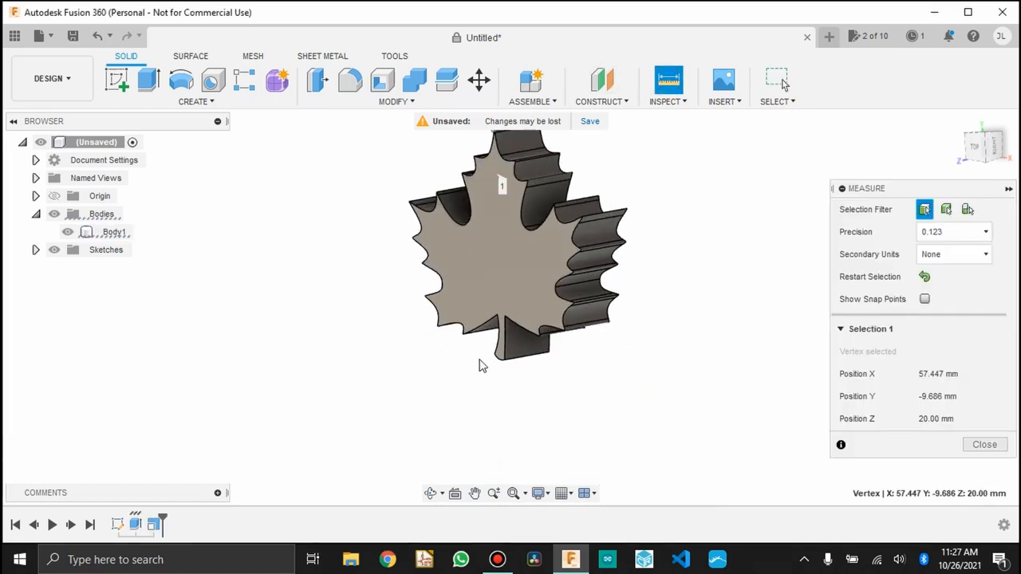
pyautogui.click(519, 399)
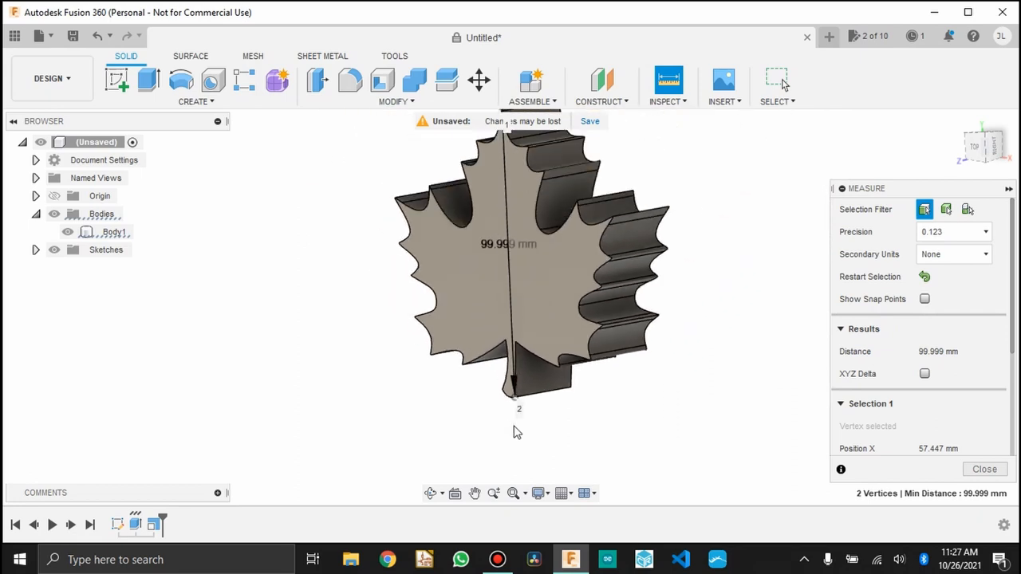
pyautogui.click(985, 469)
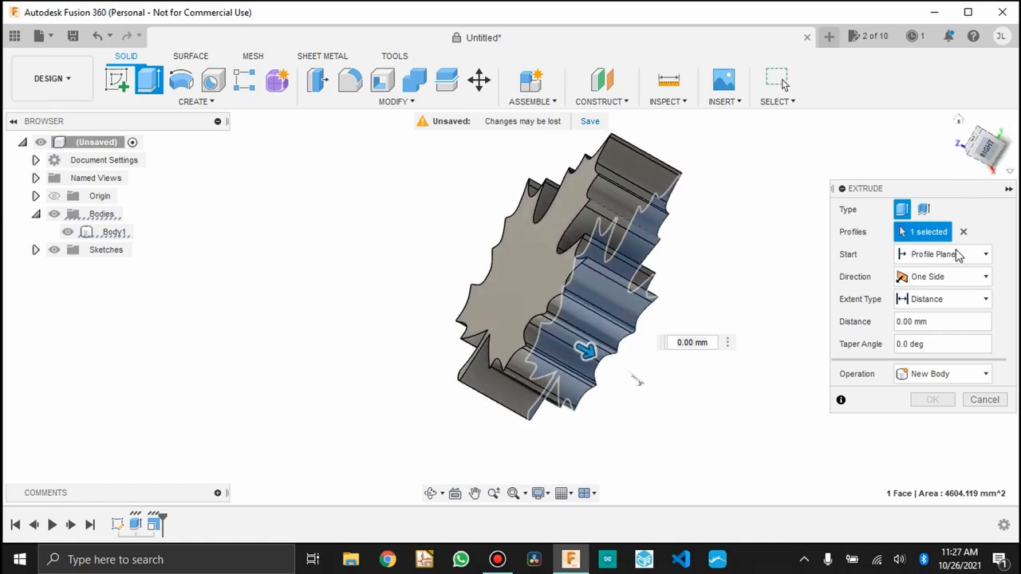
# Cut-extrude the leaf from an -8 mm offset to -40 mm, thinning the body
pyautogui.click(943, 253)
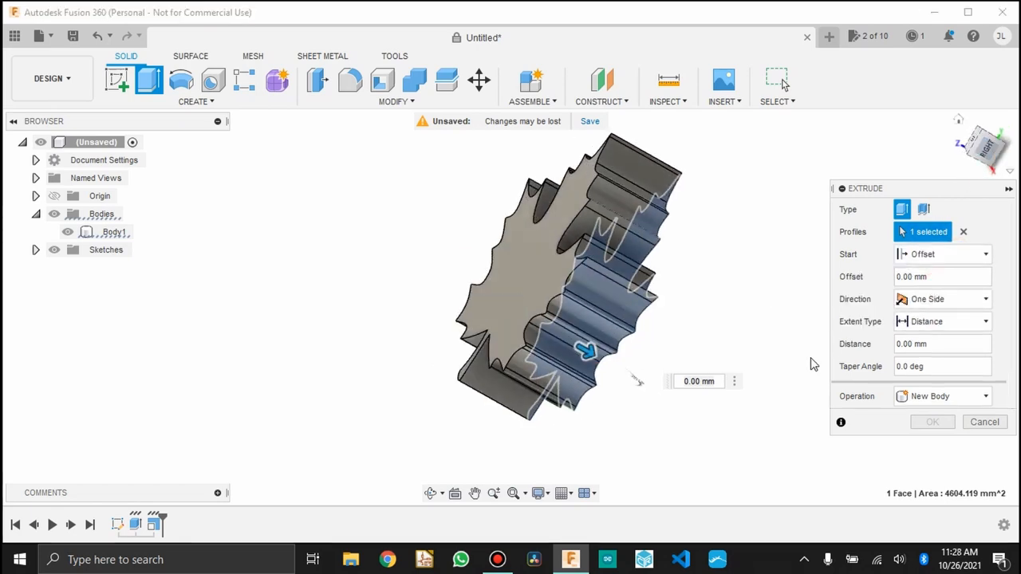
pyautogui.click(698, 381)
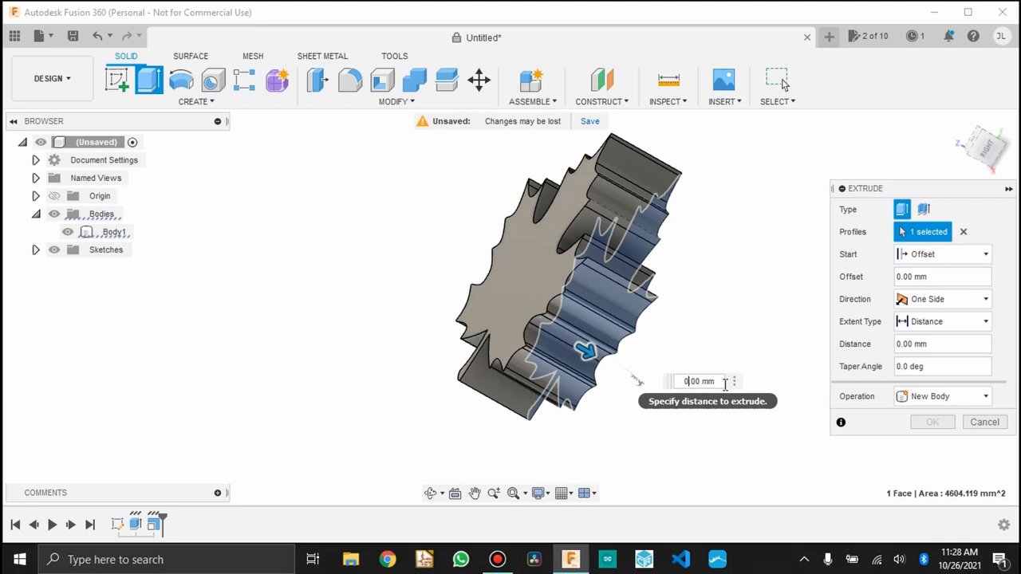
pyautogui.click(941, 276)
pyautogui.write('-8')
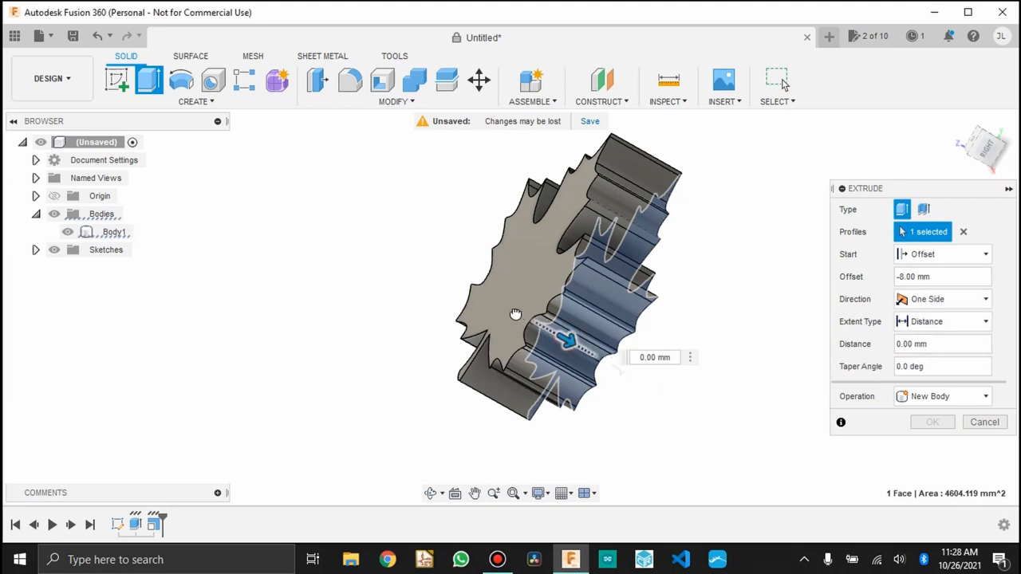
pyautogui.moveTo(570, 341); pyautogui.dragTo(443, 271)
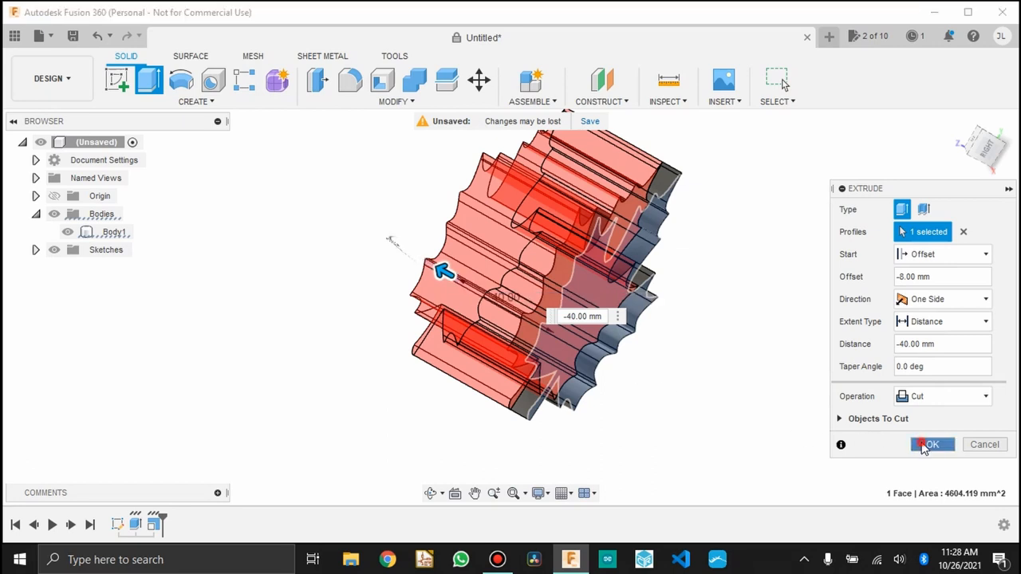
pyautogui.click(932, 444)
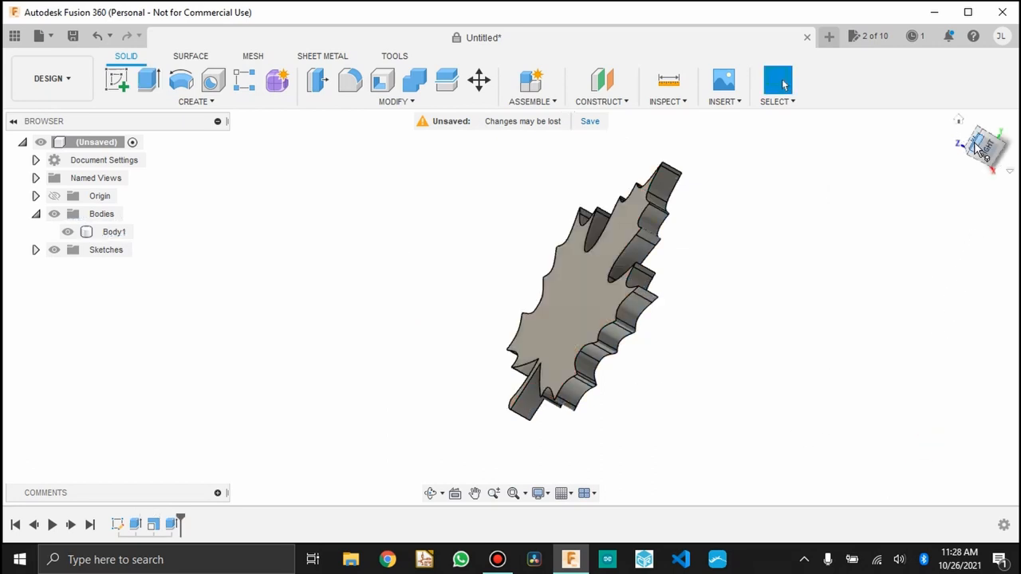
# Switch to the Top view and select the leaf's top face
pyautogui.click(981, 143)
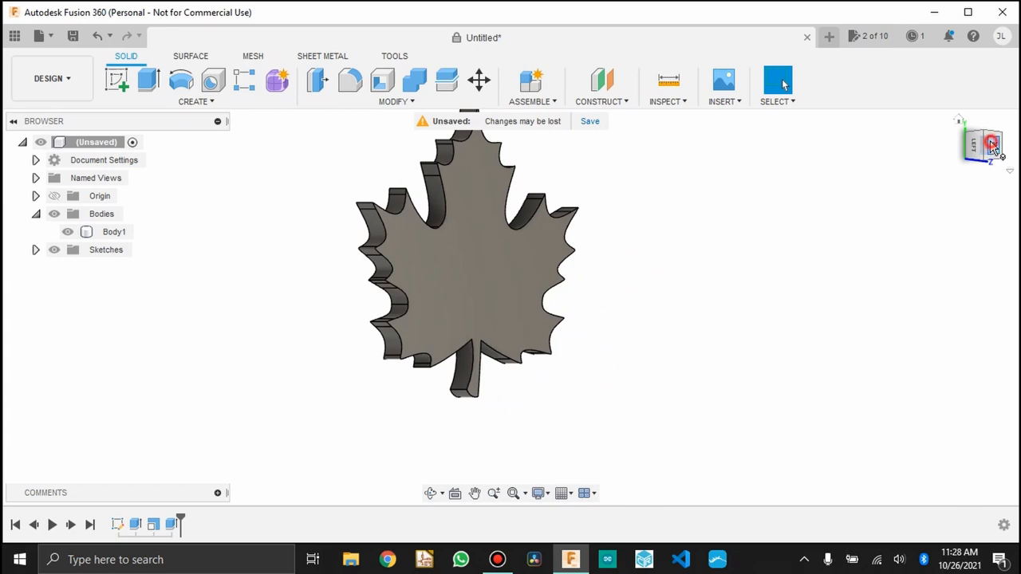
pyautogui.click(992, 144)
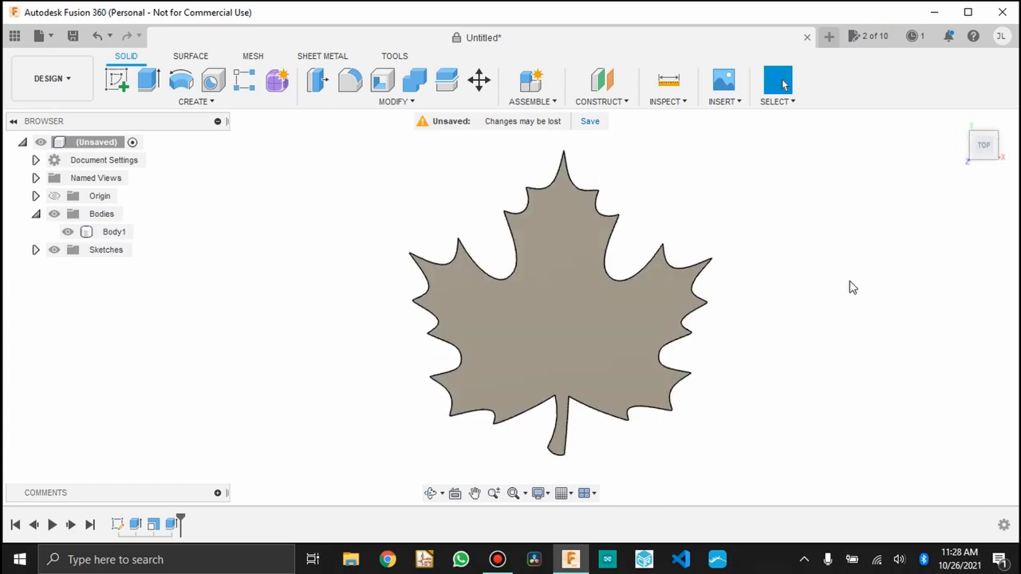
pyautogui.click(511, 336)
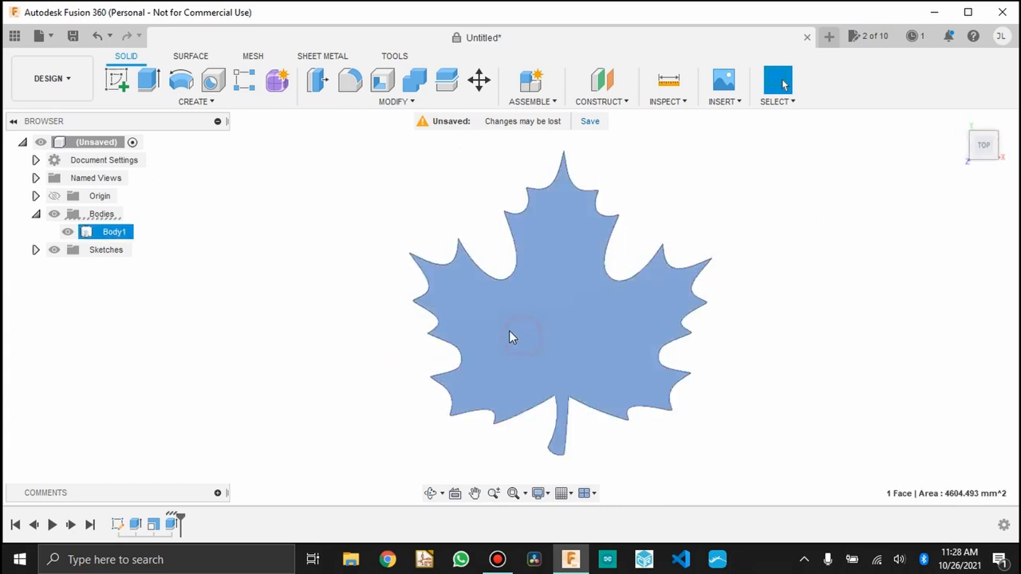
# Start a sketch on the leaf face and draw horizontal line pairs across the leaf
pyautogui.click(117, 83)
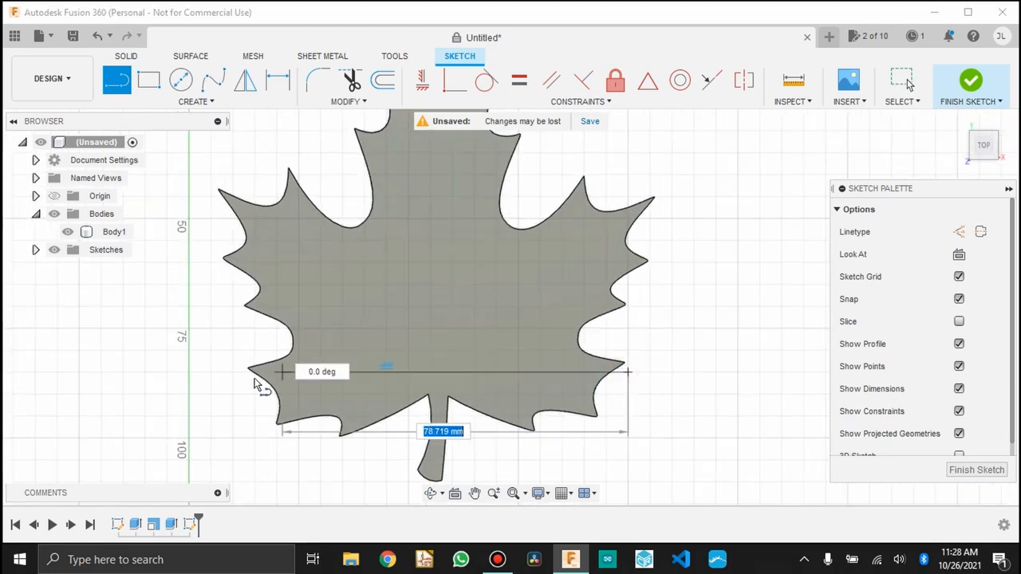
pyautogui.moveTo(283, 372); pyautogui.dragTo(215, 390)
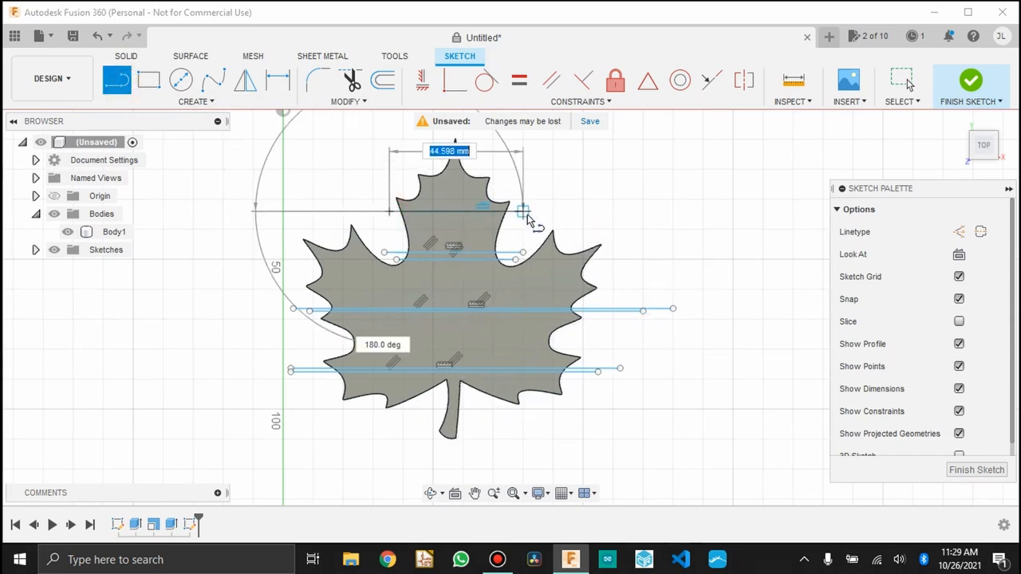
pyautogui.click(117, 80)
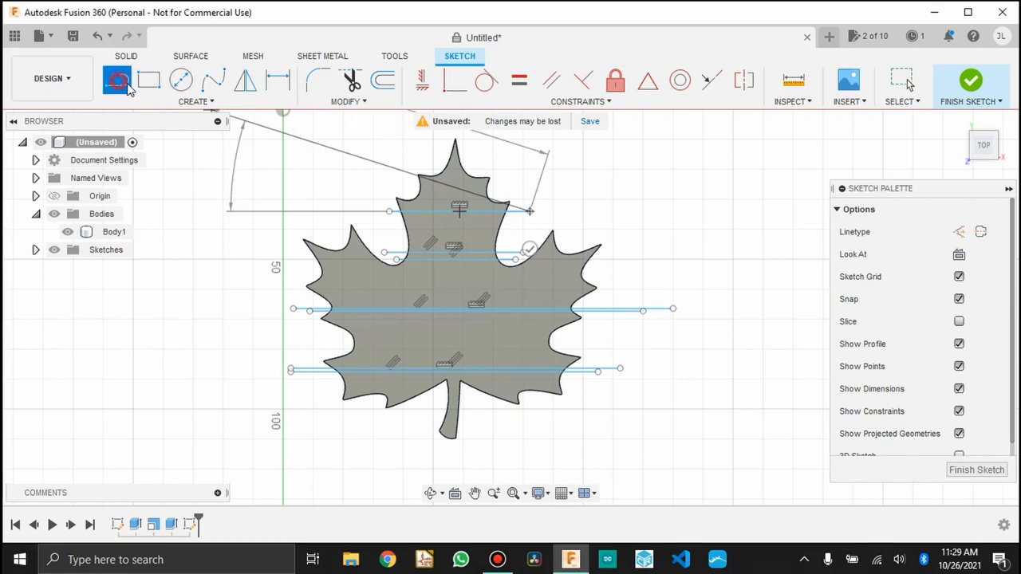
pyautogui.click(117, 80)
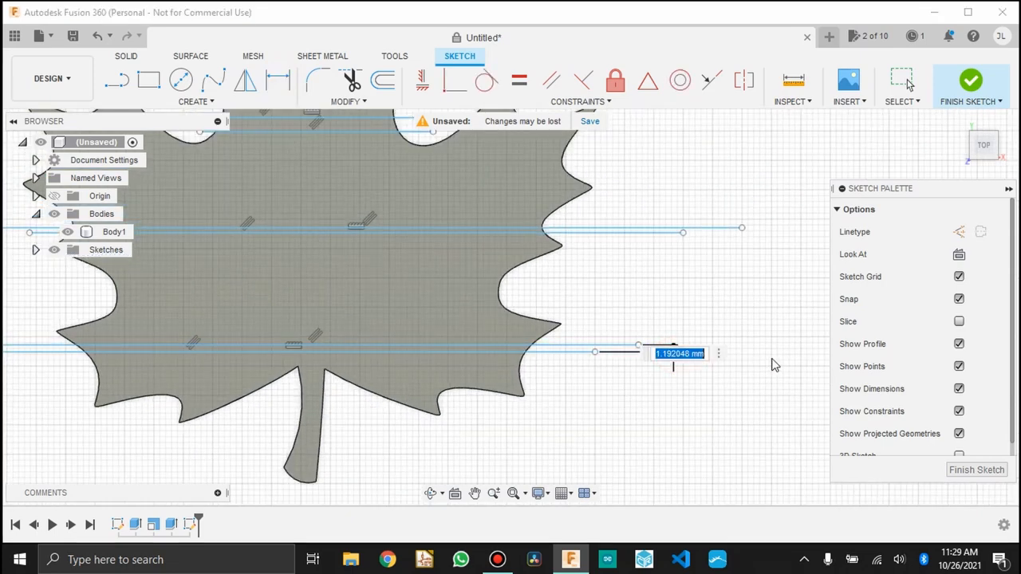
# Dimension line pairs 1 mm apart, pairs 22 mm apart, lowest pair 24 mm above stem
pyautogui.click(518, 231)
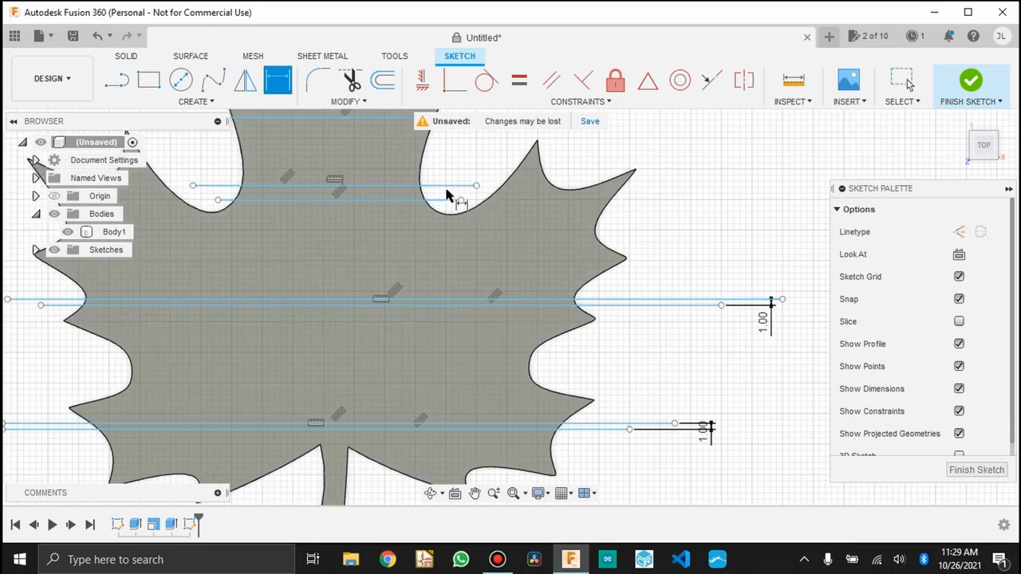
pyautogui.click(477, 199)
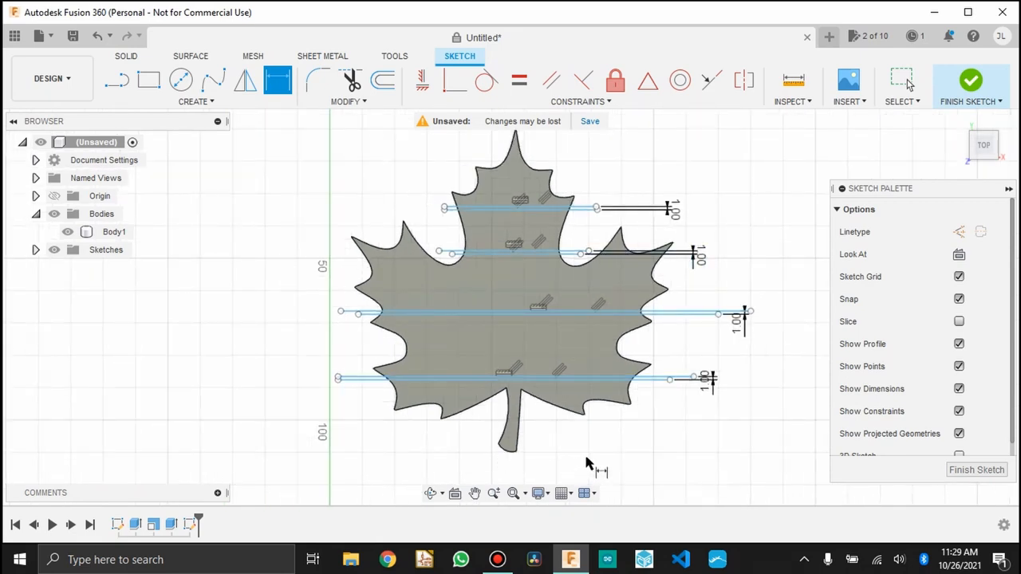
pyautogui.click(521, 381)
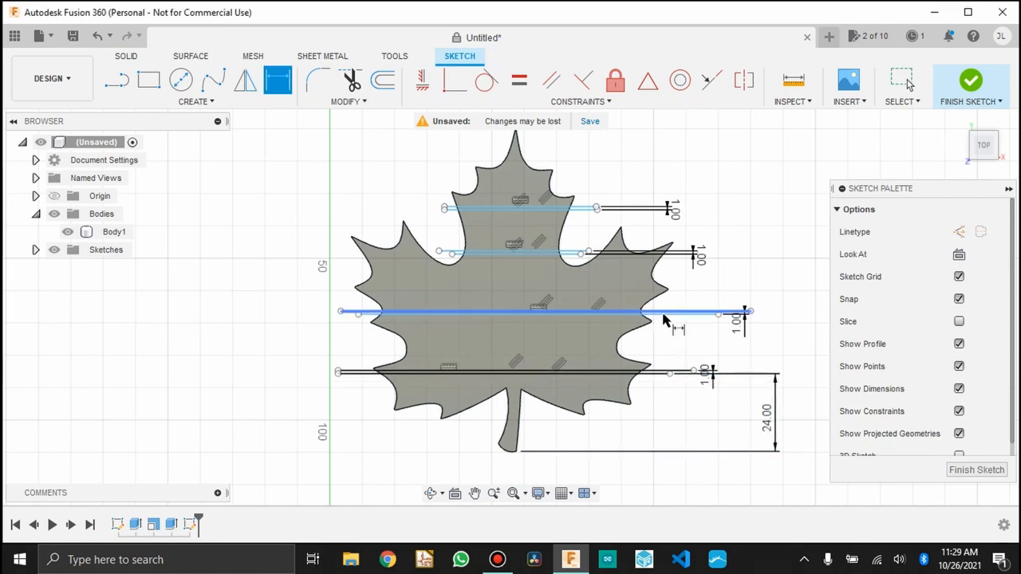
pyautogui.click(543, 312)
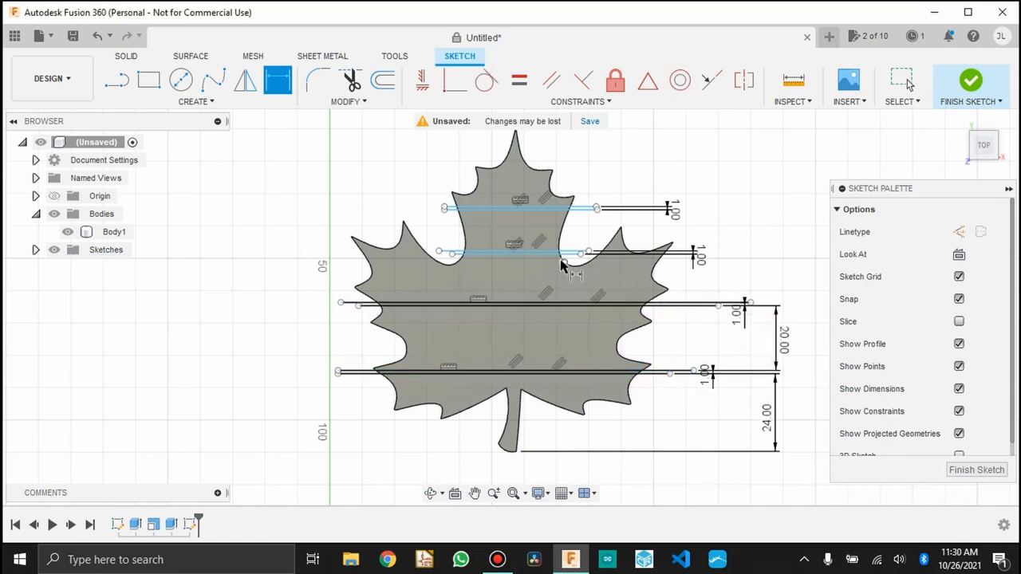
pyautogui.click(514, 253)
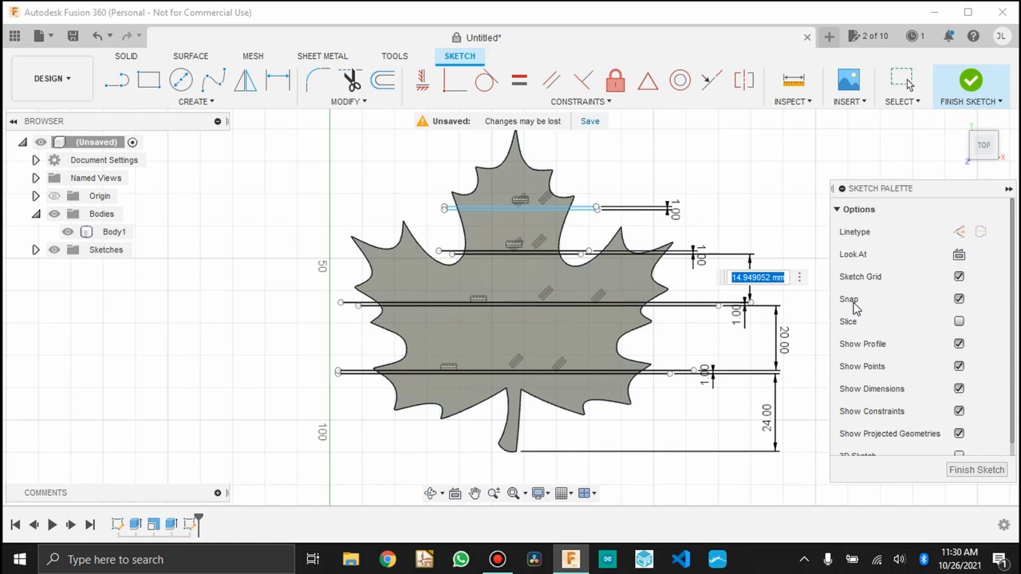
pyautogui.click(277, 80)
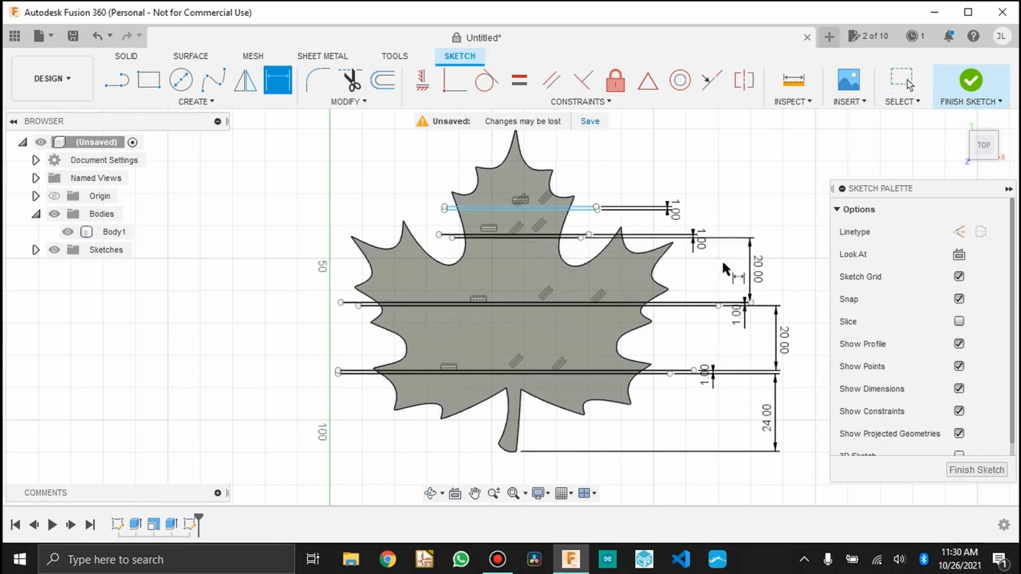
pyautogui.click(555, 234)
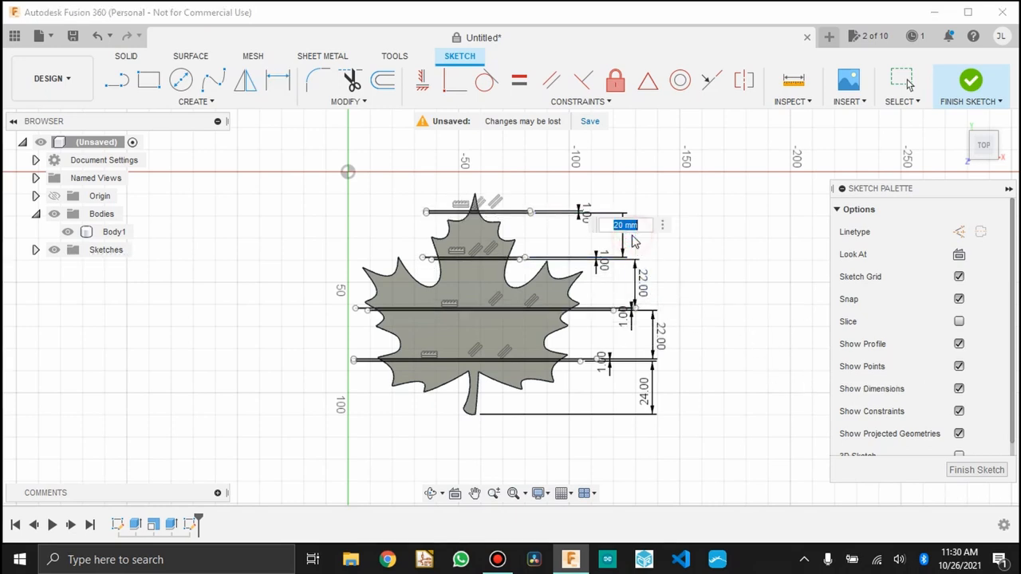
pyautogui.click(640, 399)
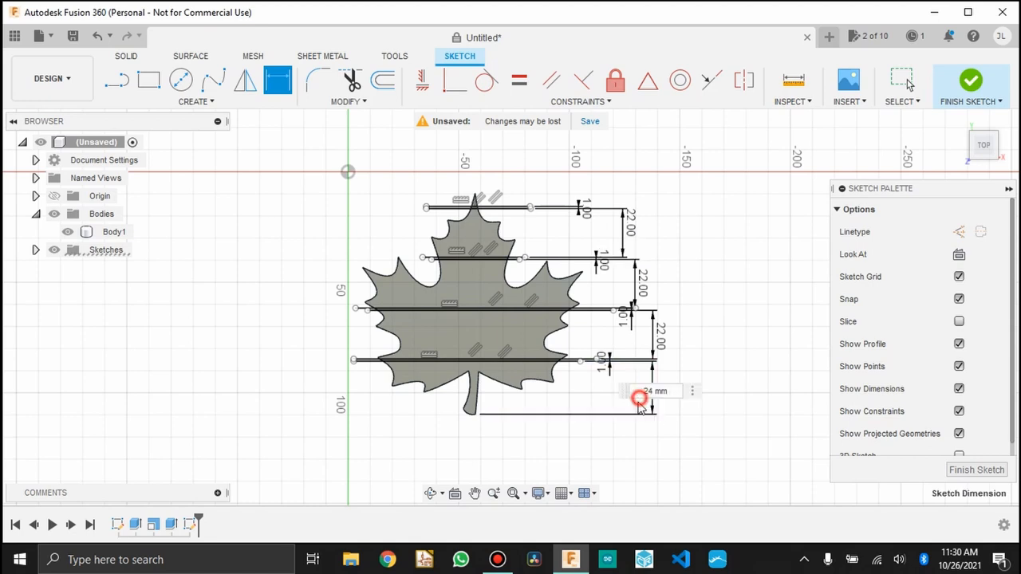
pyautogui.click(639, 399)
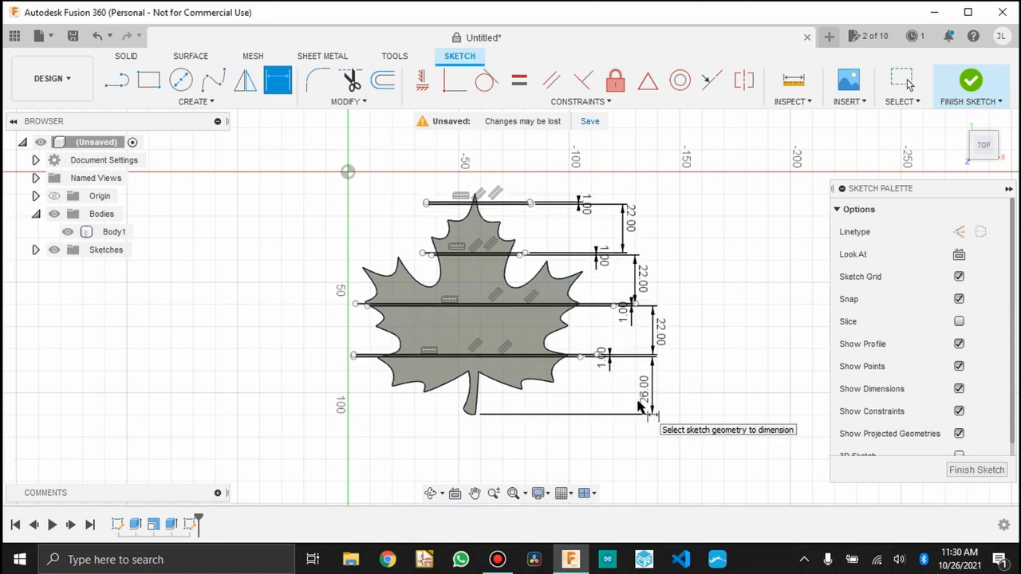
pyautogui.moveTo(355, 92)
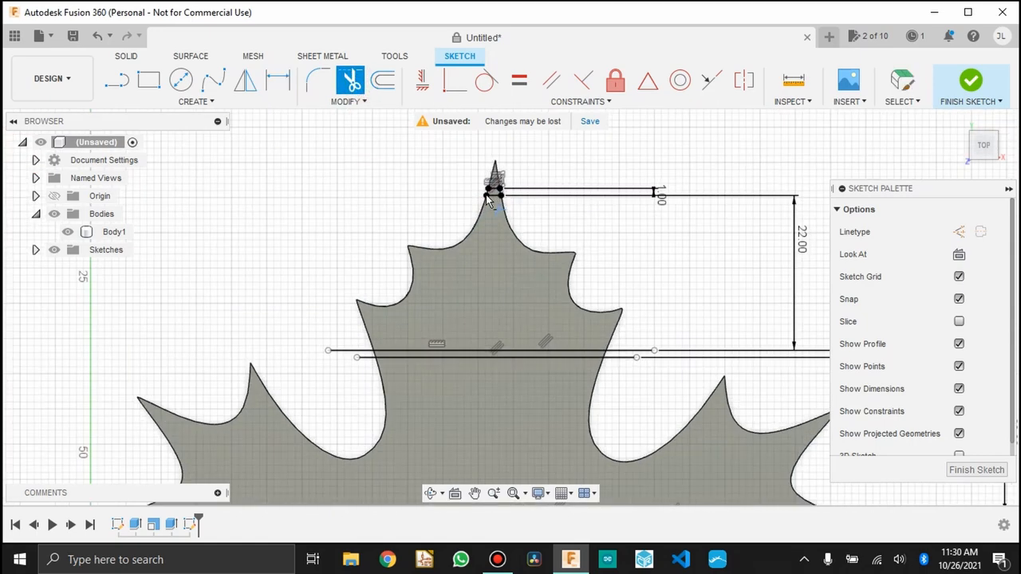
# Trim the splitting lines to the leaf outline and anchor another line on the edge
pyautogui.click(494, 196)
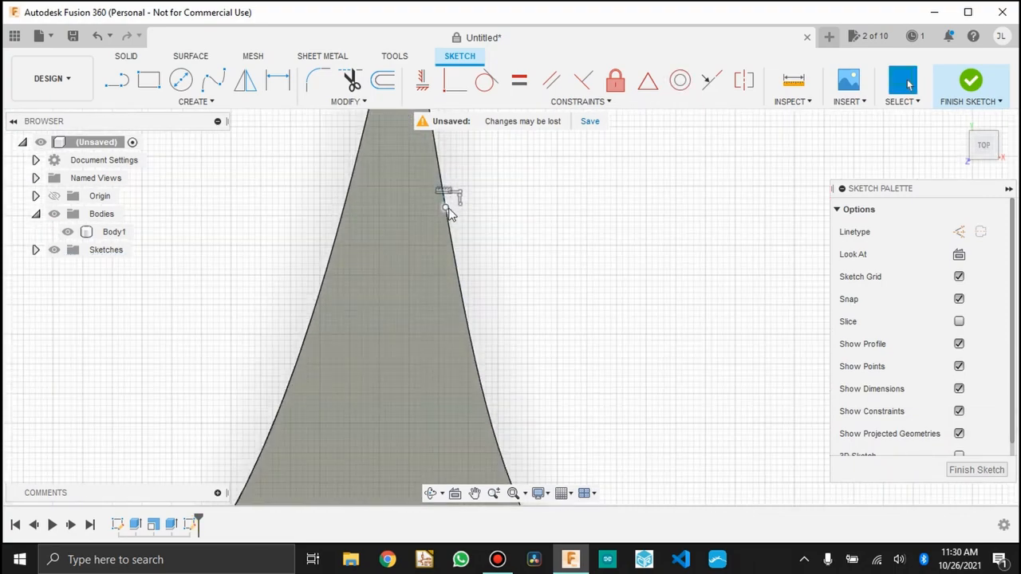
pyautogui.moveTo(467, 193)
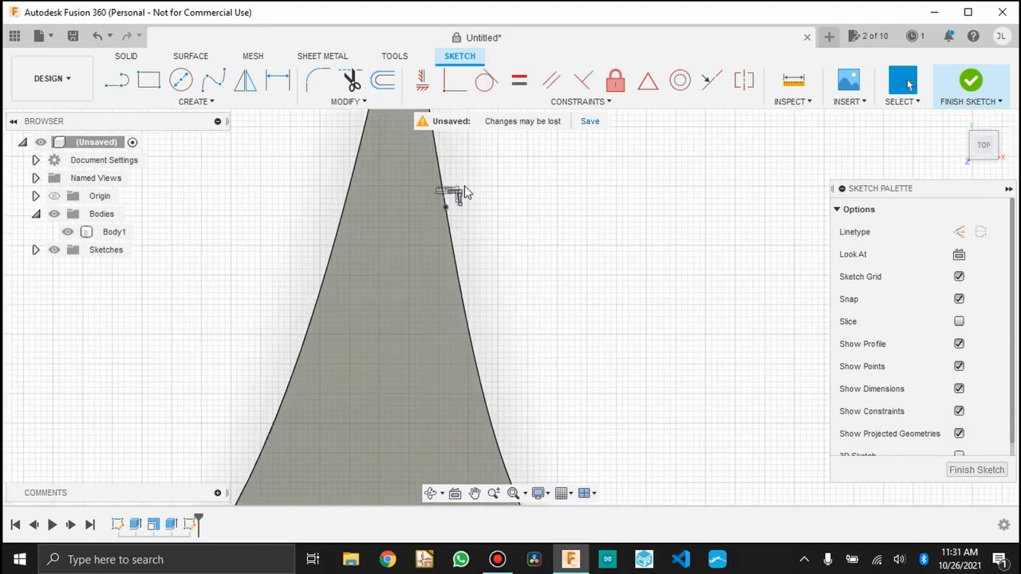
pyautogui.click(446, 192)
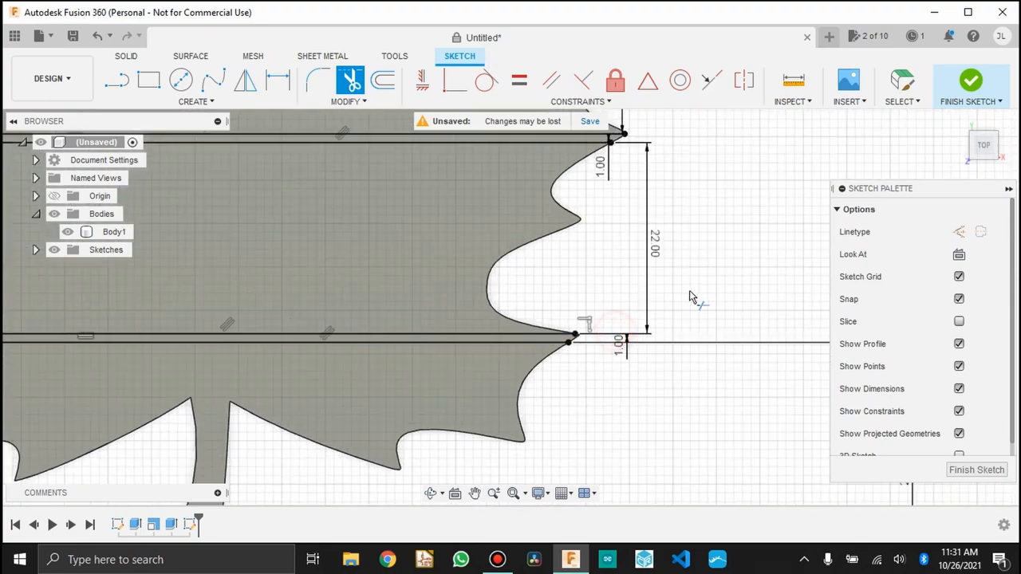
pyautogui.scroll(-3)
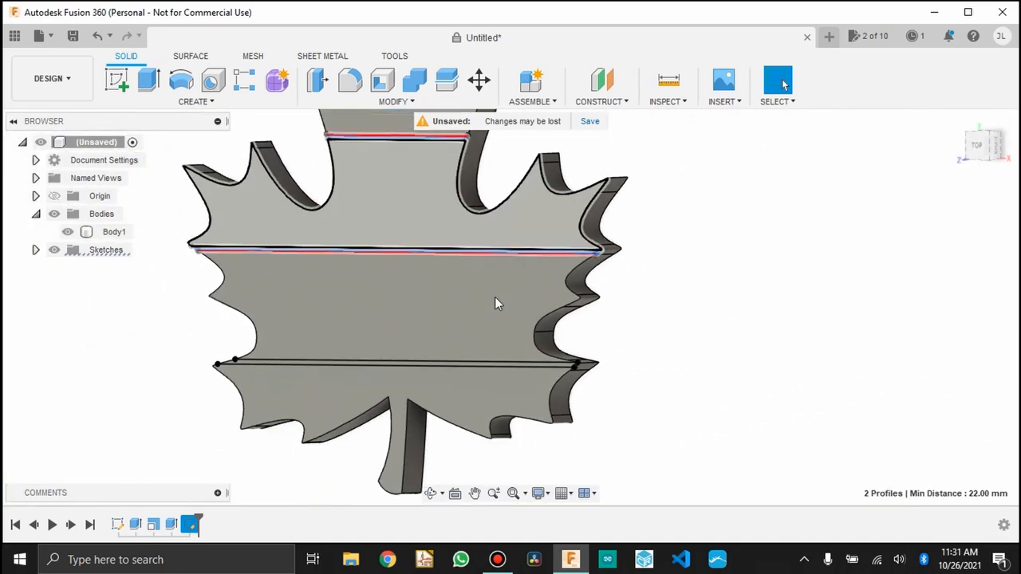
# Cut the three strips 10 mm through the leaf, return to Top view, reopen the sketch
pyautogui.scroll(3)
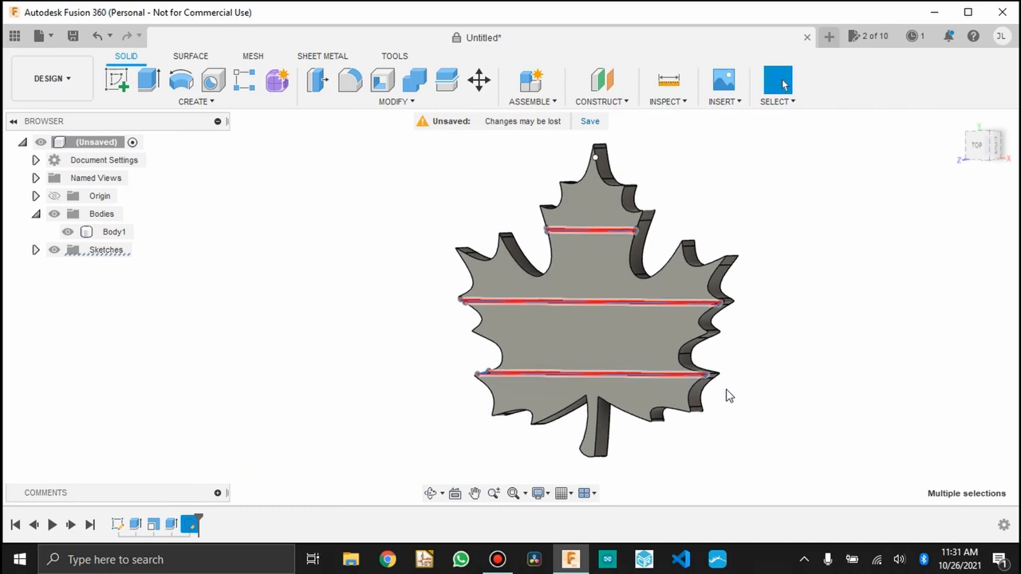
pyautogui.moveTo(559, 358)
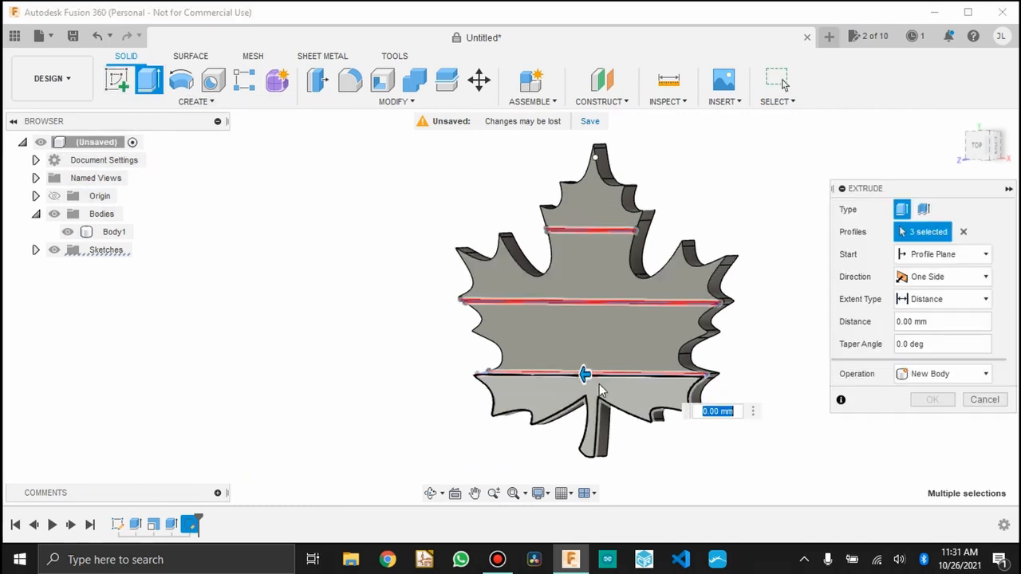
pyautogui.moveTo(582, 375); pyautogui.dragTo(639, 370)
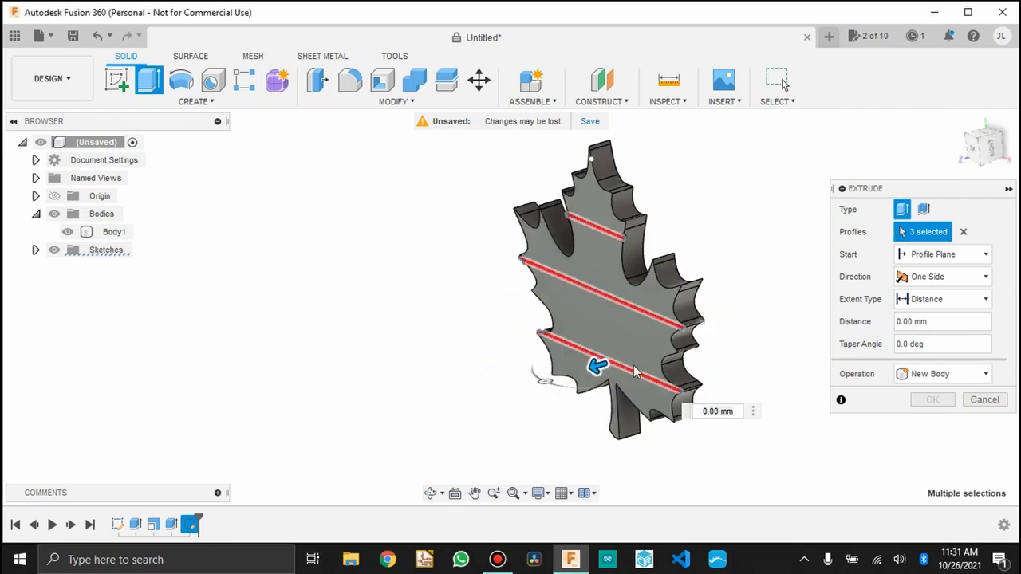
pyautogui.moveTo(596, 366); pyautogui.dragTo(650, 350)
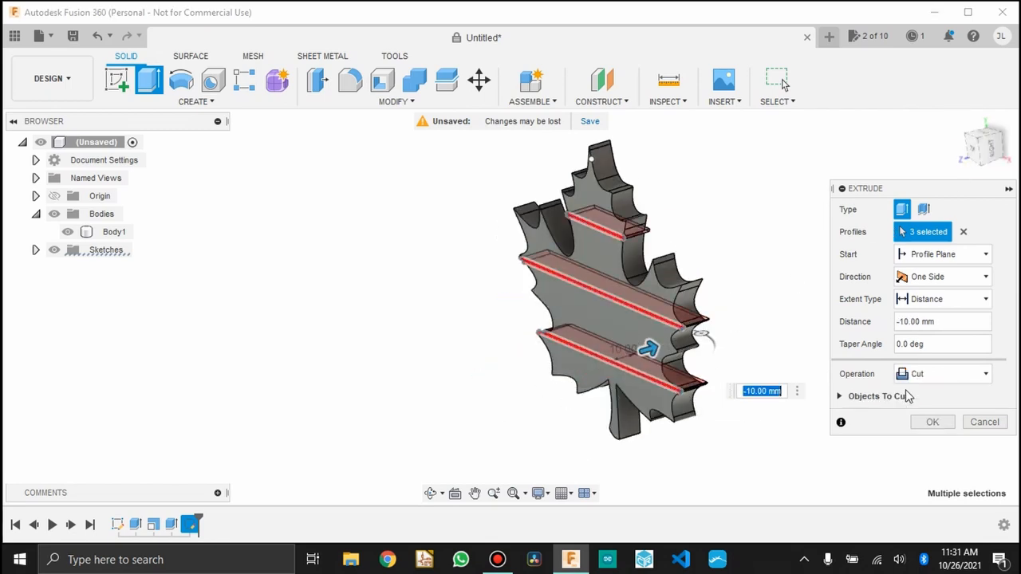
pyautogui.click(932, 422)
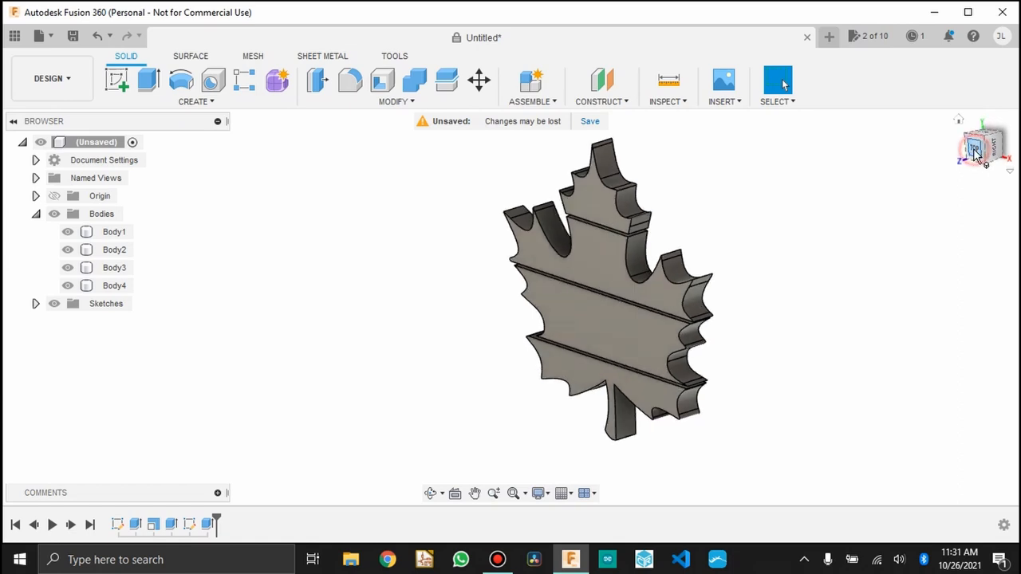
pyautogui.click(983, 145)
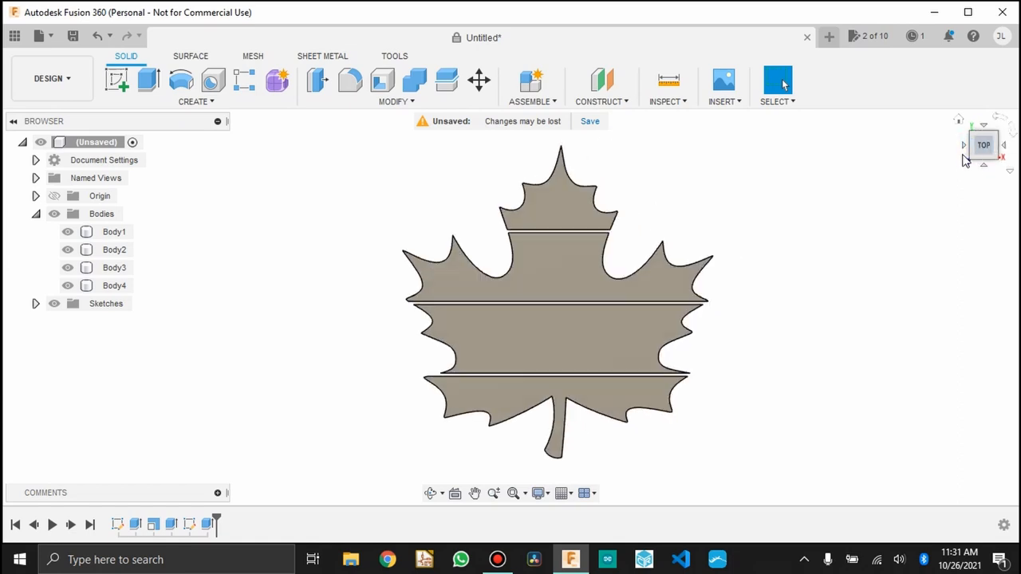
pyautogui.click(190, 524)
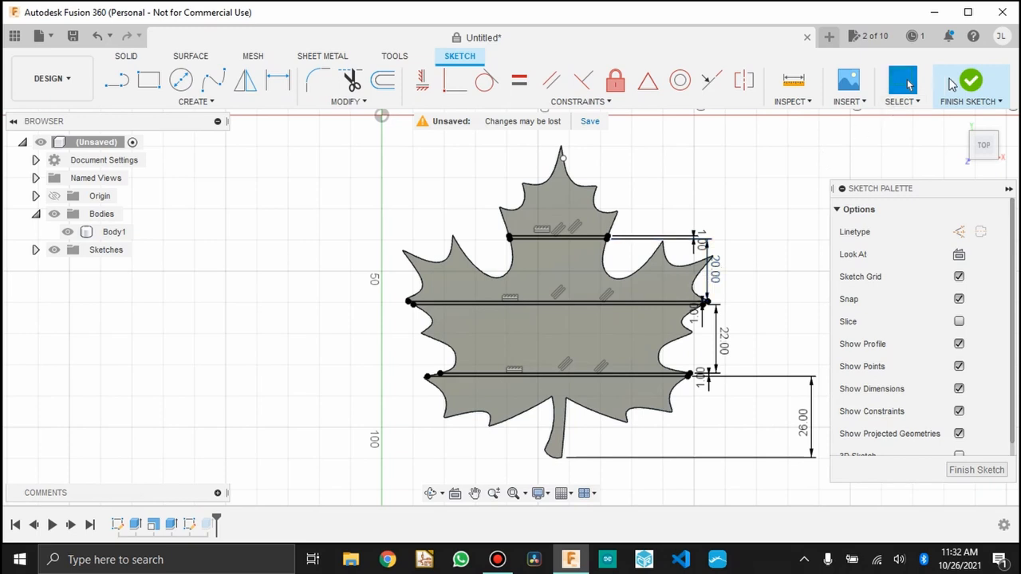
pyautogui.click(971, 86)
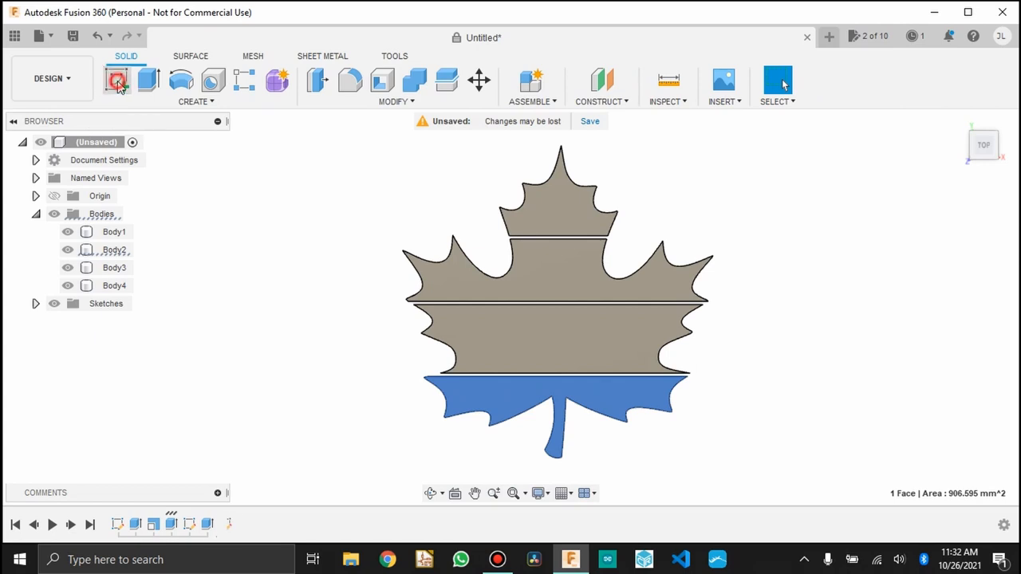
# Sketch a 6 × 8 mm tab with 0.5 mm offset clearance and cut it 12 mm
pyautogui.click(117, 80)
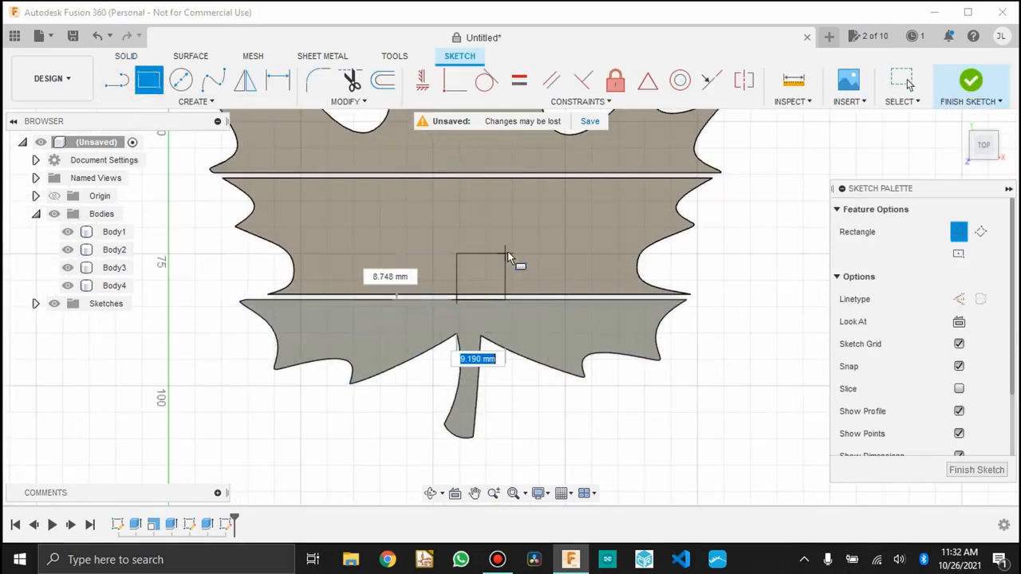
pyautogui.write('8')
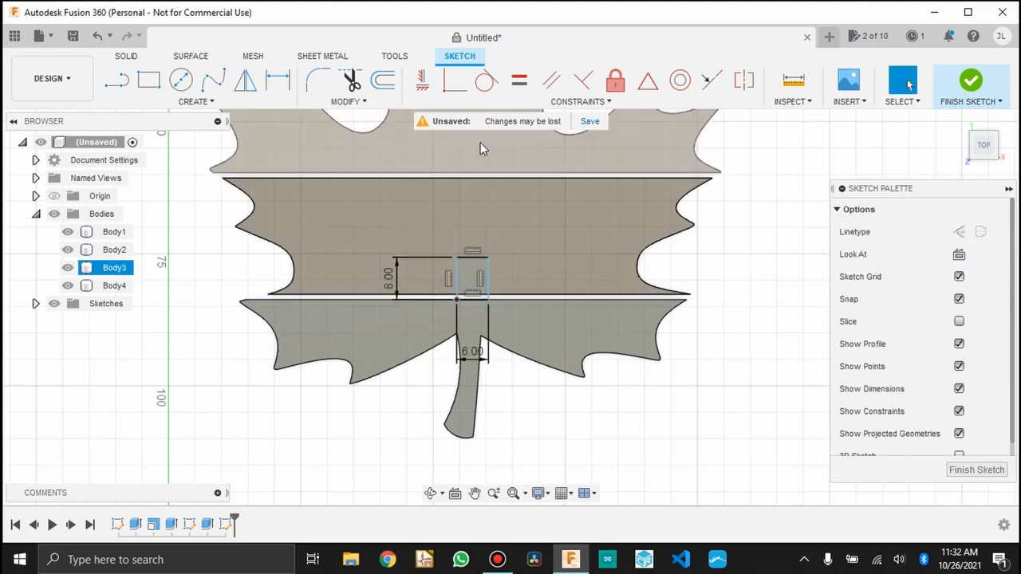
pyautogui.click(383, 80)
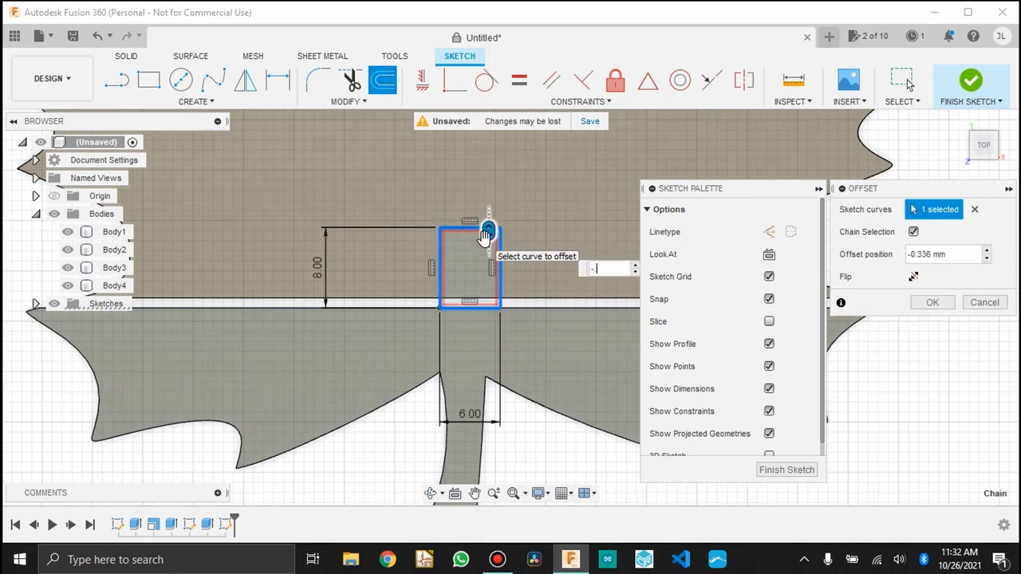
pyautogui.click(932, 301)
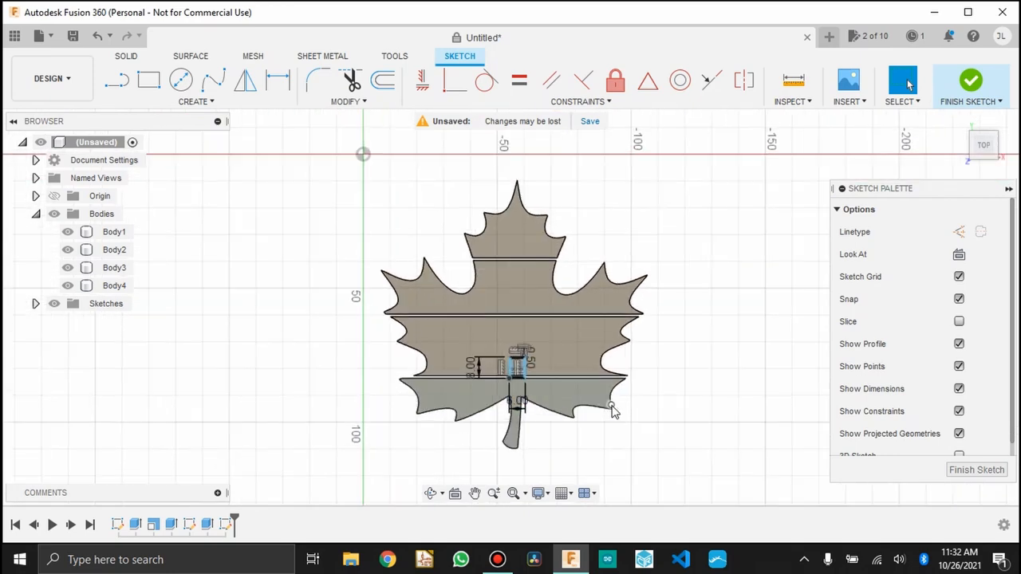
pyautogui.click(971, 80)
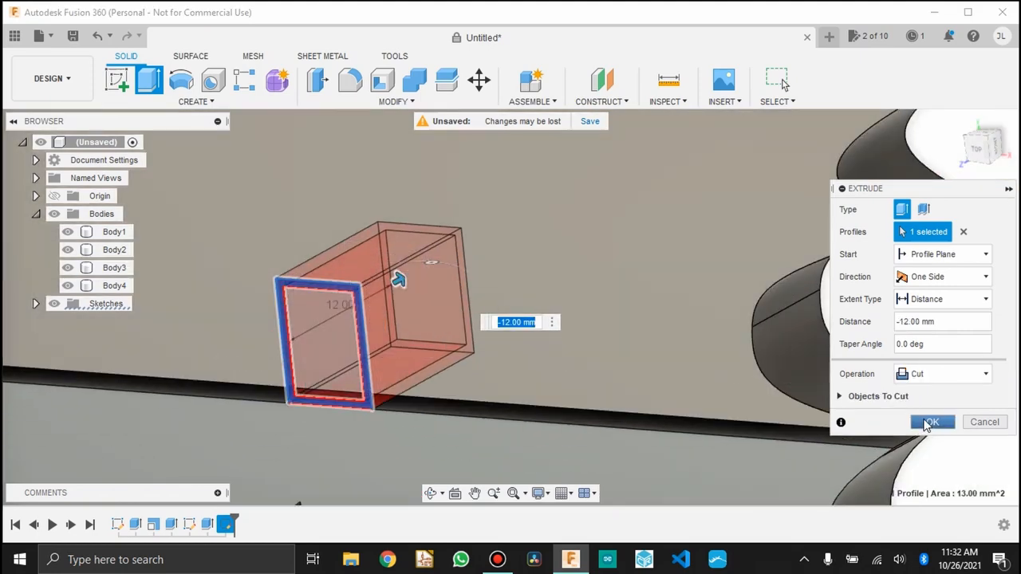
pyautogui.click(931, 421)
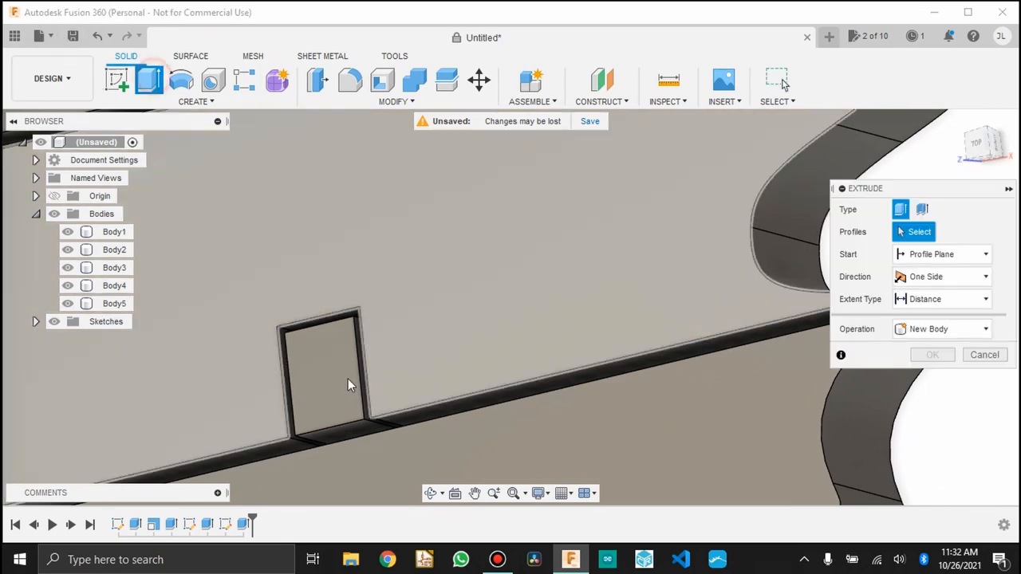
# Join-extrude the tab profiles 2 mm into the adjoining leaf pieces at each split
pyautogui.click(323, 367)
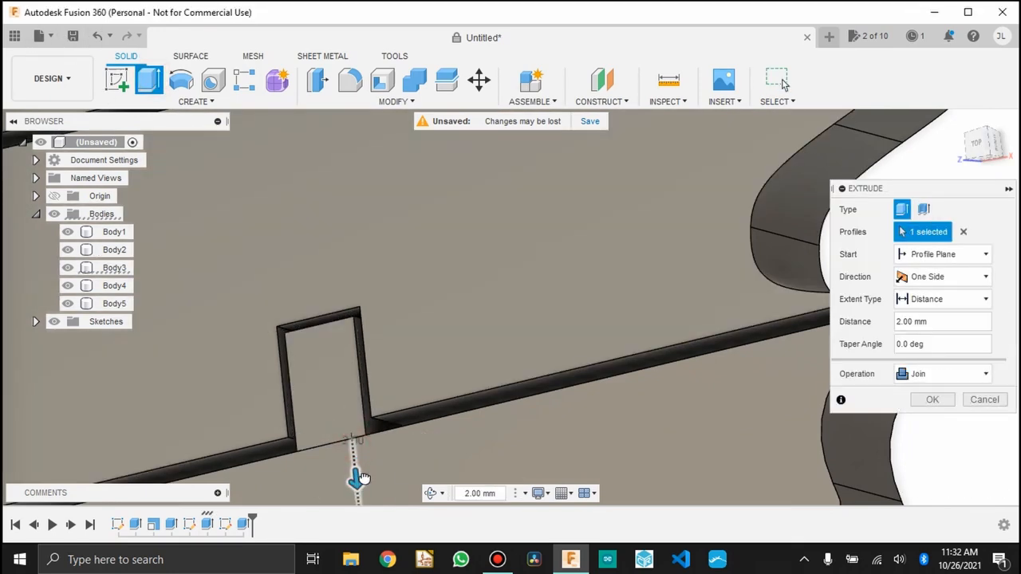
pyautogui.click(932, 399)
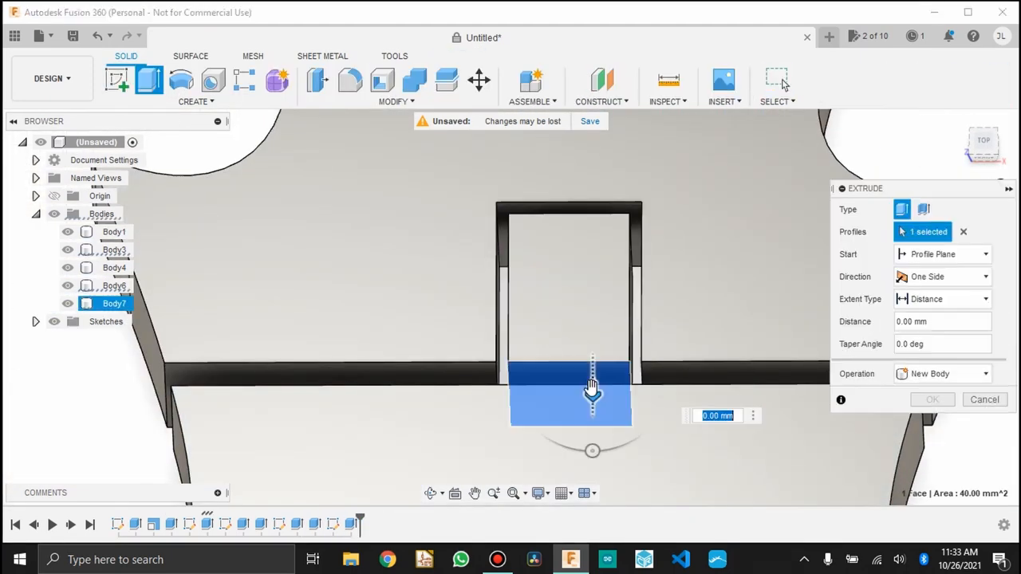
pyautogui.click(985, 398)
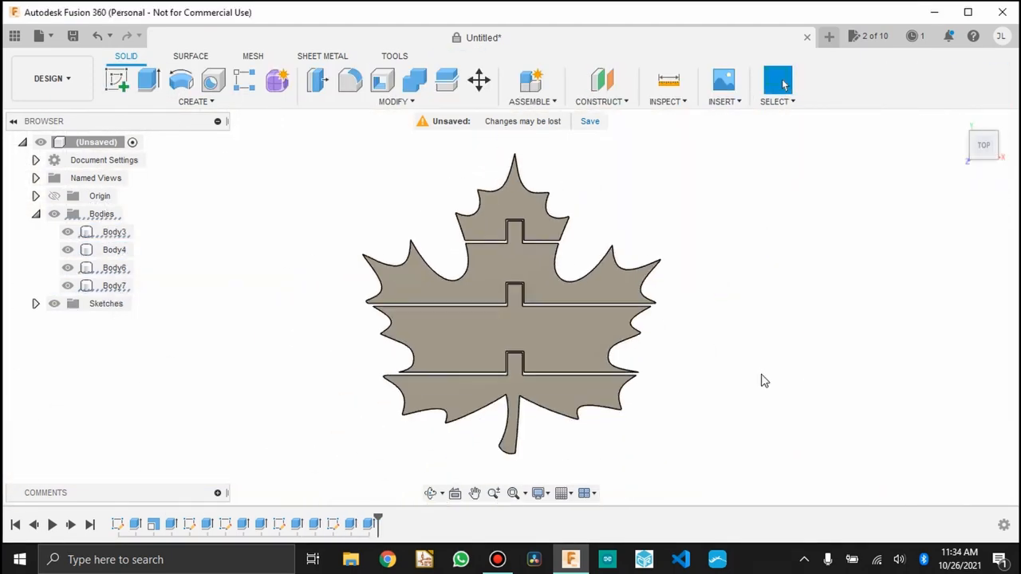
# Rename the four leaf bodies in the Browser to a, b, c and d
pyautogui.click(114, 232)
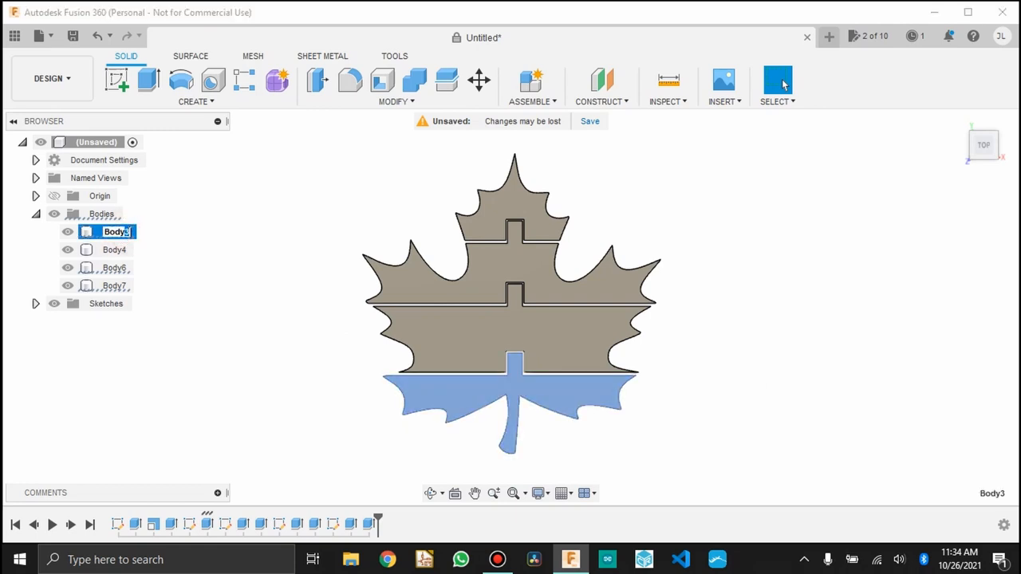
pyautogui.moveTo(132, 237)
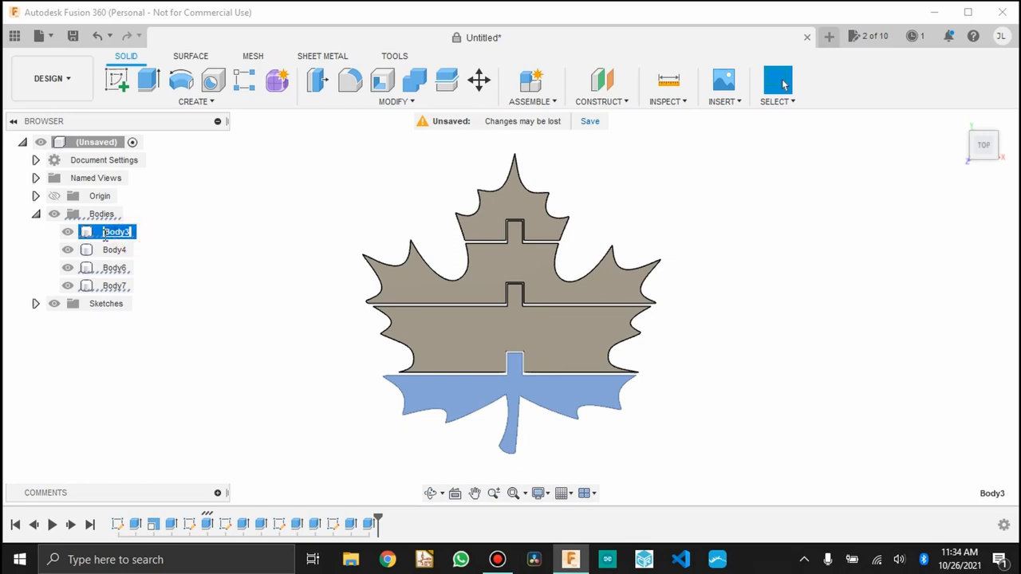
pyautogui.click(115, 250)
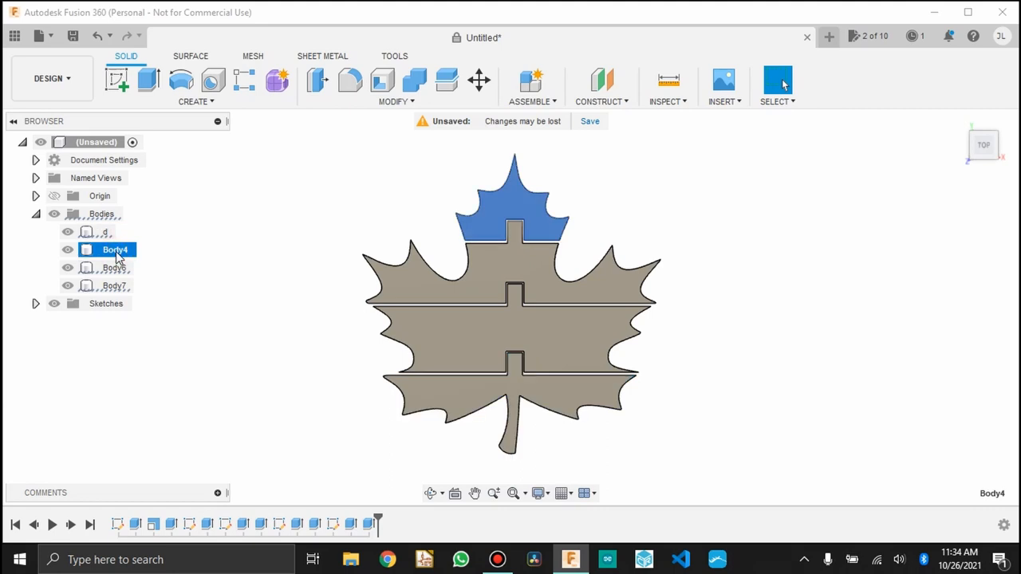
pyautogui.click(115, 267)
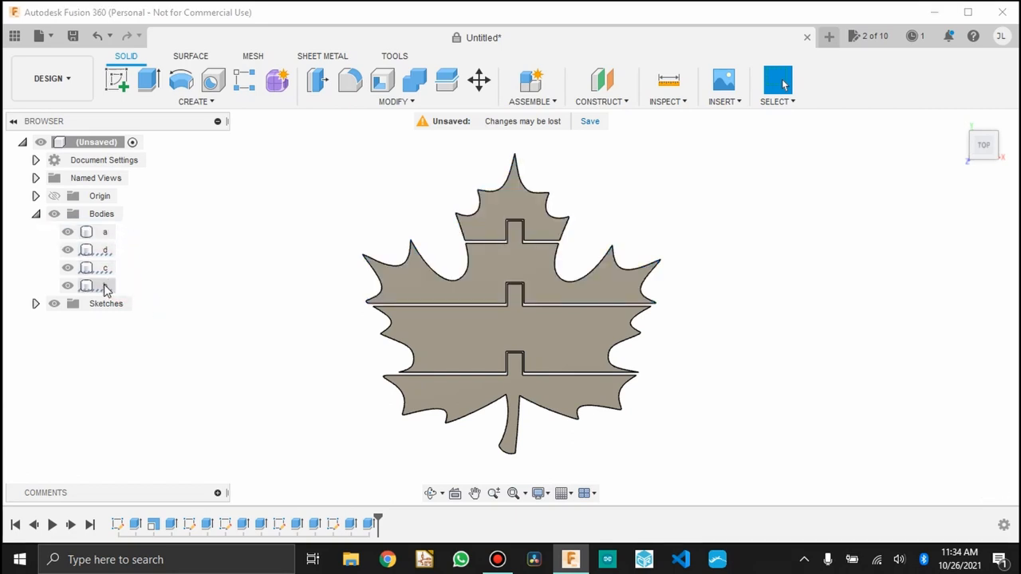
pyautogui.click(105, 285)
pyautogui.write('d')
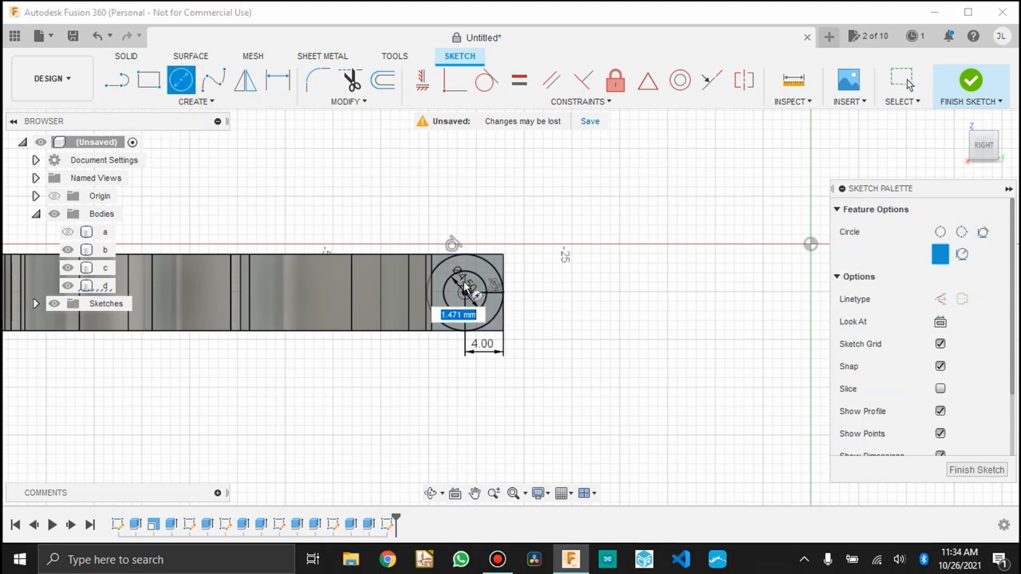
# Finish the concentric-circle pin sketch on the knuckle end face
pyautogui.click(902, 79)
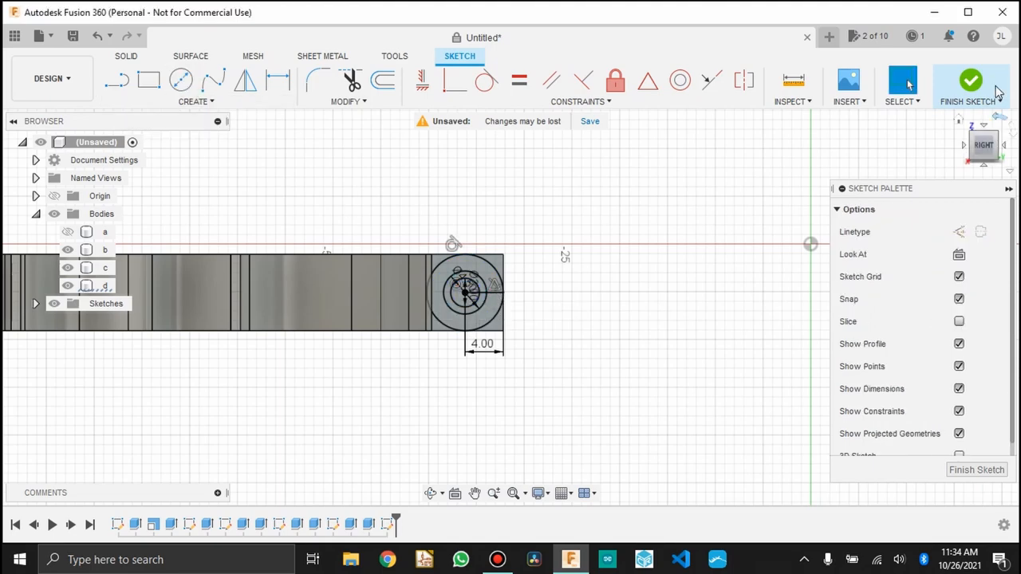
pyautogui.click(971, 79)
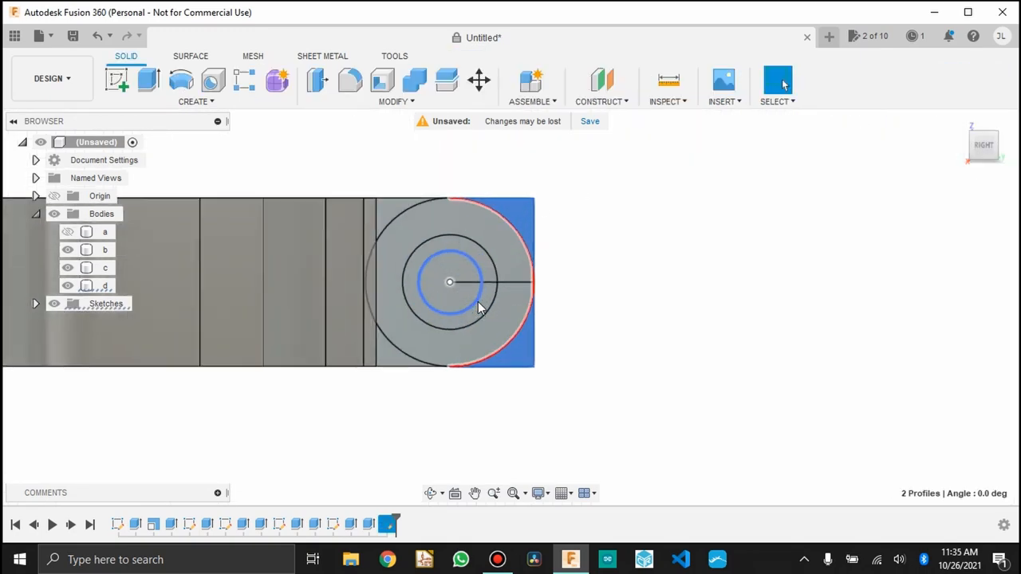
# Cut the ring profile 6 mm deep into the knuckle, leaving the central pin
pyautogui.click(449, 282)
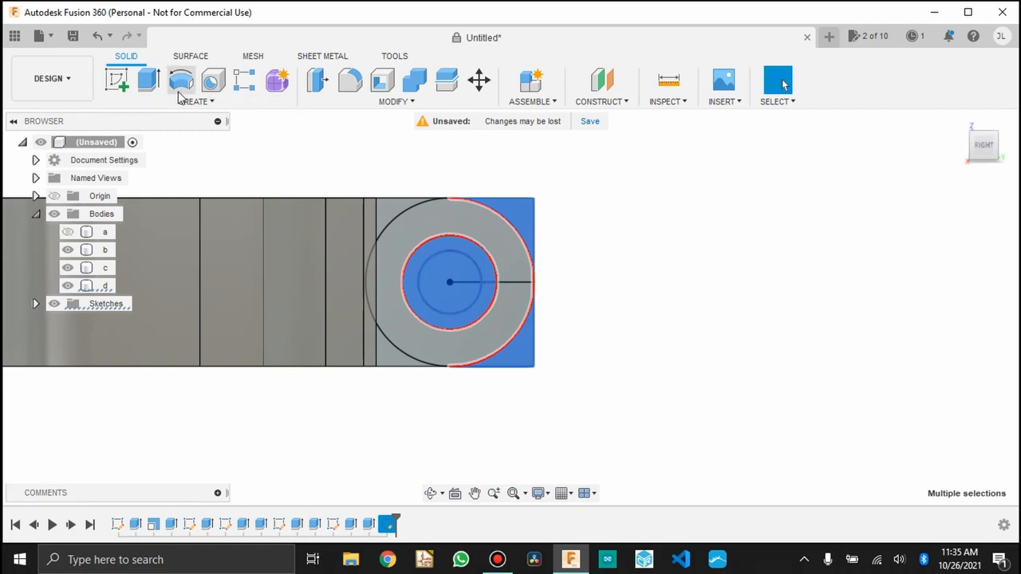
pyautogui.click(148, 80)
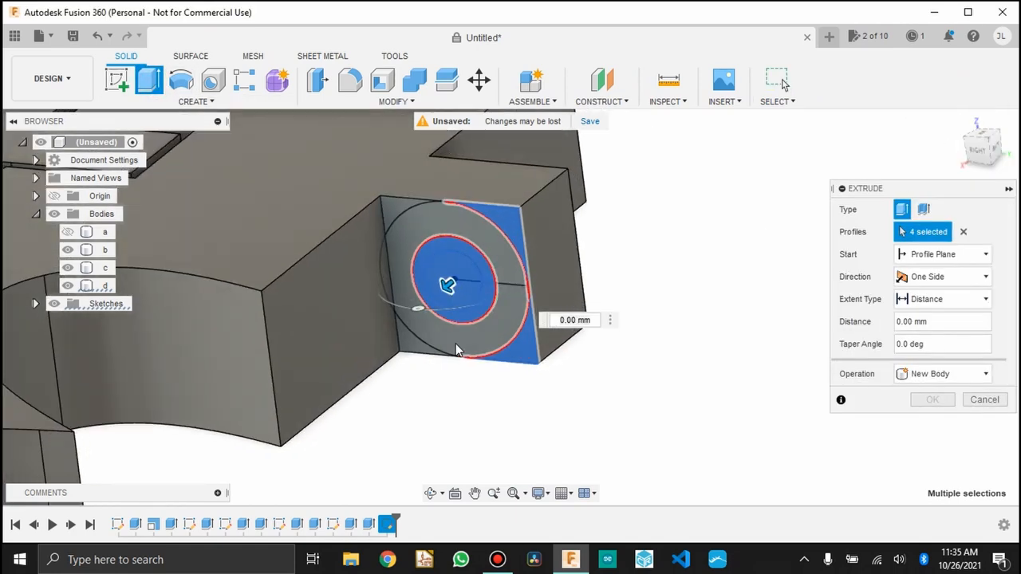
pyautogui.moveTo(447, 286); pyautogui.dragTo(518, 223)
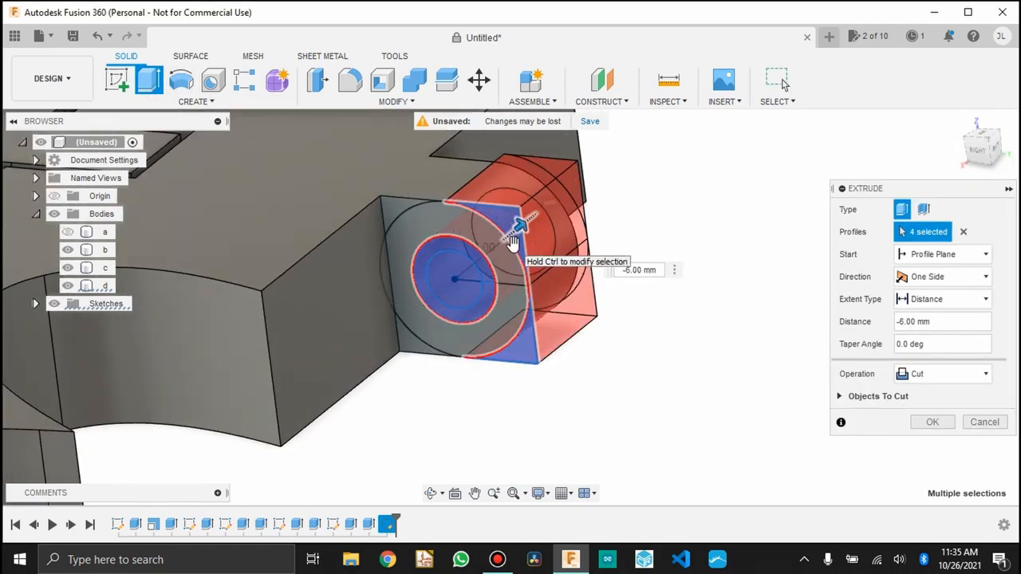
pyautogui.click(932, 422)
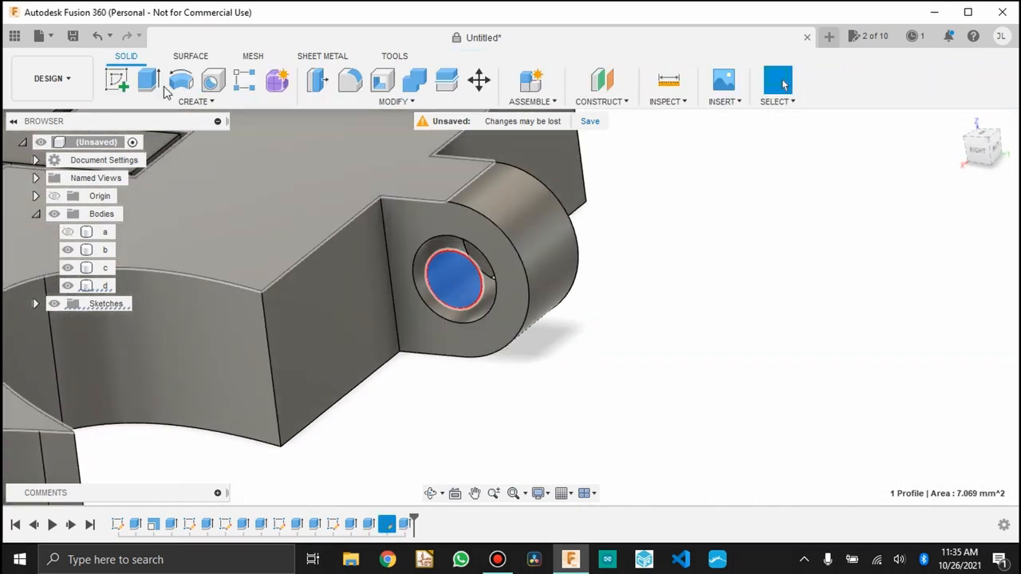
# Extrude the first pin two-sided with Join into the neighbouring leaf piece
pyautogui.click(148, 80)
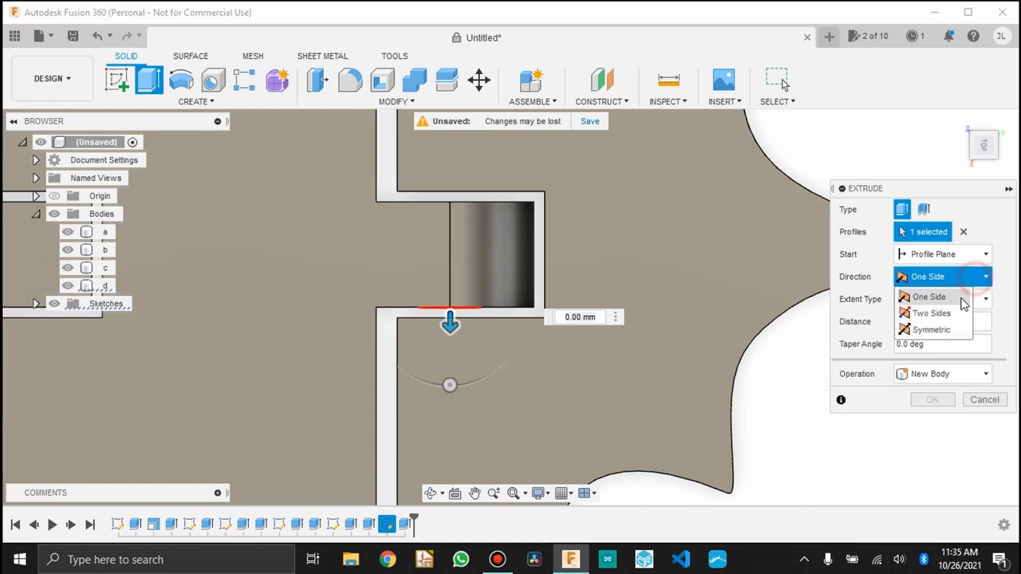
pyautogui.click(928, 312)
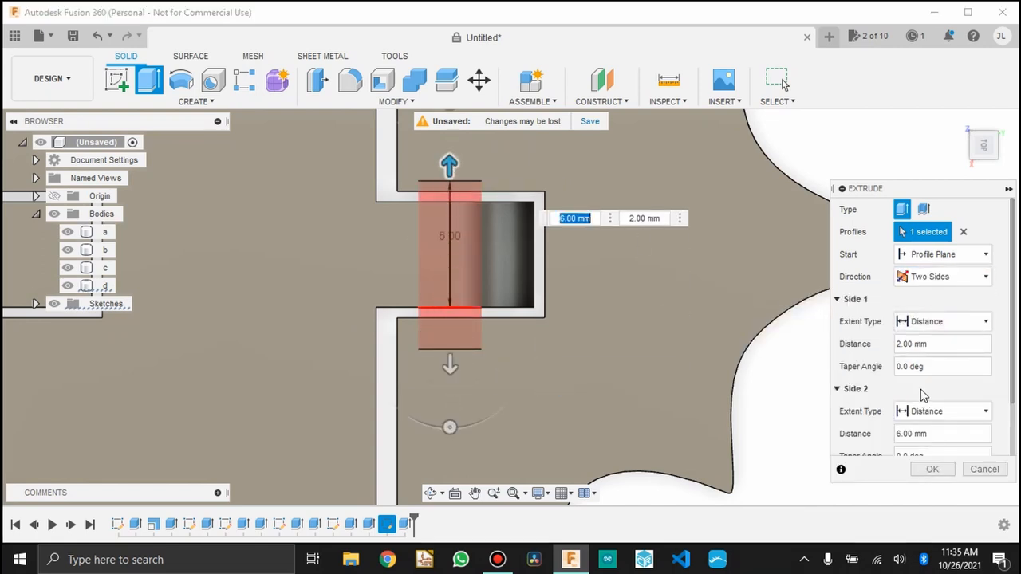
pyautogui.click(854, 388)
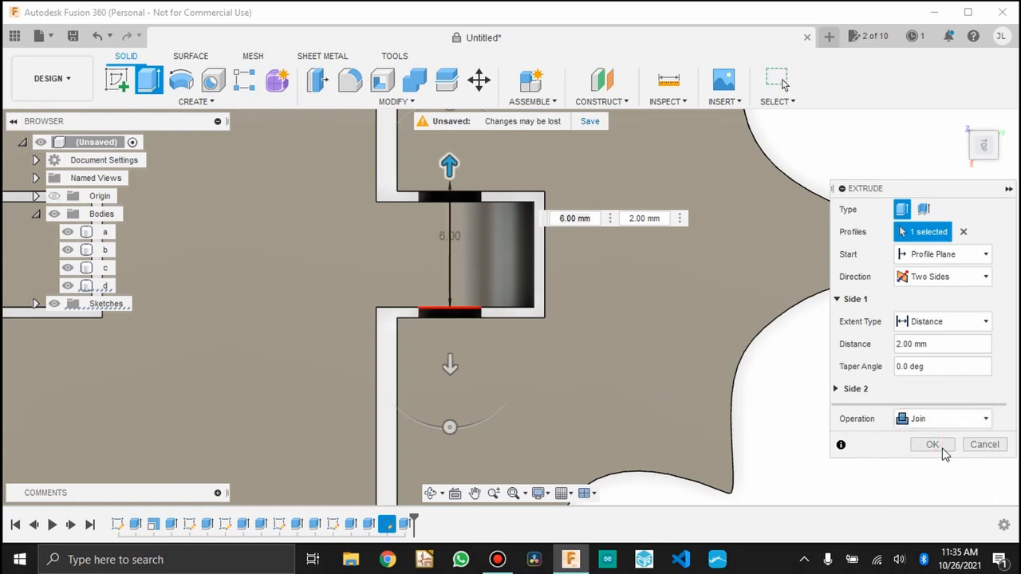
pyautogui.click(932, 445)
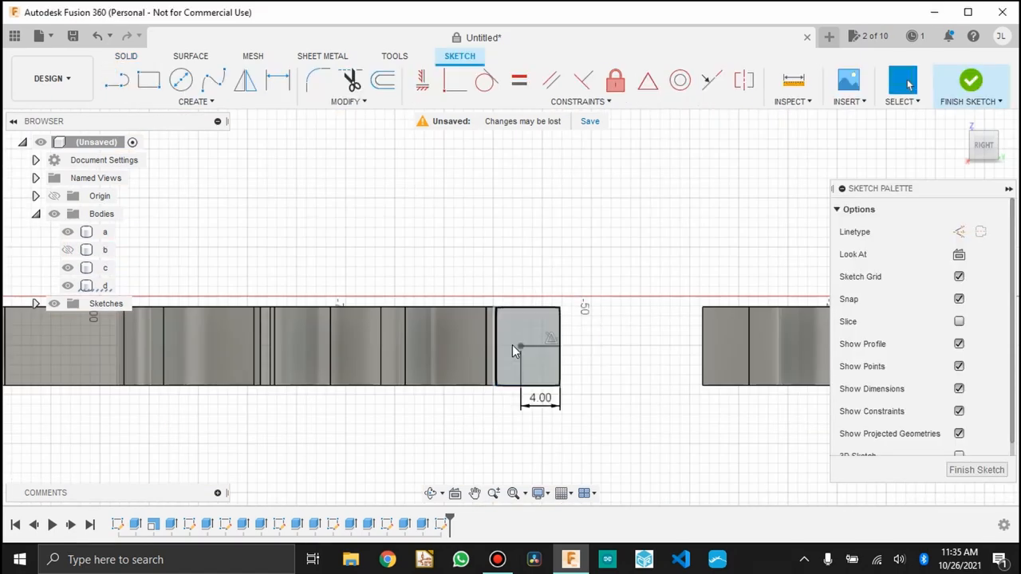
# Join-extrude the second and third hinge pins across their gaps
pyautogui.click(971, 79)
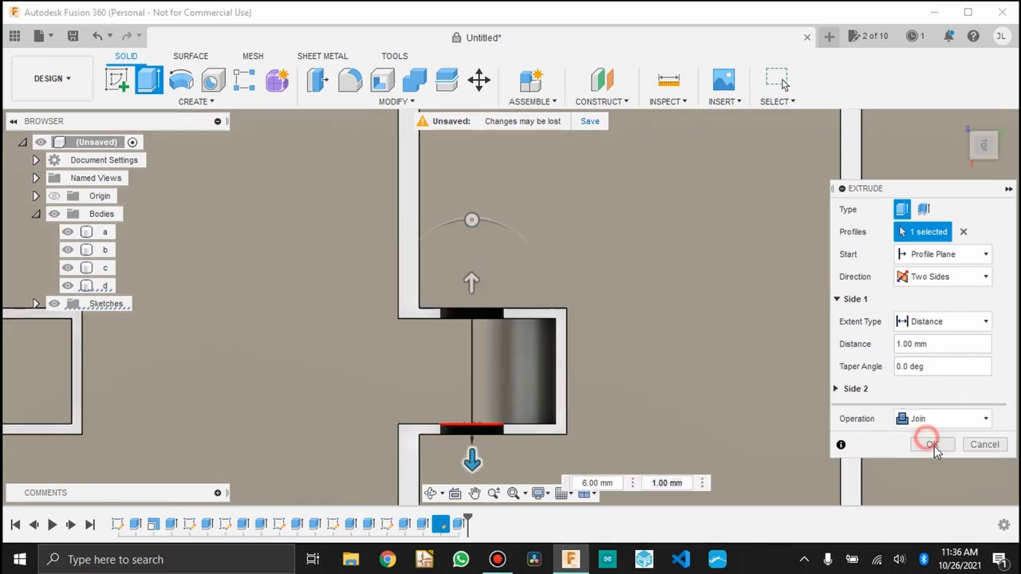
pyautogui.click(932, 444)
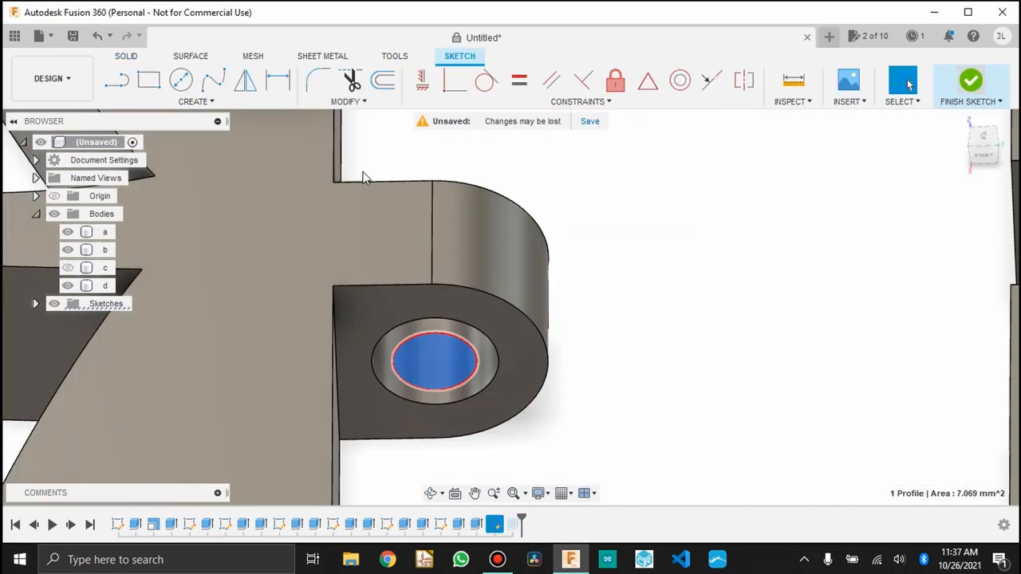
pyautogui.click(970, 80)
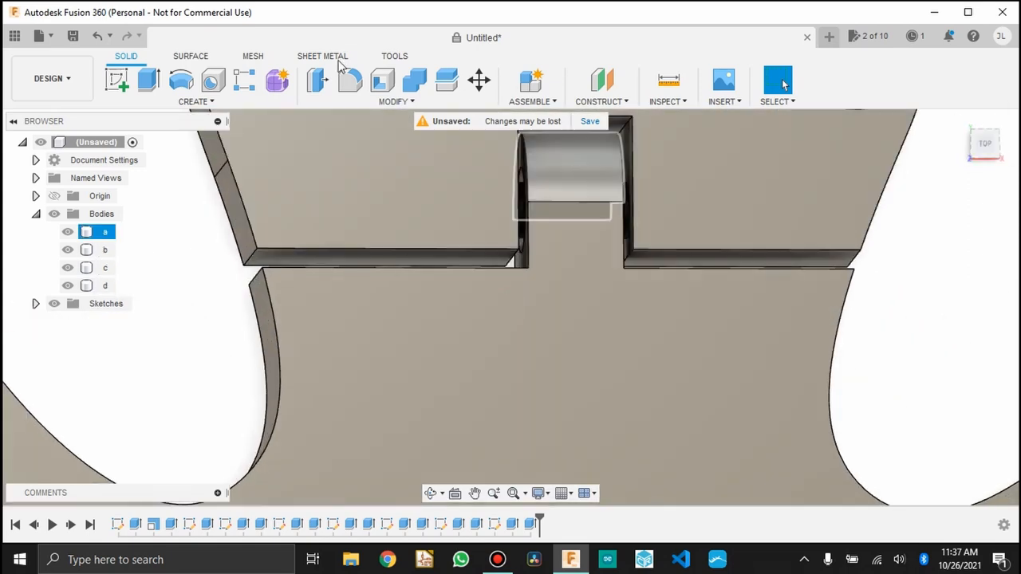
# Fillet the six pin-to-leaf edges with a 0.5 mm radius
pyautogui.click(350, 80)
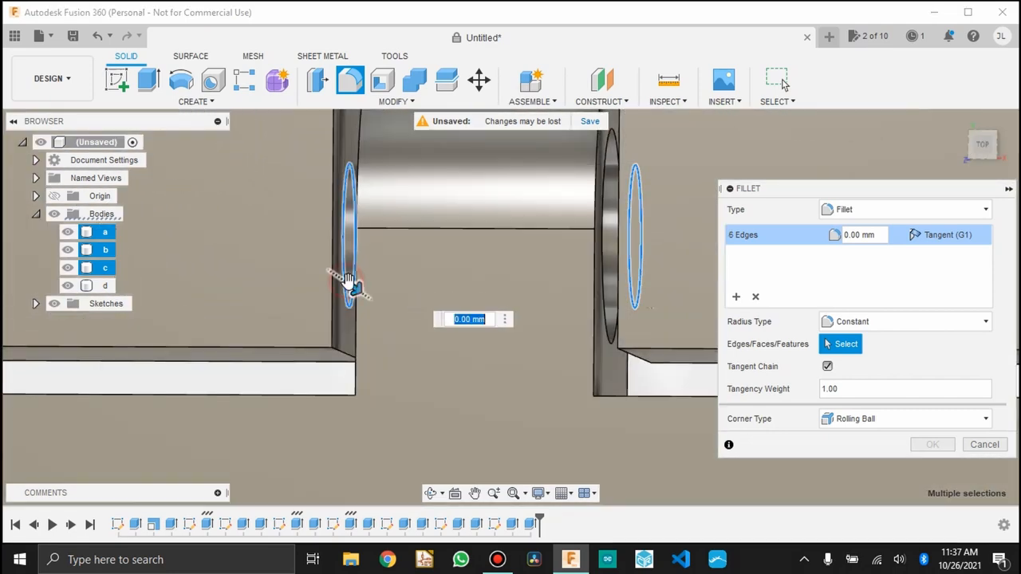
pyautogui.write('0.5')
pyautogui.write('Artic')
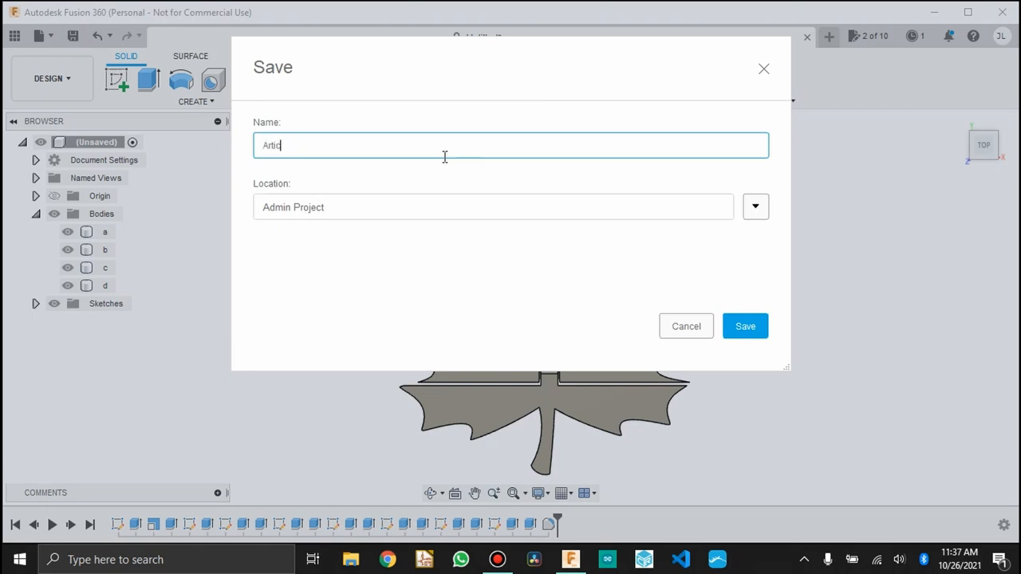
# Save the design as 'Articulated Maple Leaf' and open the selected model's context menu
pyautogui.write('ulated Map')
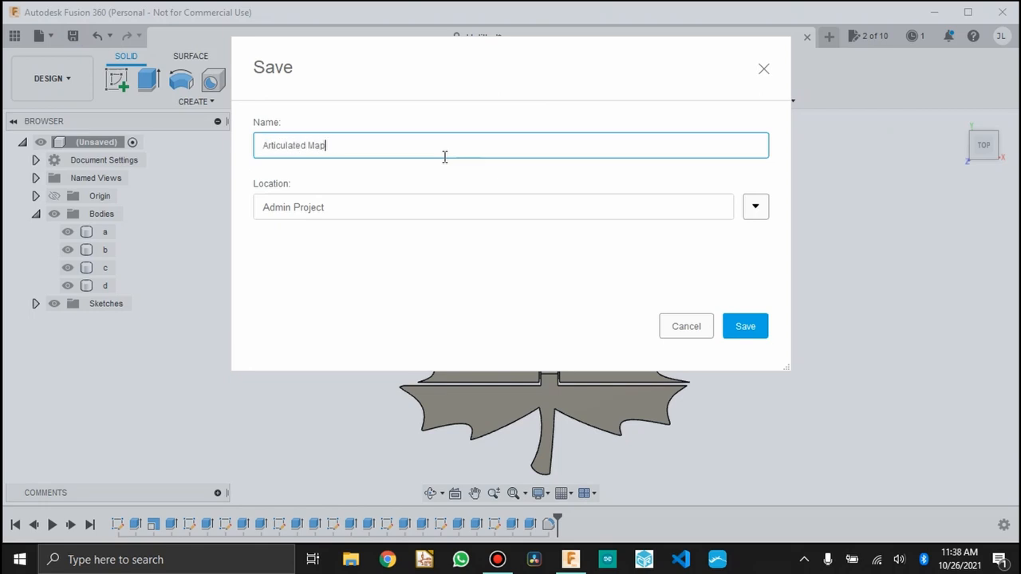
pyautogui.write('le Leaf')
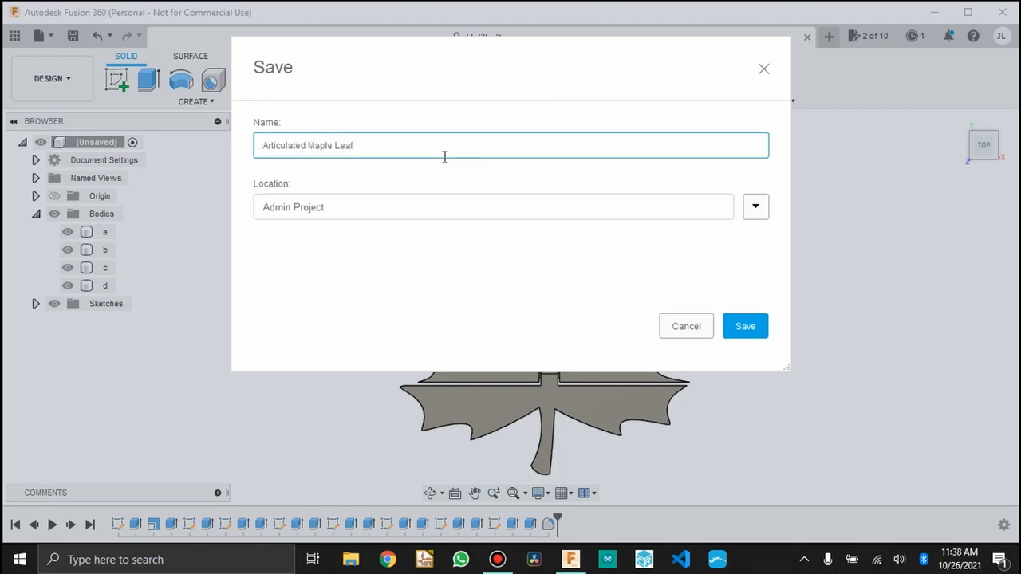
pyautogui.click(744, 326)
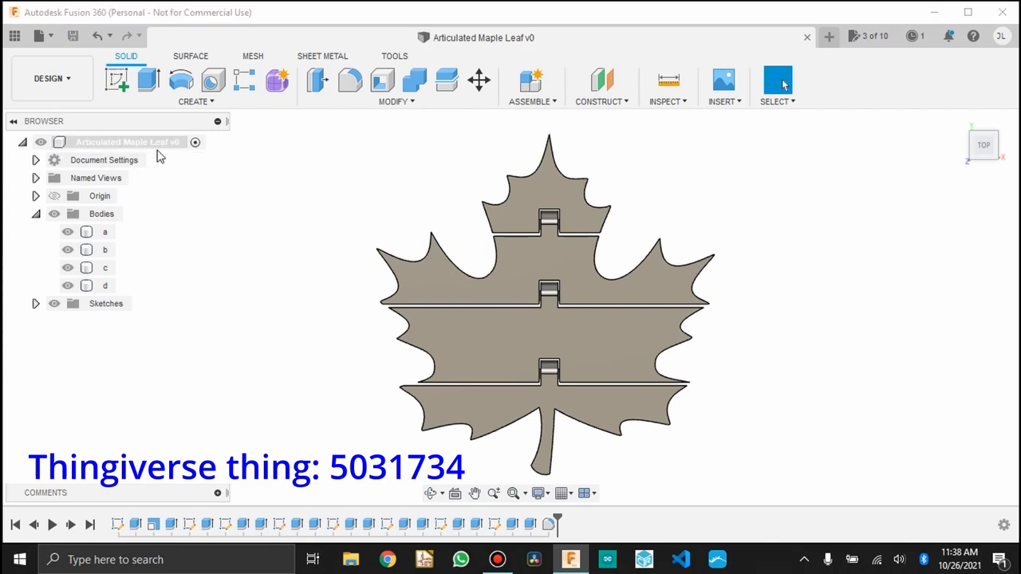
pyautogui.click(582, 271)
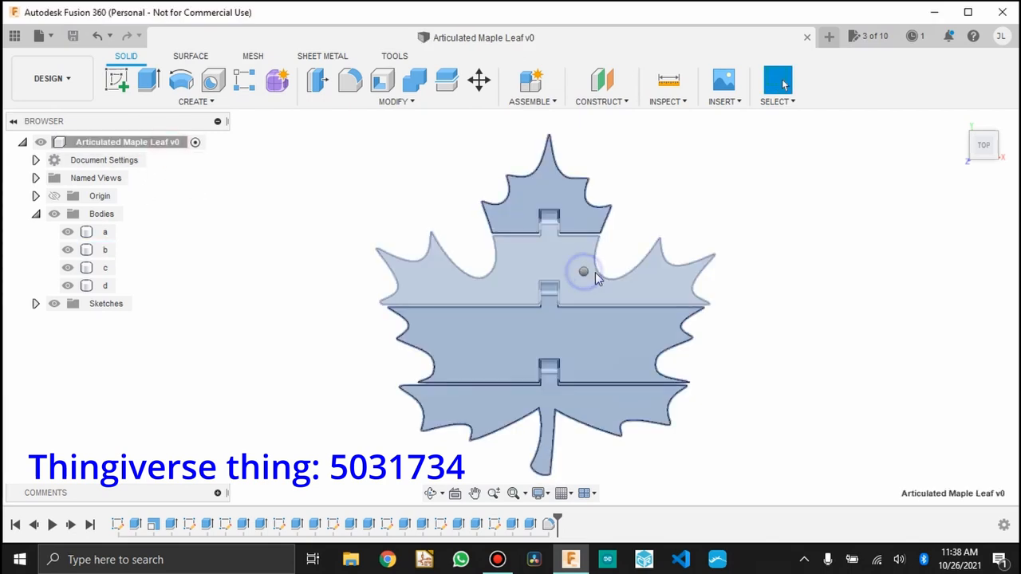
pyautogui.rightClick(583, 275)
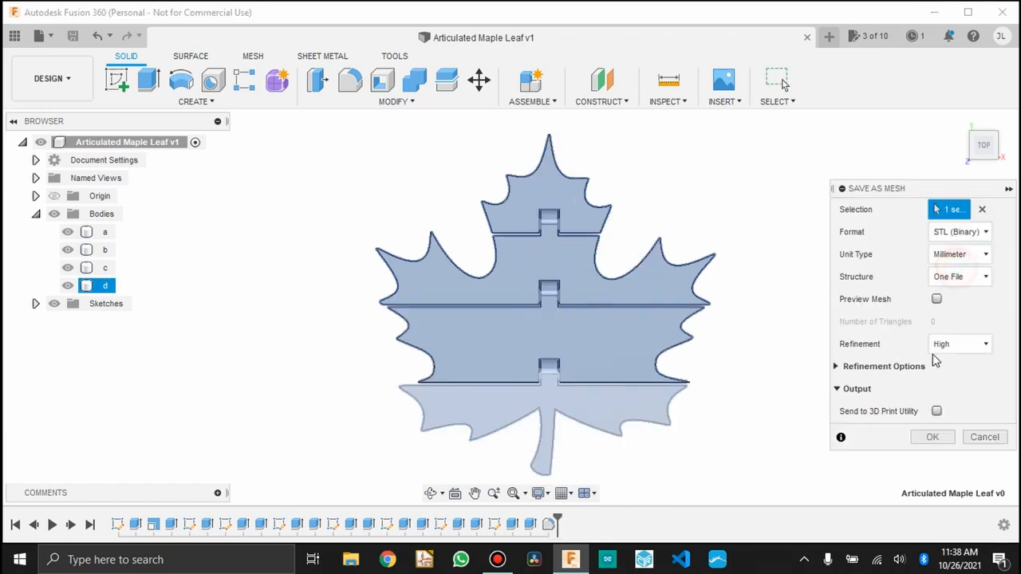
# Export the leaf as a binary STL into Jacob's Stuff > Articulated Leaves
pyautogui.click(932, 436)
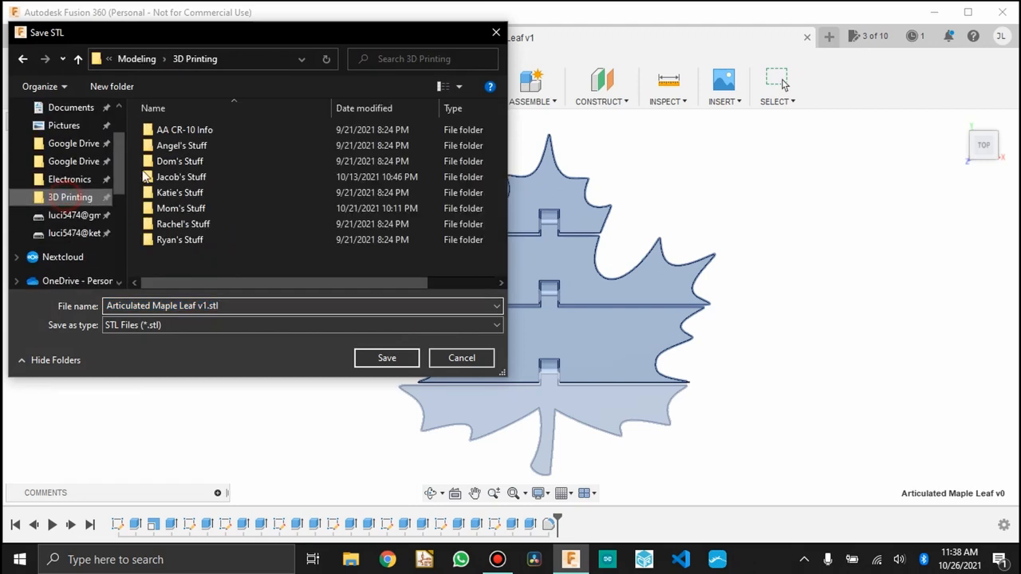
pyautogui.doubleClick(182, 176)
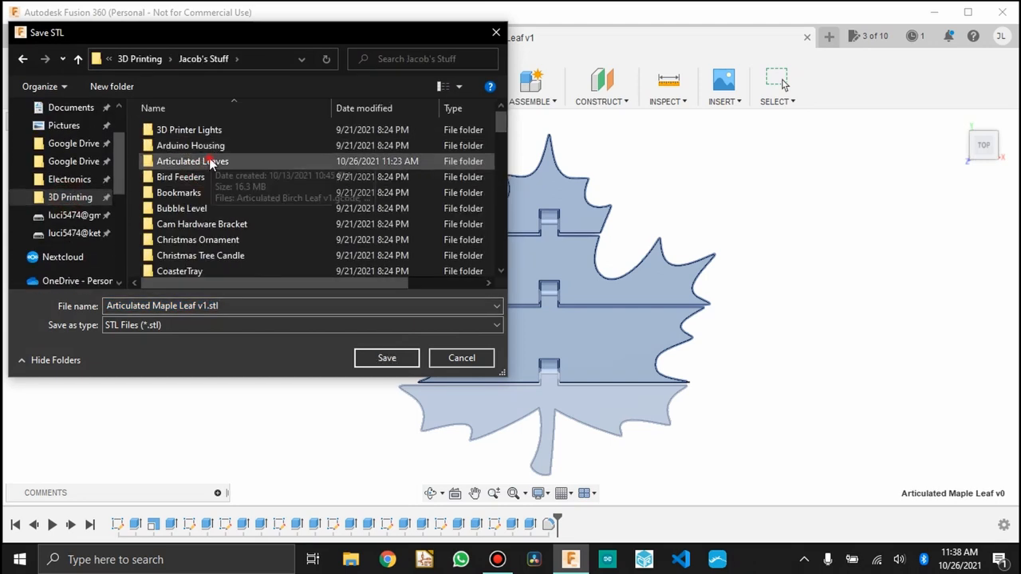
pyautogui.doubleClick(192, 161)
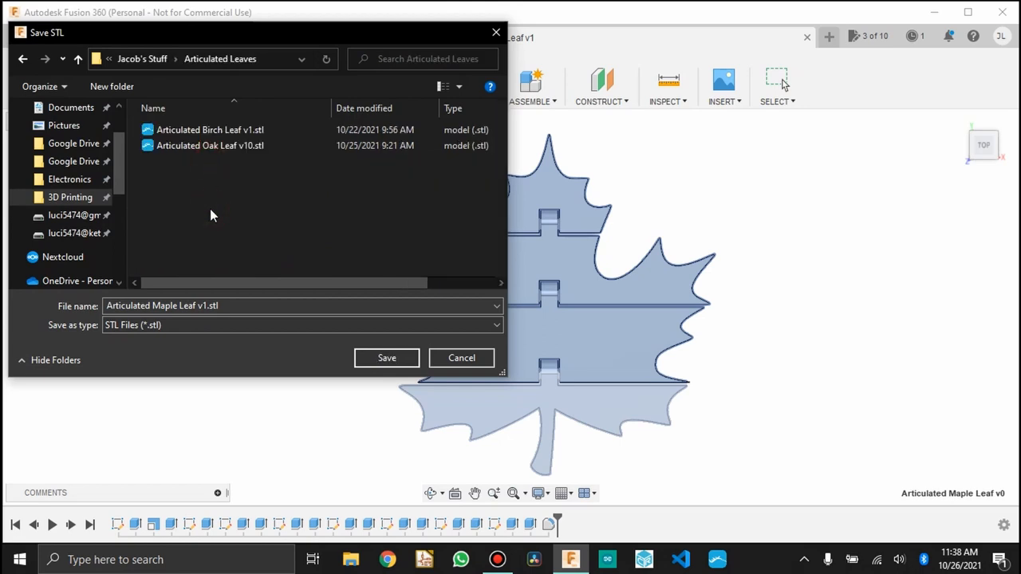
pyautogui.click(387, 357)
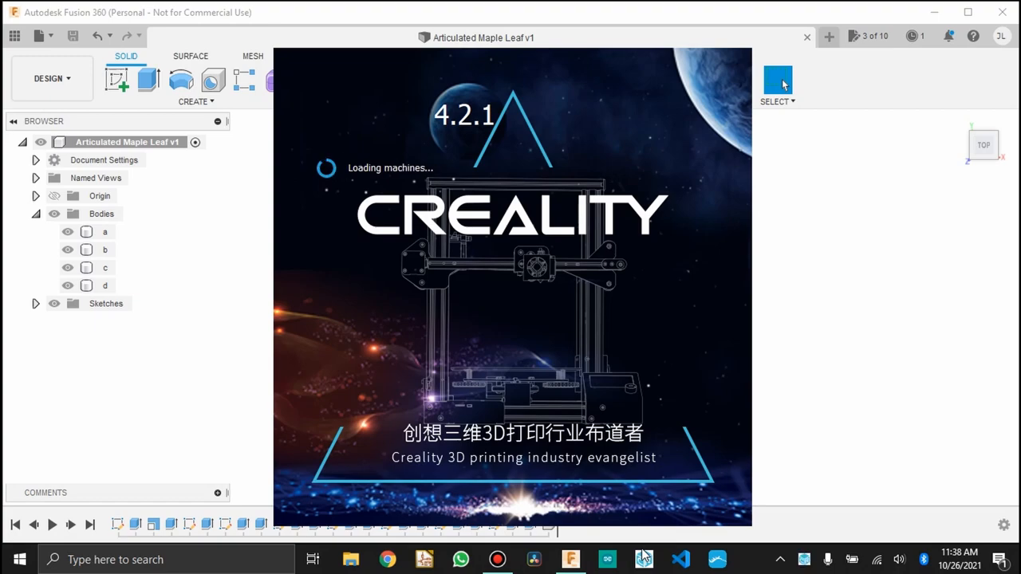
# Open Articulated Maple Leaf v1.stl in Creality Slicer so it auto-slices
pyautogui.click(643, 560)
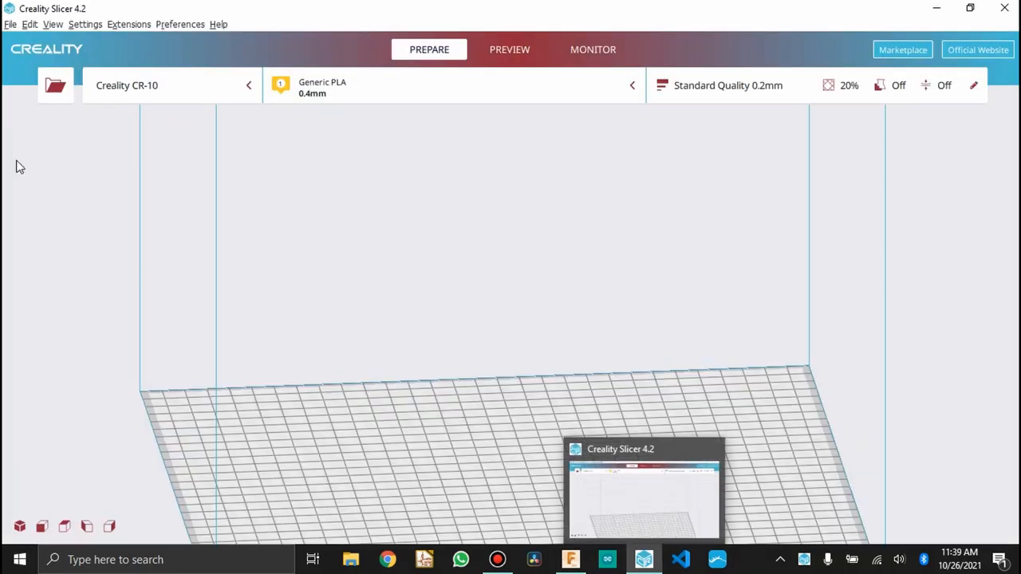
pyautogui.click(55, 86)
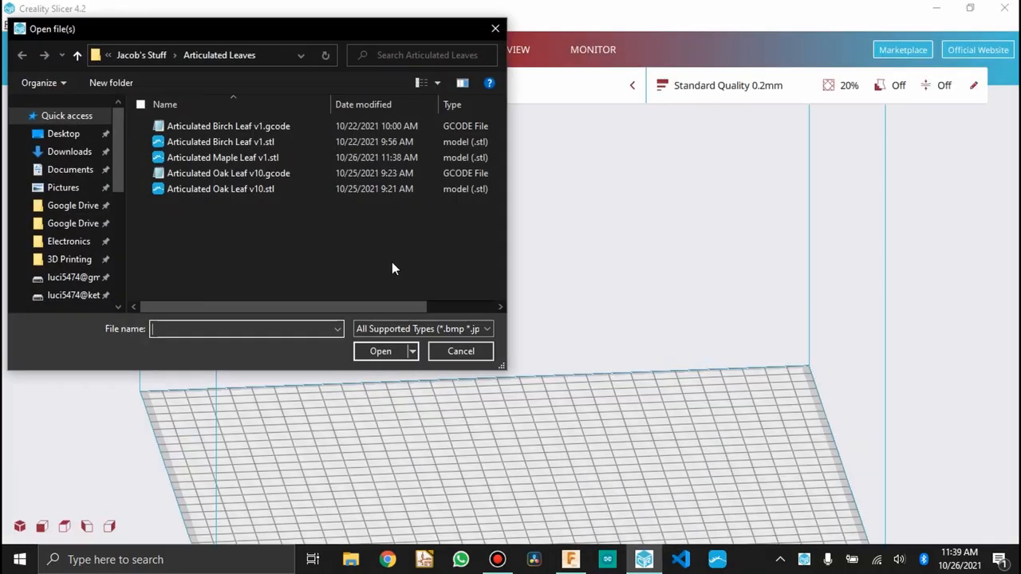
pyautogui.moveTo(291, 231)
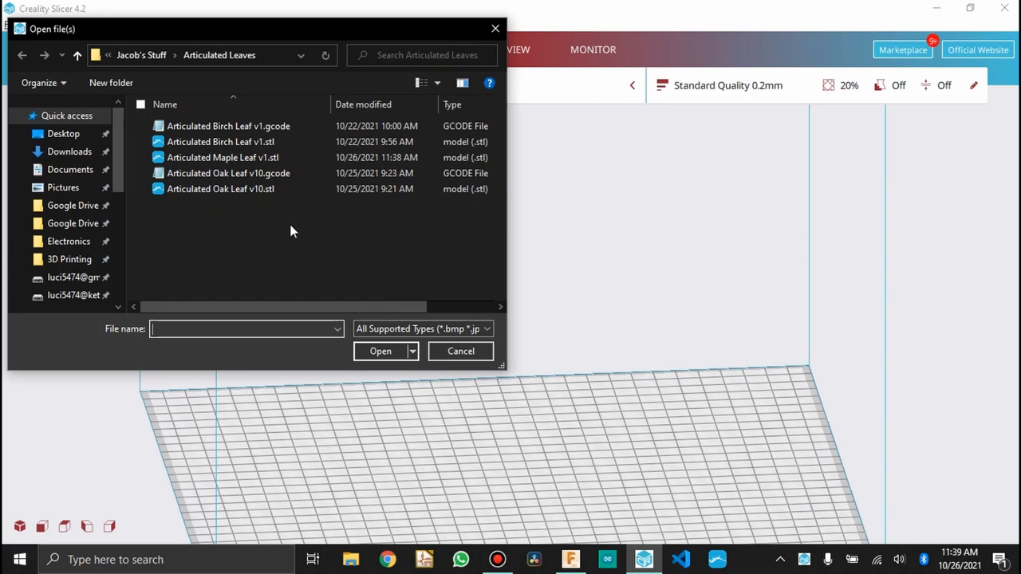
pyautogui.click(222, 157)
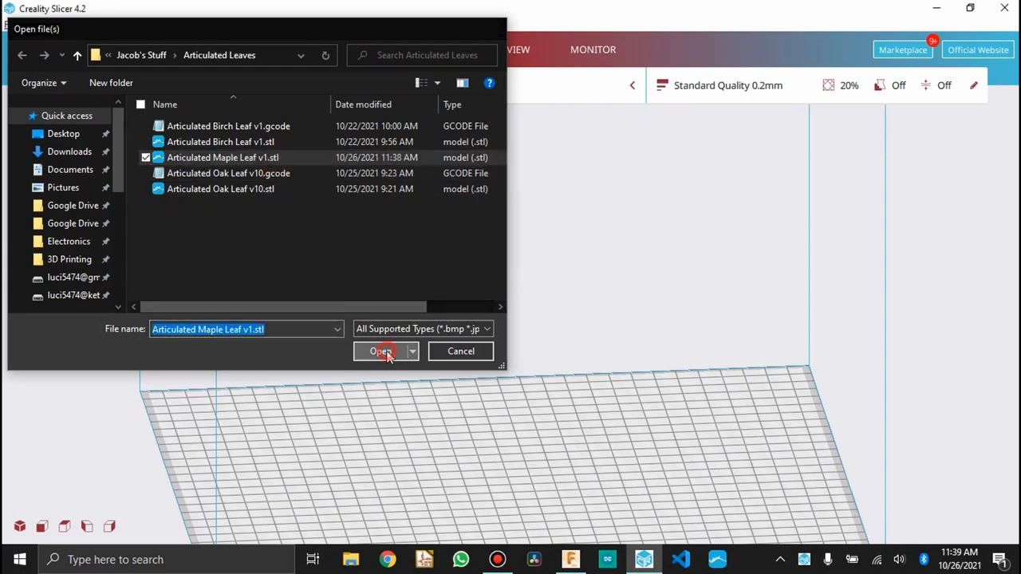
pyautogui.click(381, 350)
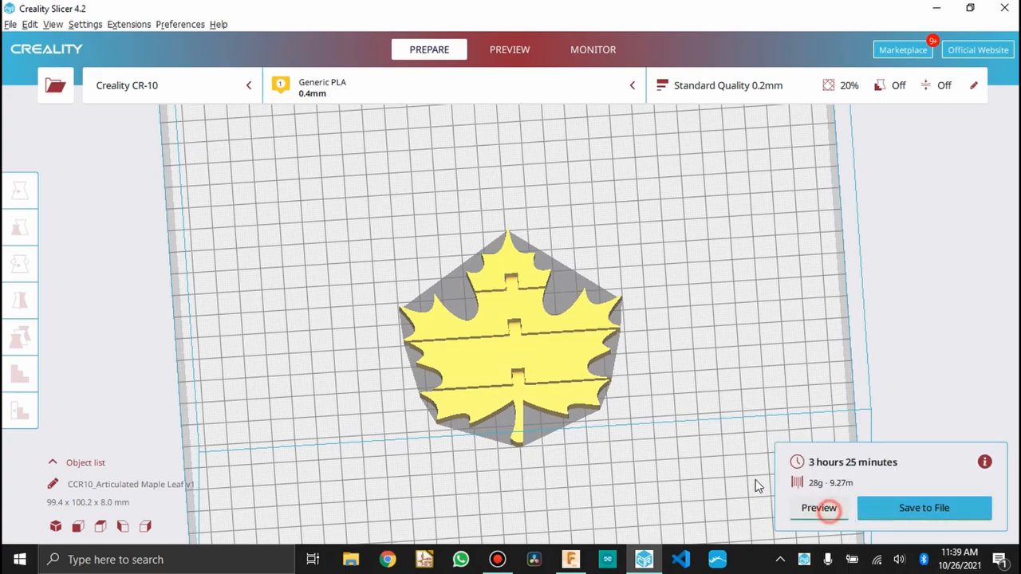
# Preview layers 11 through the top, then save Articulated Maple Leaf v1.gcode
pyautogui.click(820, 508)
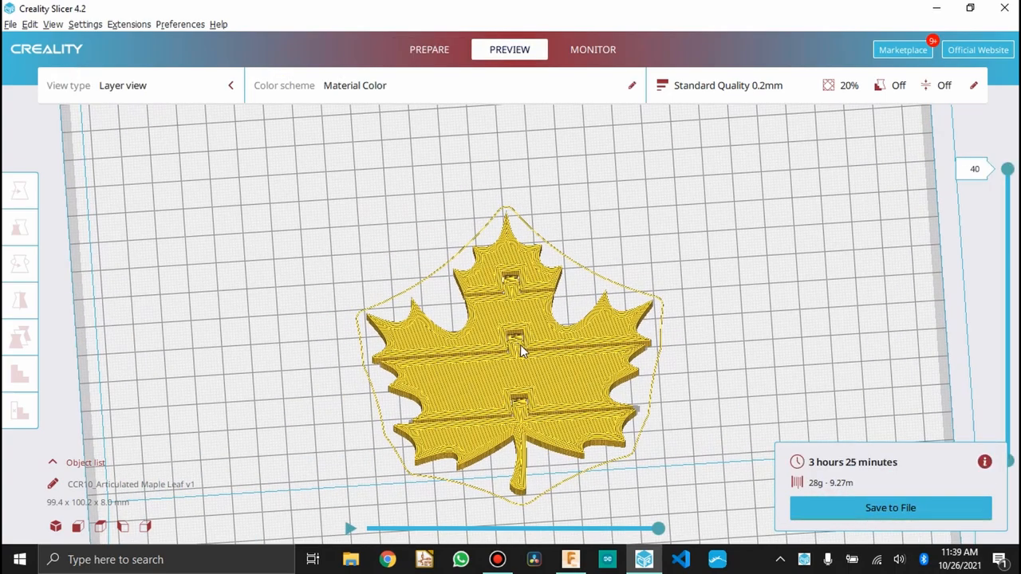
pyautogui.scroll(3)
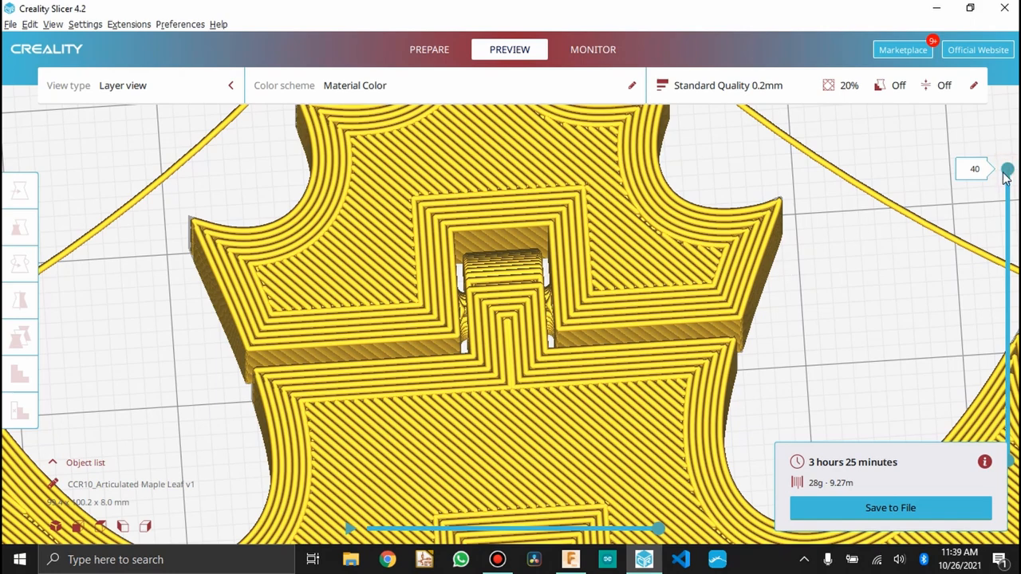
pyautogui.moveTo(1007, 170); pyautogui.dragTo(1006, 206)
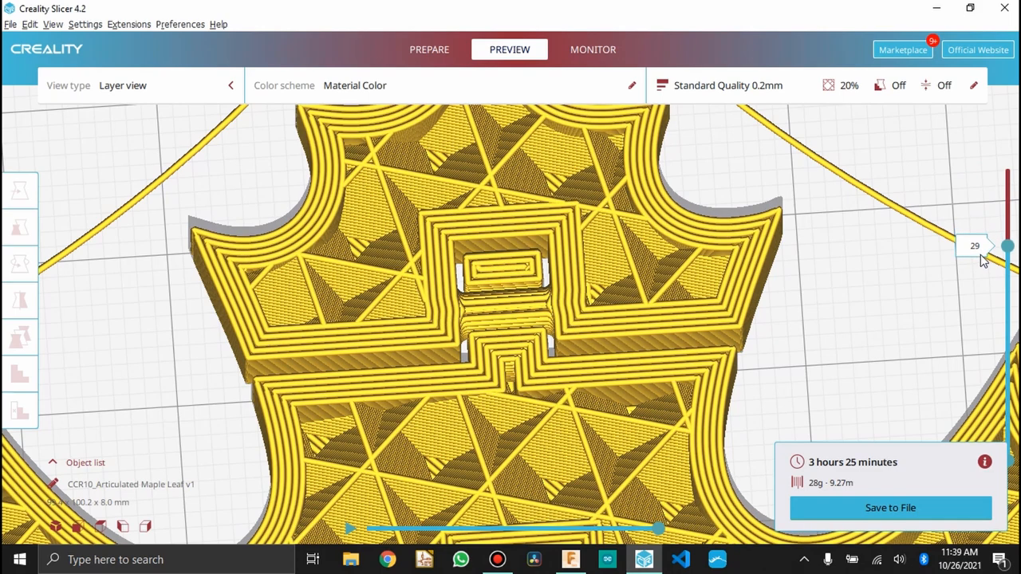
pyautogui.moveTo(1006, 246); pyautogui.dragTo(1006, 281)
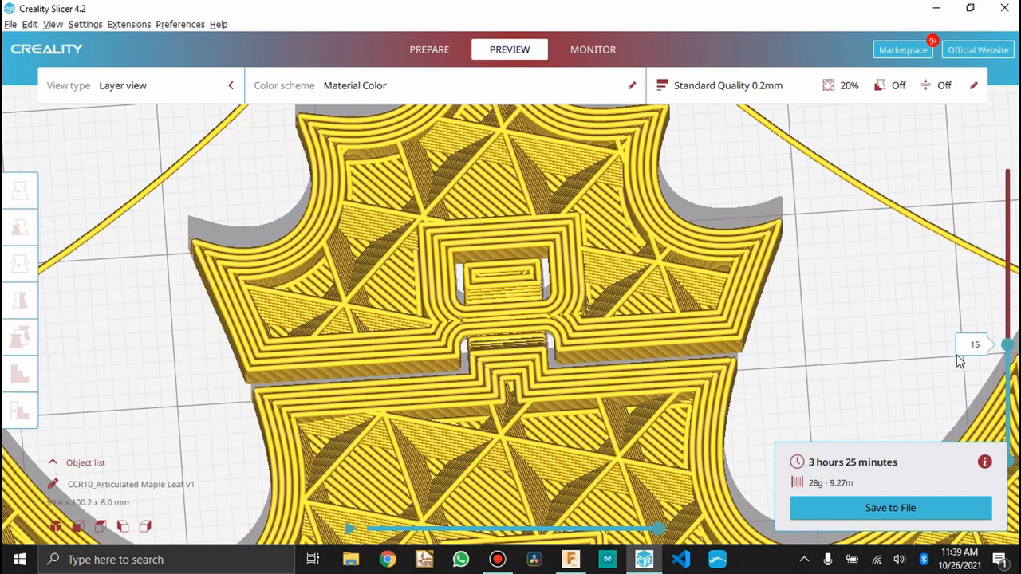
pyautogui.moveTo(1007, 345); pyautogui.dragTo(1006, 372)
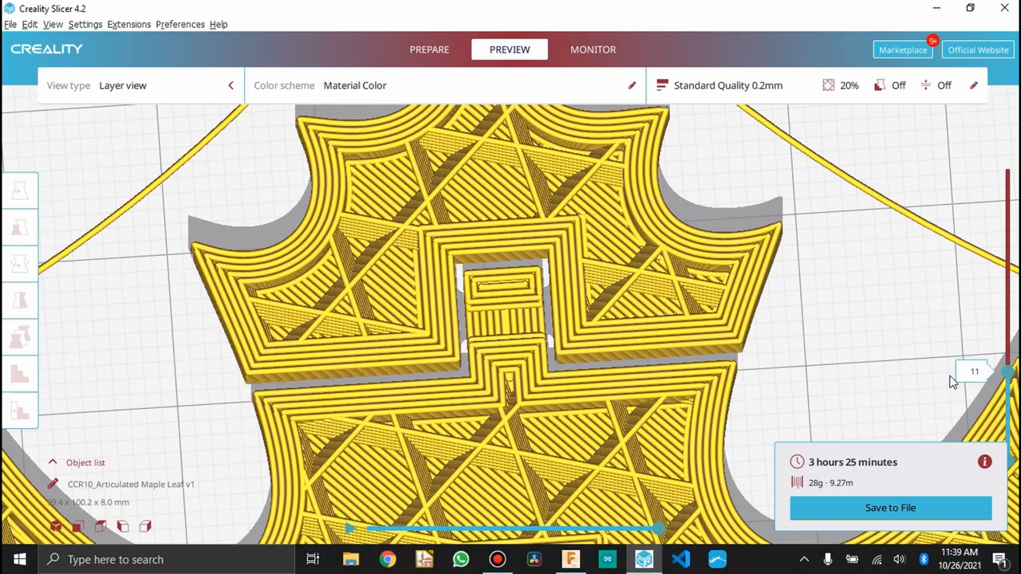
pyautogui.moveTo(1006, 381); pyautogui.dragTo(1007, 279)
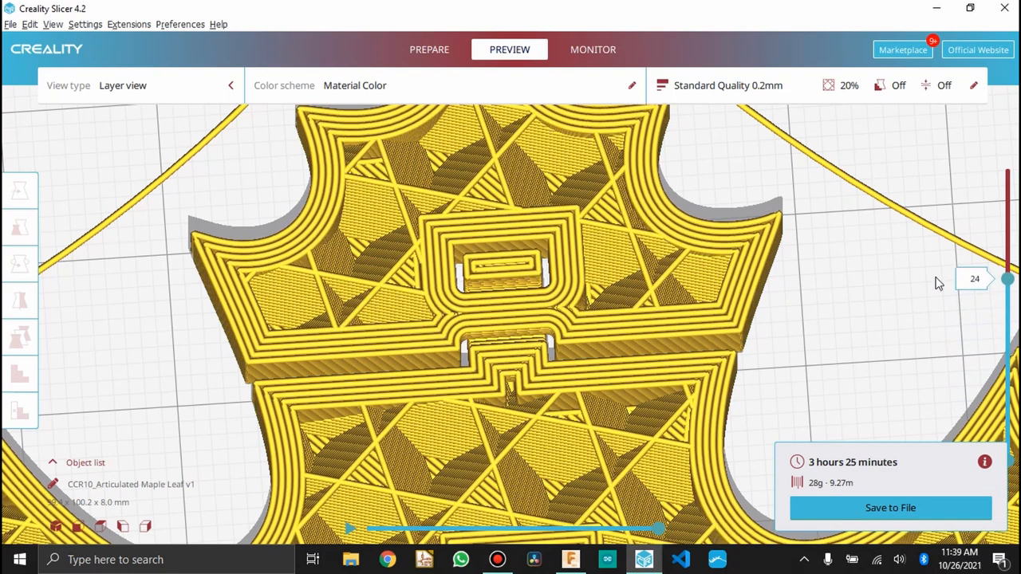
pyautogui.moveTo(1006, 278); pyautogui.dragTo(1007, 184)
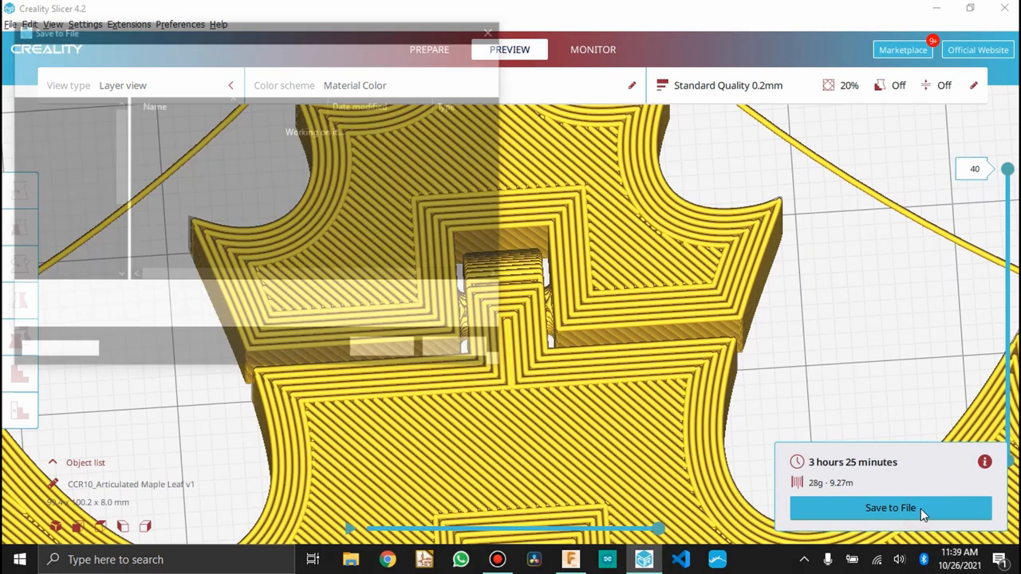
pyautogui.click(890, 509)
pyautogui.write('Articulated Maple Leaf v1.gcode')
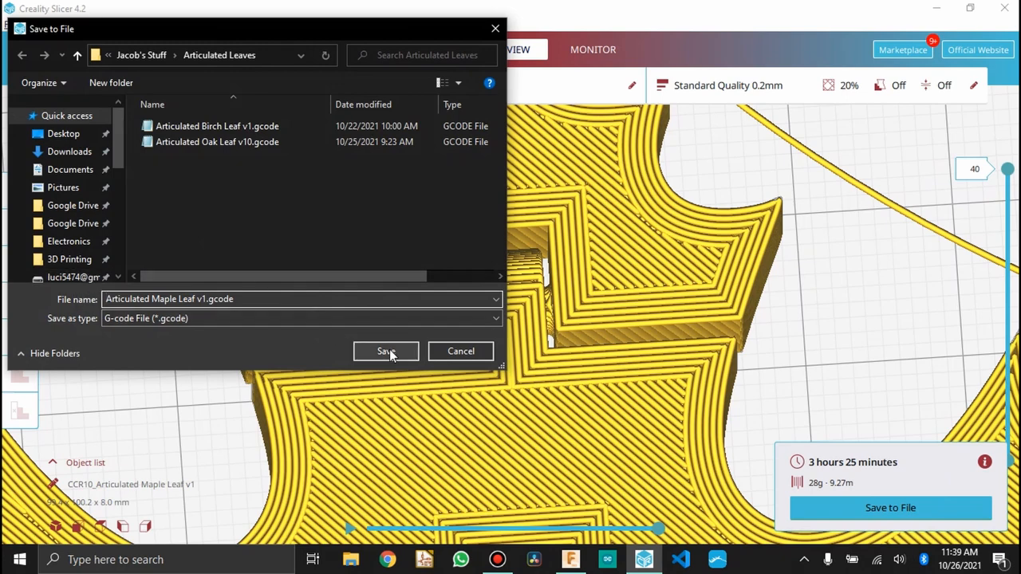
pyautogui.click(386, 351)
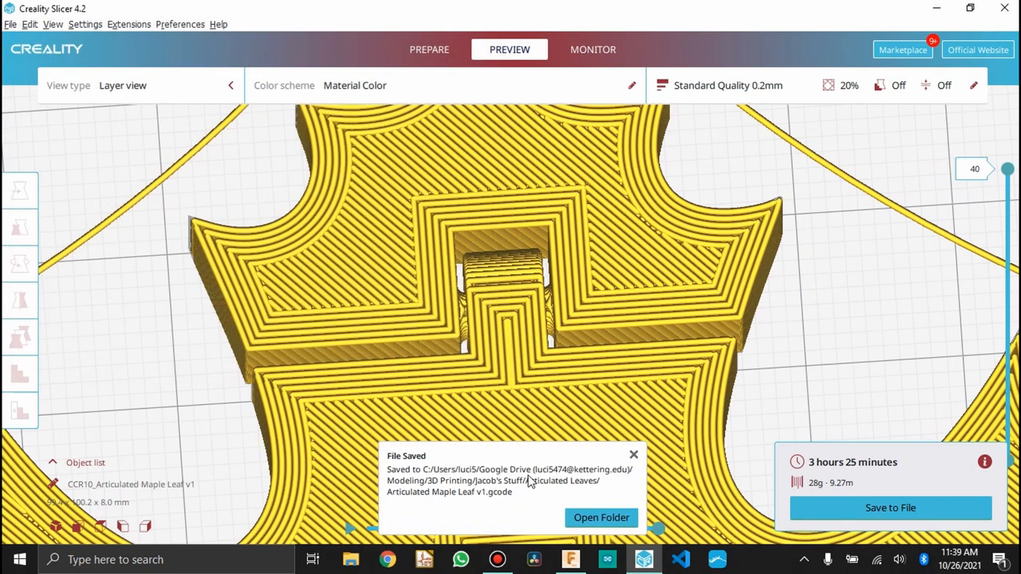
# Open the G-code folder, then load the OctoPrint dashboard at 192.168.1.100 in Chrome
pyautogui.click(601, 518)
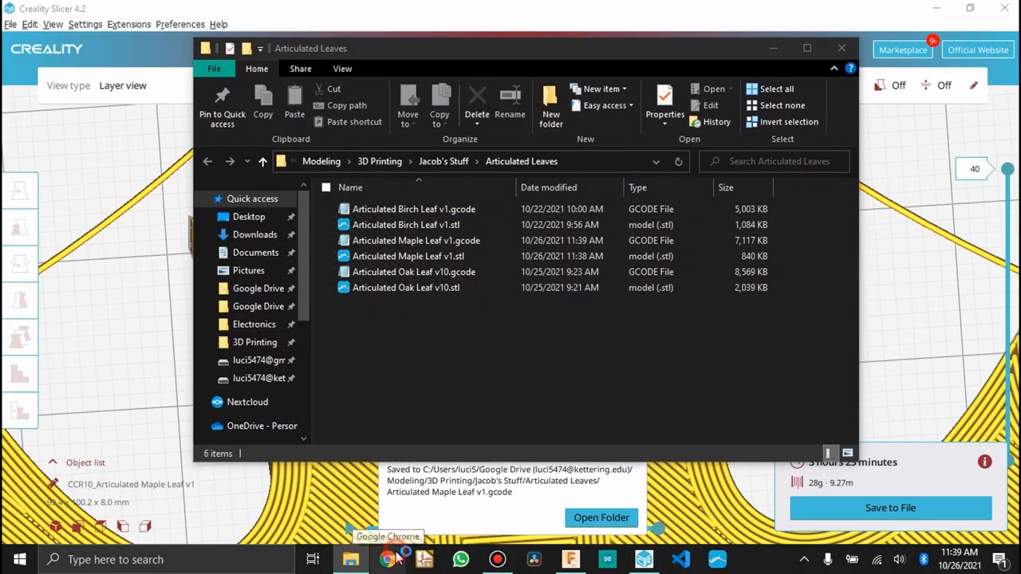
pyautogui.click(388, 559)
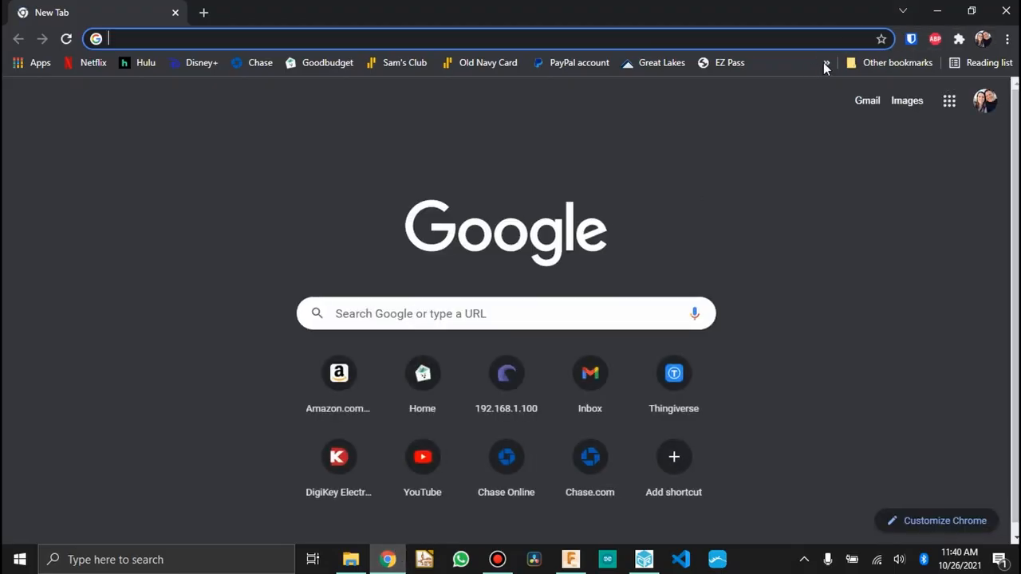
pyautogui.click(825, 63)
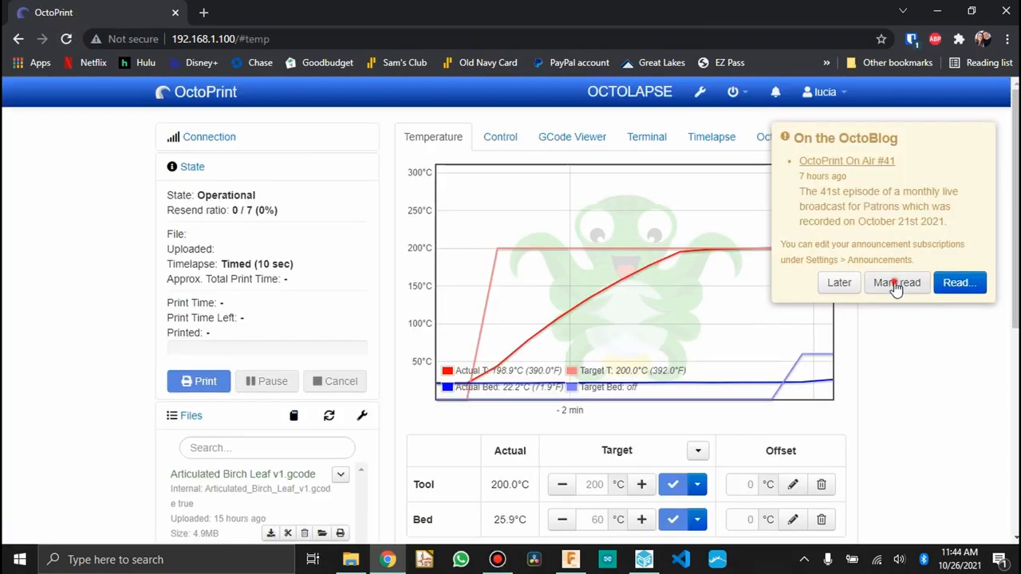
# Jog the printer bed along Y four times from OctoPrint's Control tab
pyautogui.click(501, 137)
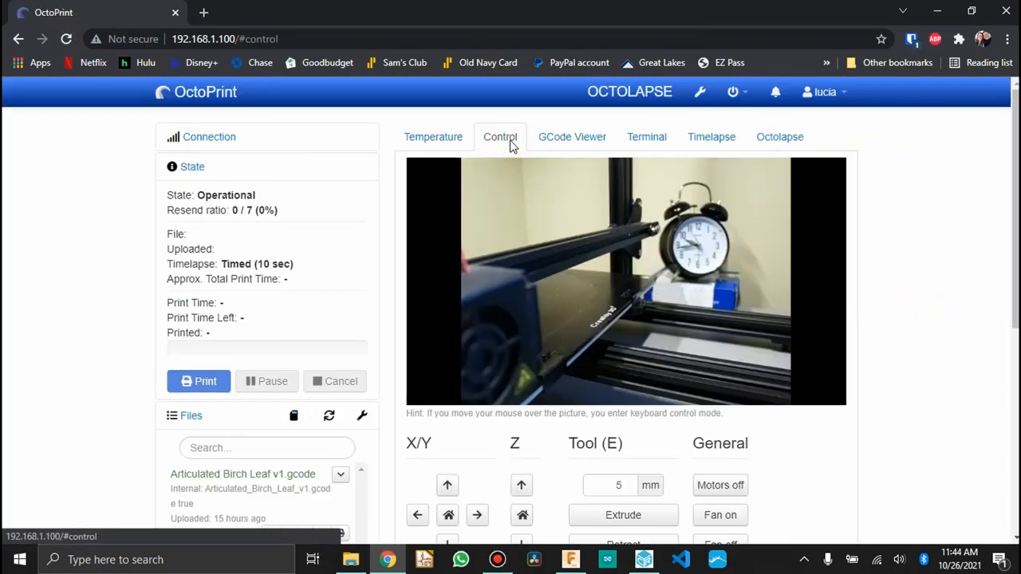
pyautogui.scroll(-3)
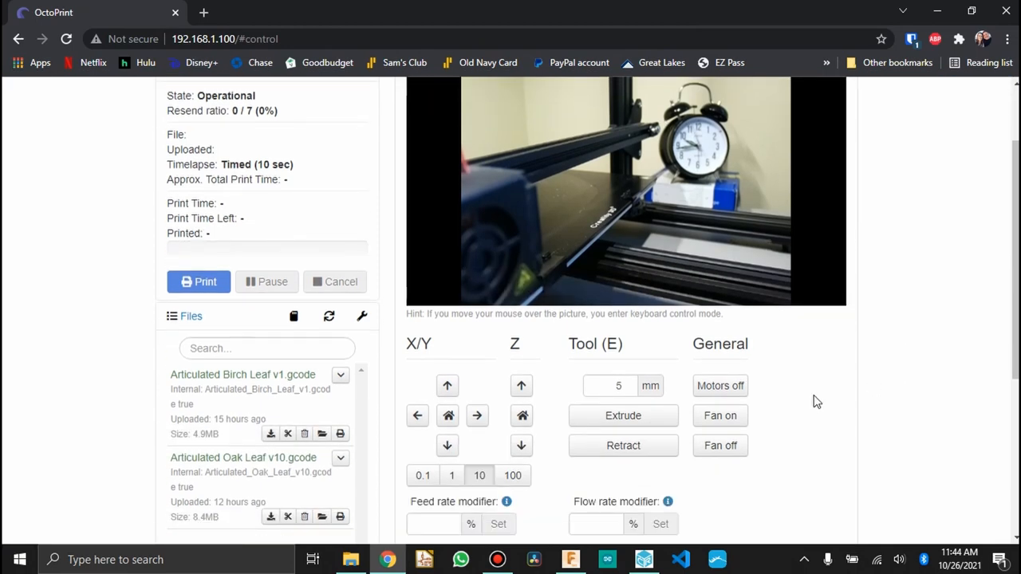
pyautogui.click(447, 386)
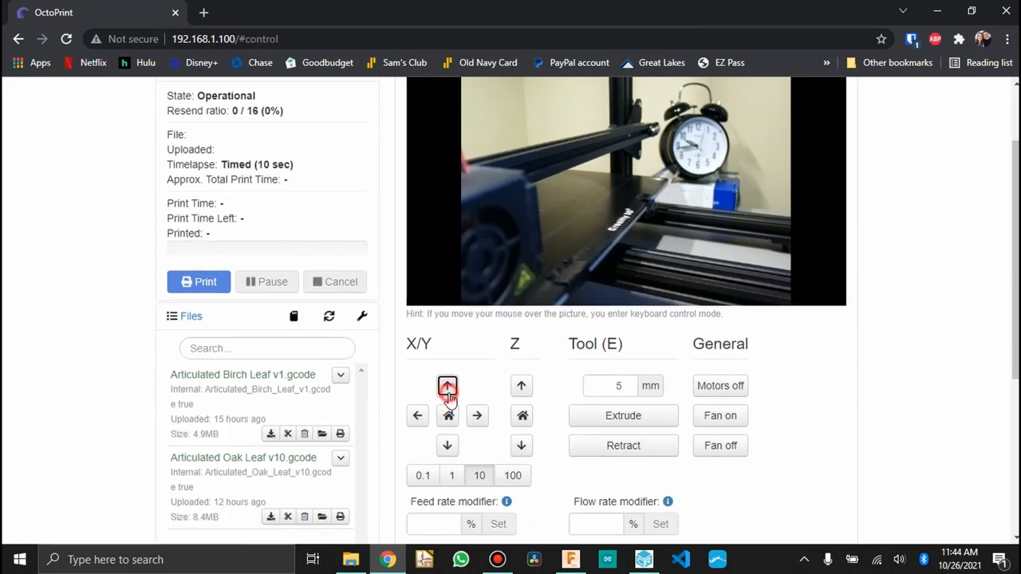
pyautogui.click(447, 385)
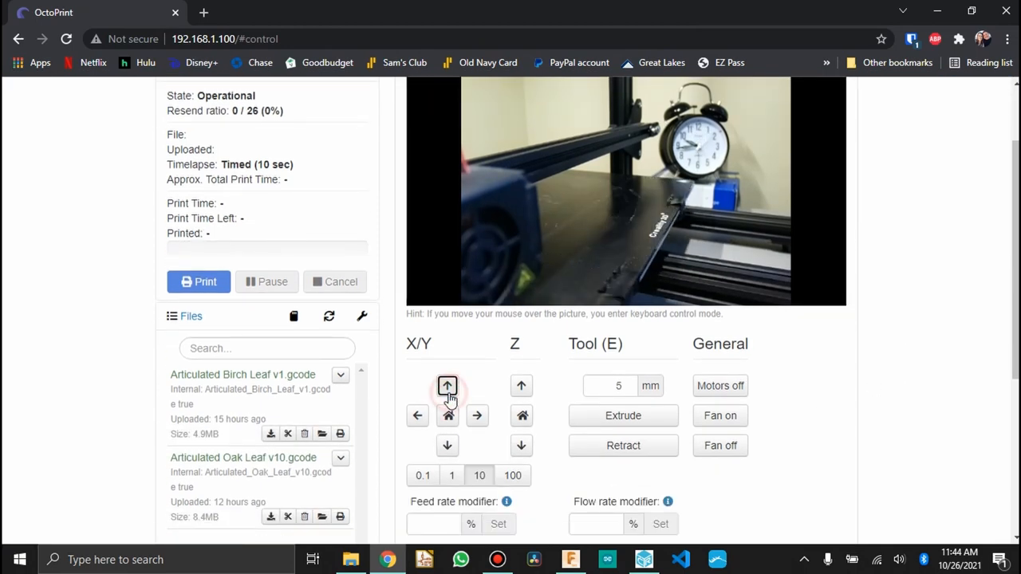
pyautogui.click(446, 386)
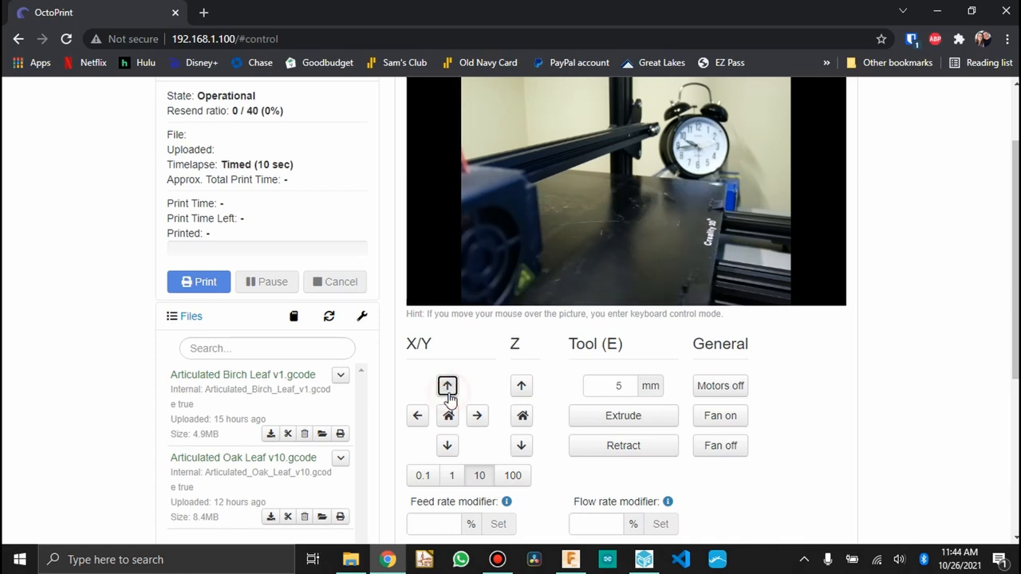
pyautogui.click(446, 386)
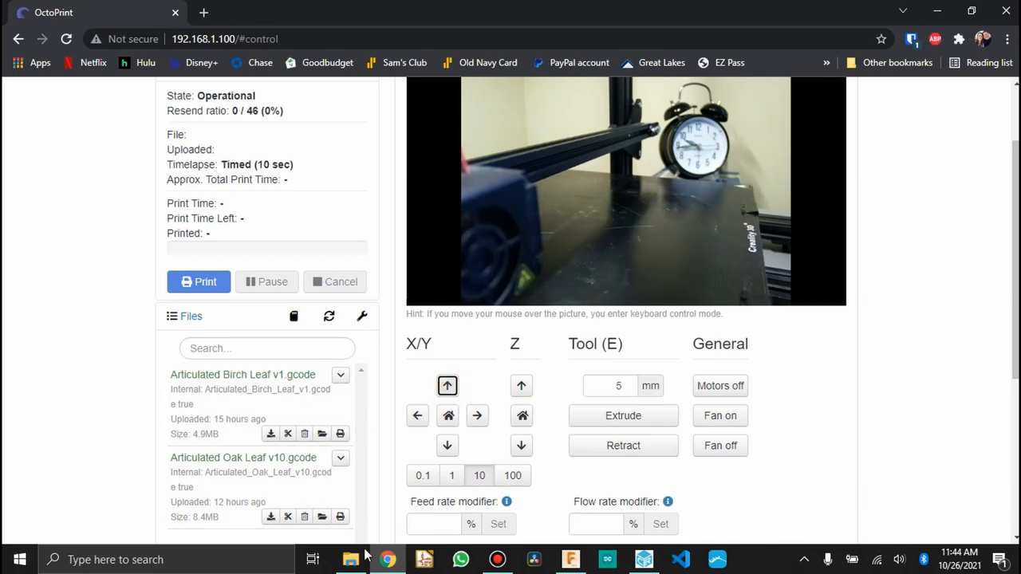
# Add Articulated Maple Leaf v1.gcode to OctoPrint's files and start printing it
pyautogui.click(351, 559)
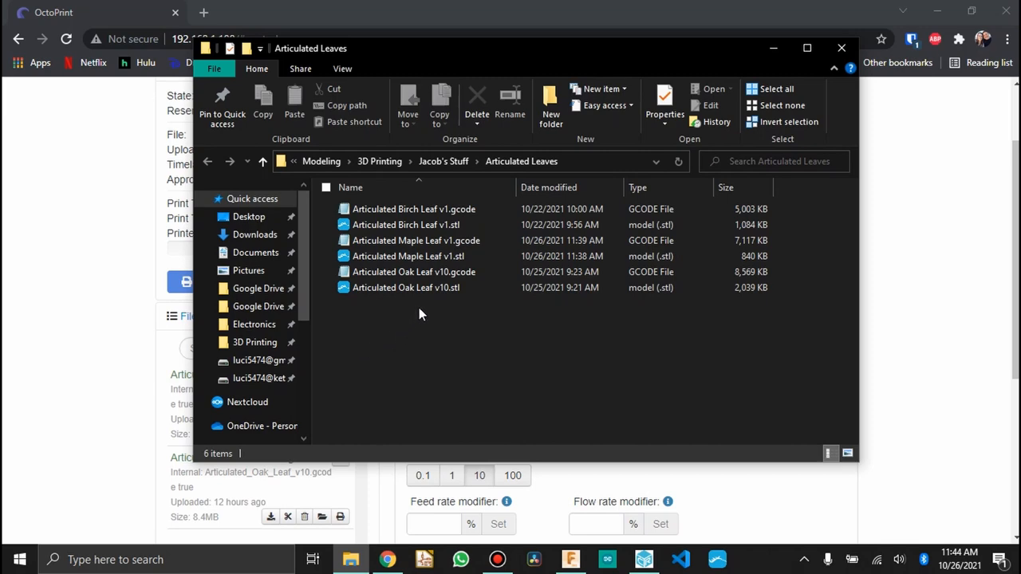
pyautogui.click(415, 241)
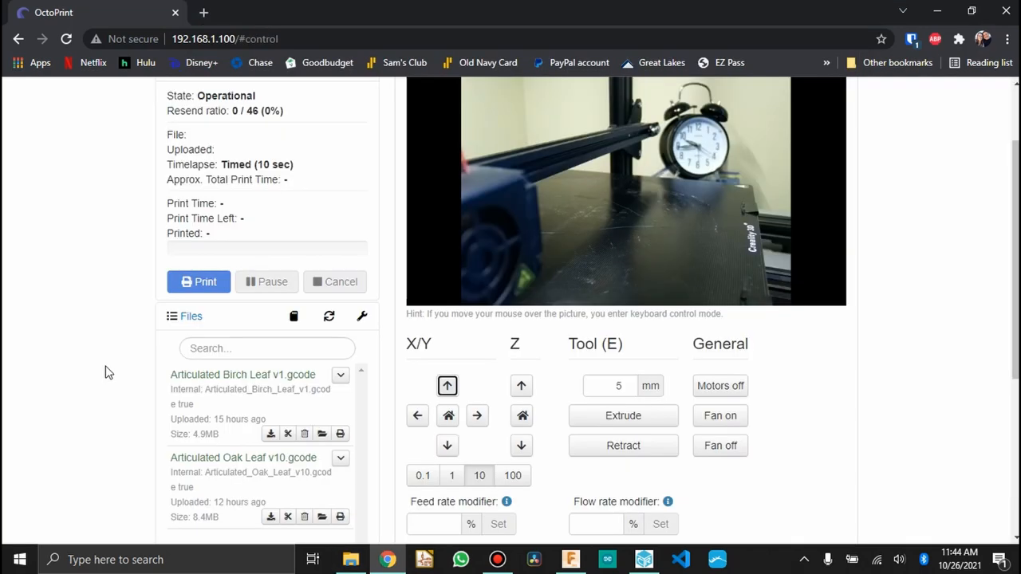
pyautogui.scroll(-3)
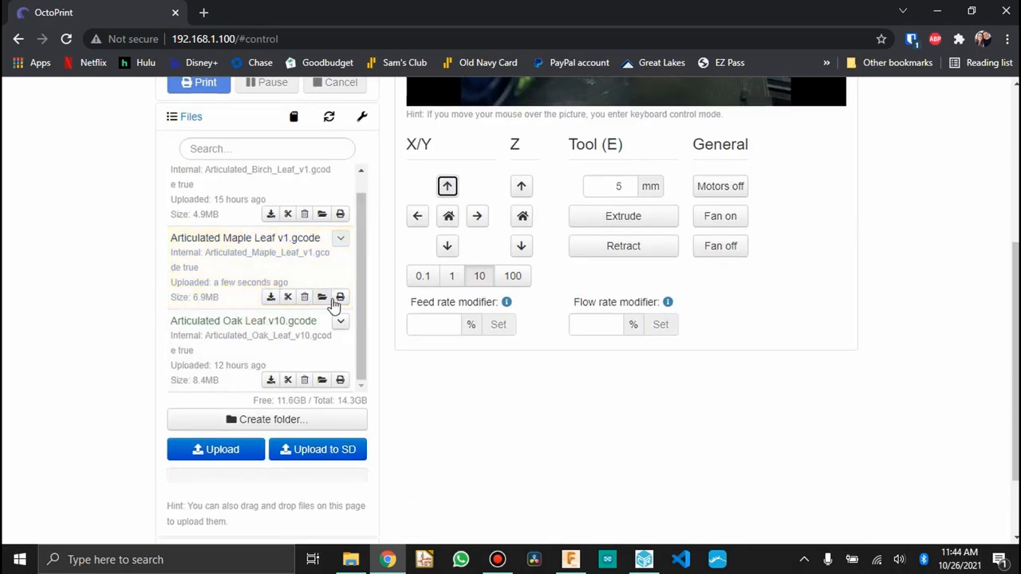
pyautogui.click(339, 297)
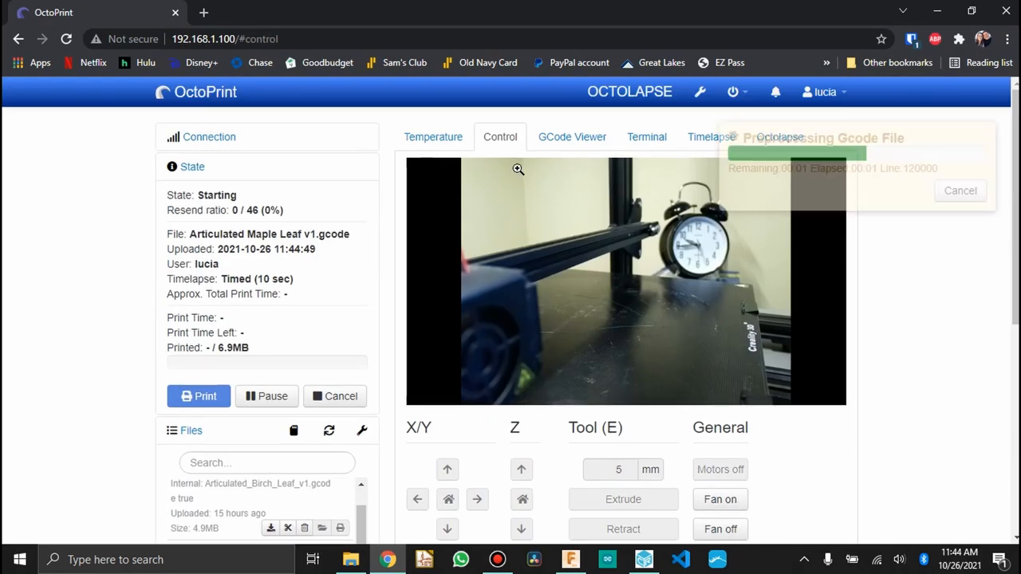